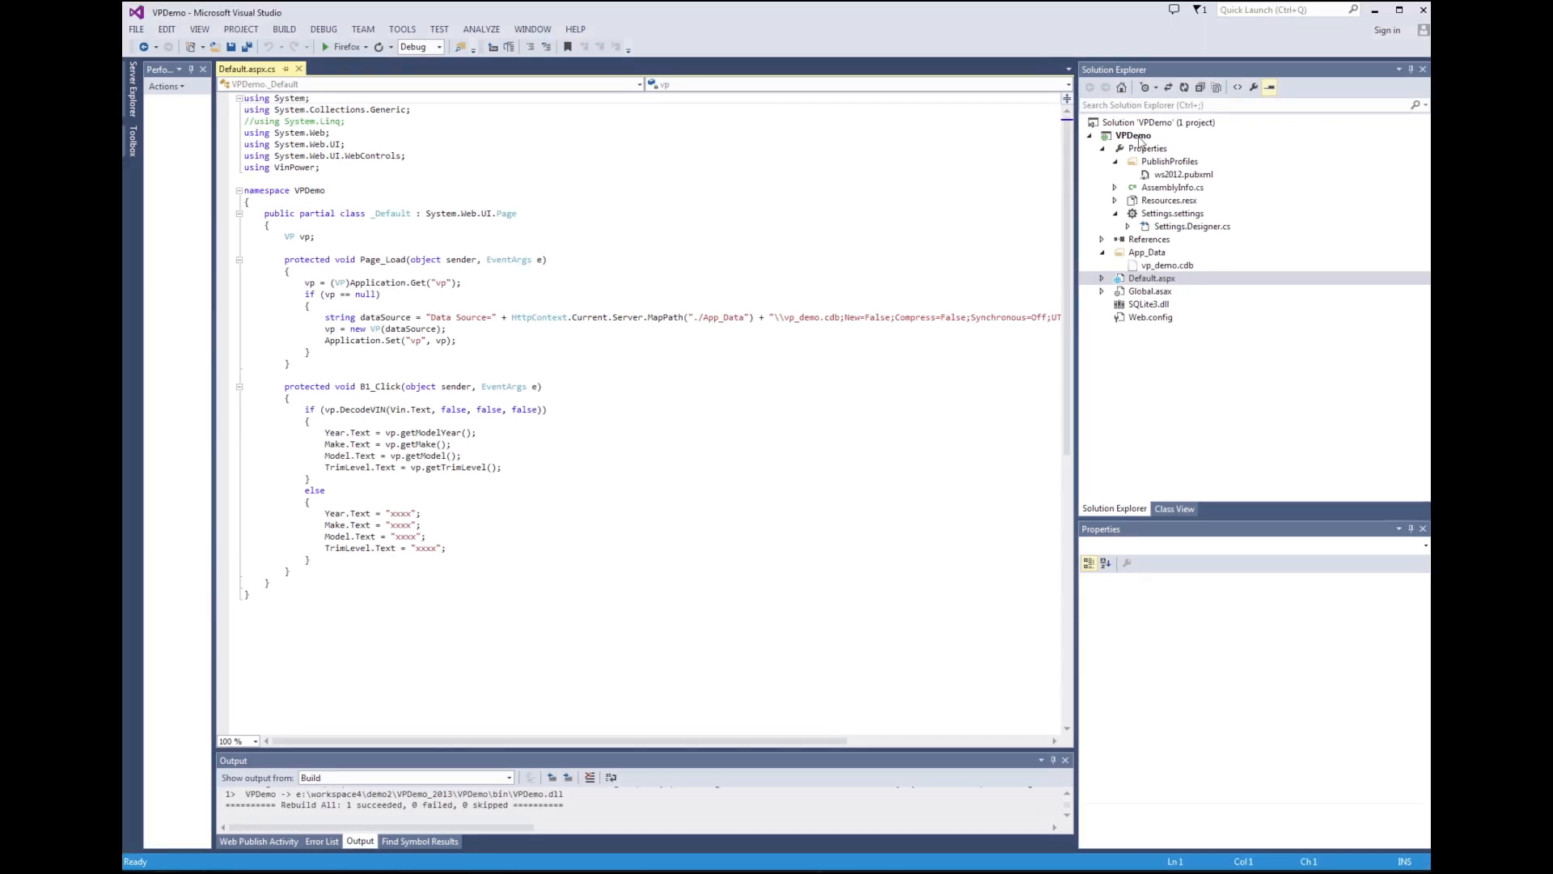
Review VPDemo's application settings and the vp_demo.cdb and SQLite3.dll file properties.
{"action": "right_click", "coordinate": [1133, 135]}
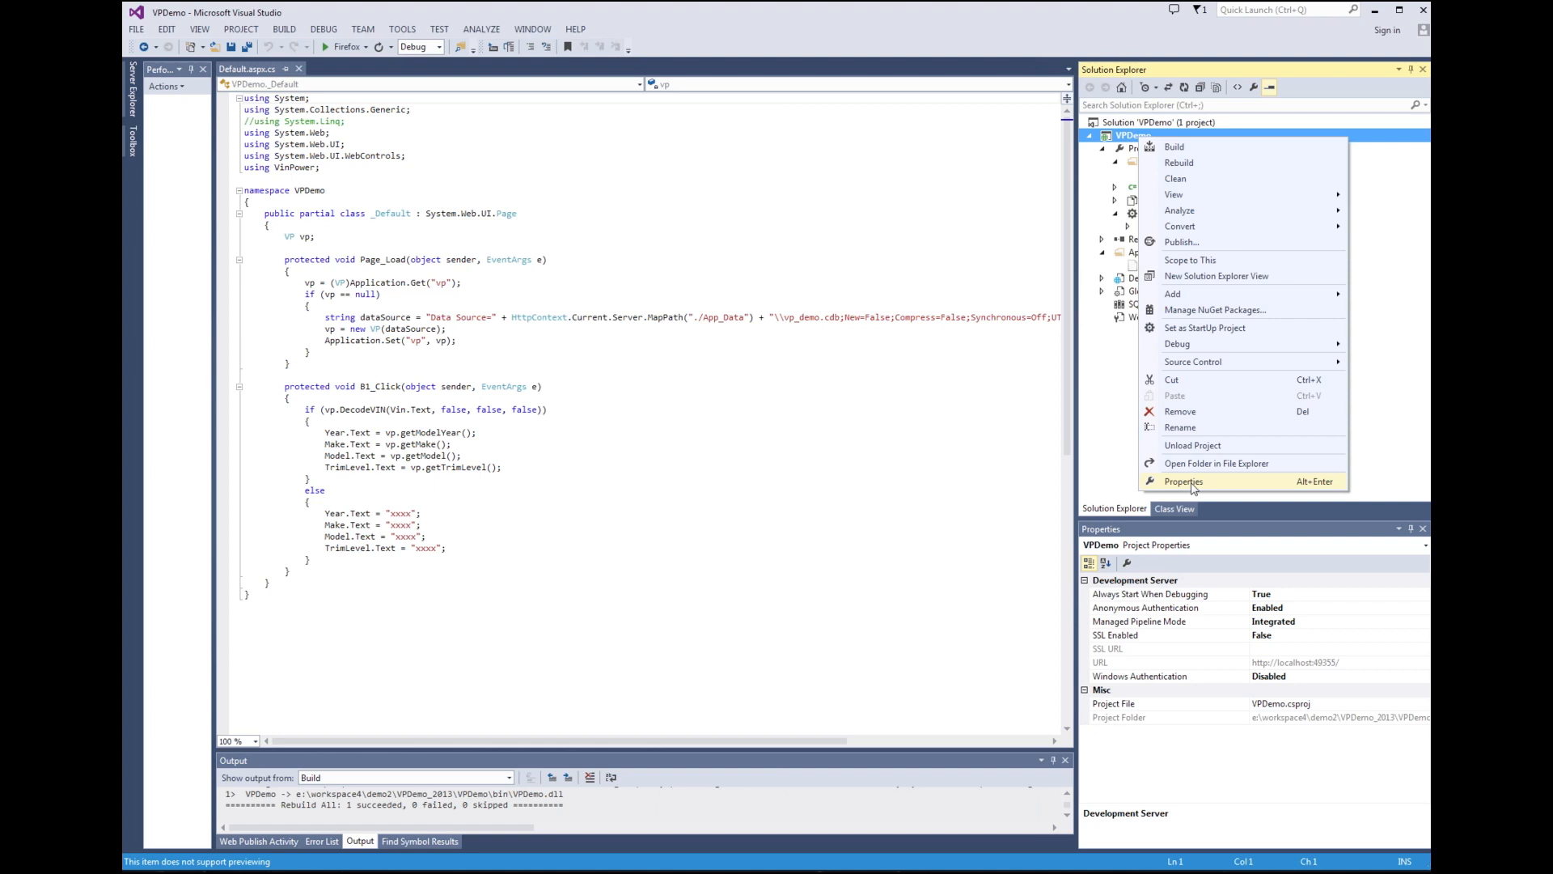
{"action": "left_click", "coordinate": [1183, 481]}
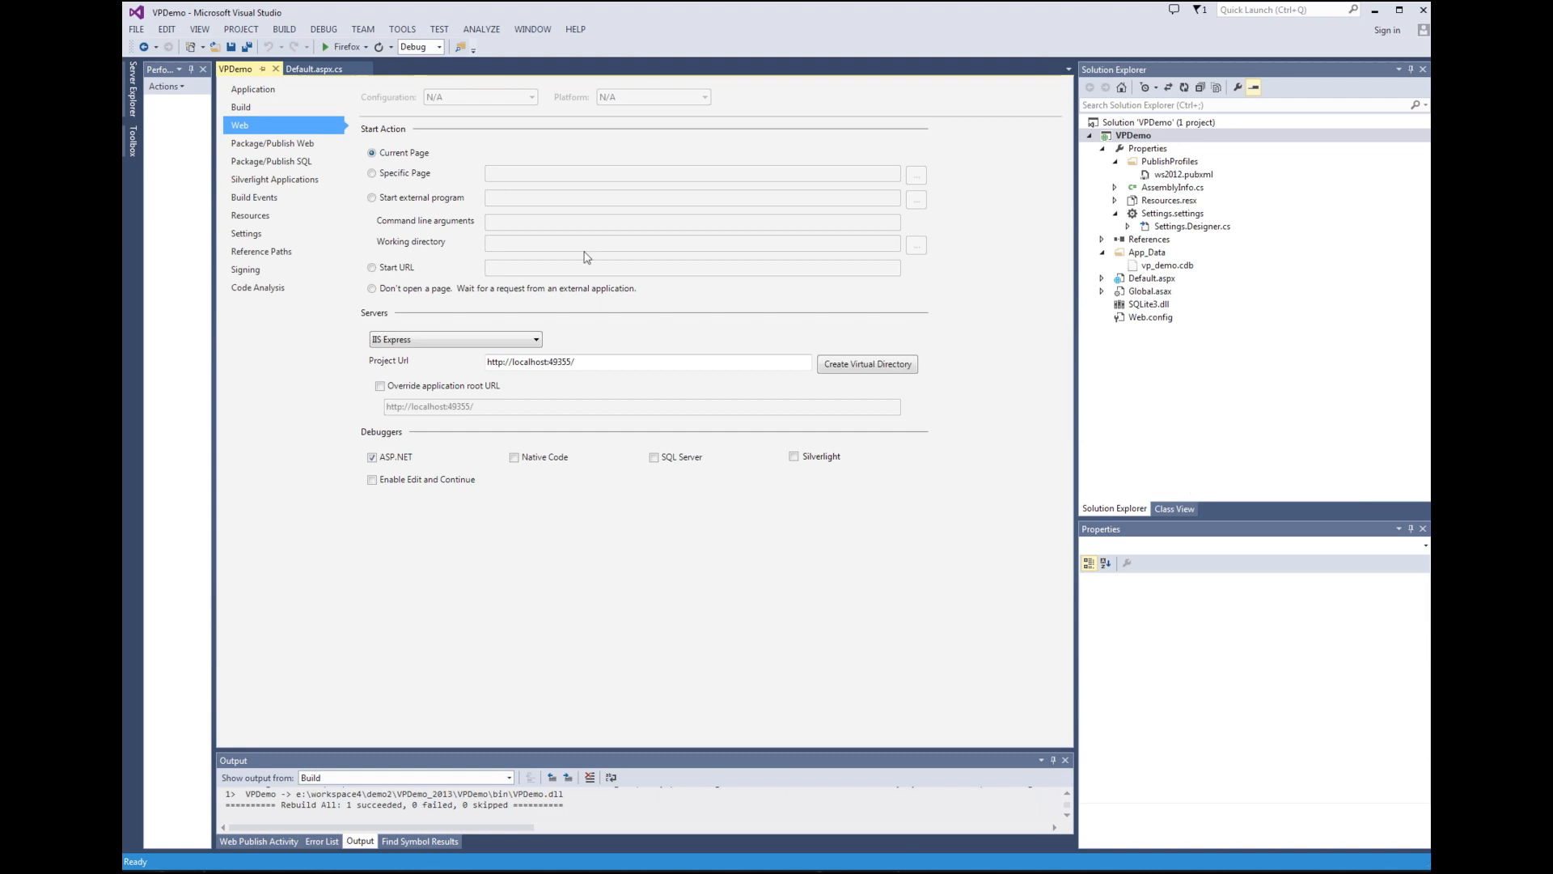
{"action": "left_click", "coordinate": [252, 89]}
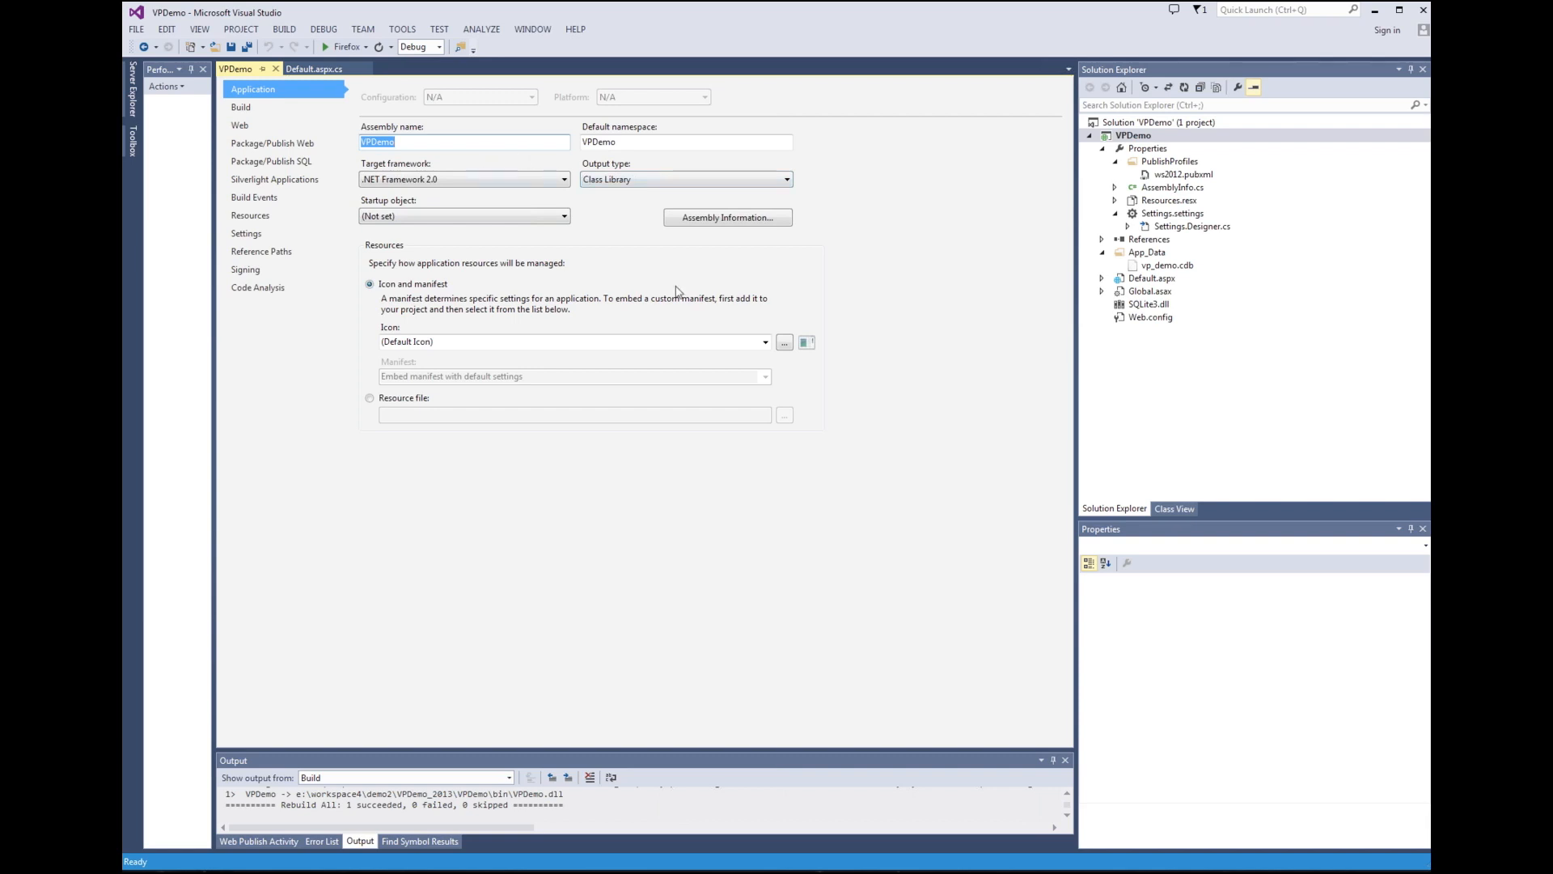
{"action": "mouse_move", "coordinate": [275, 70]}
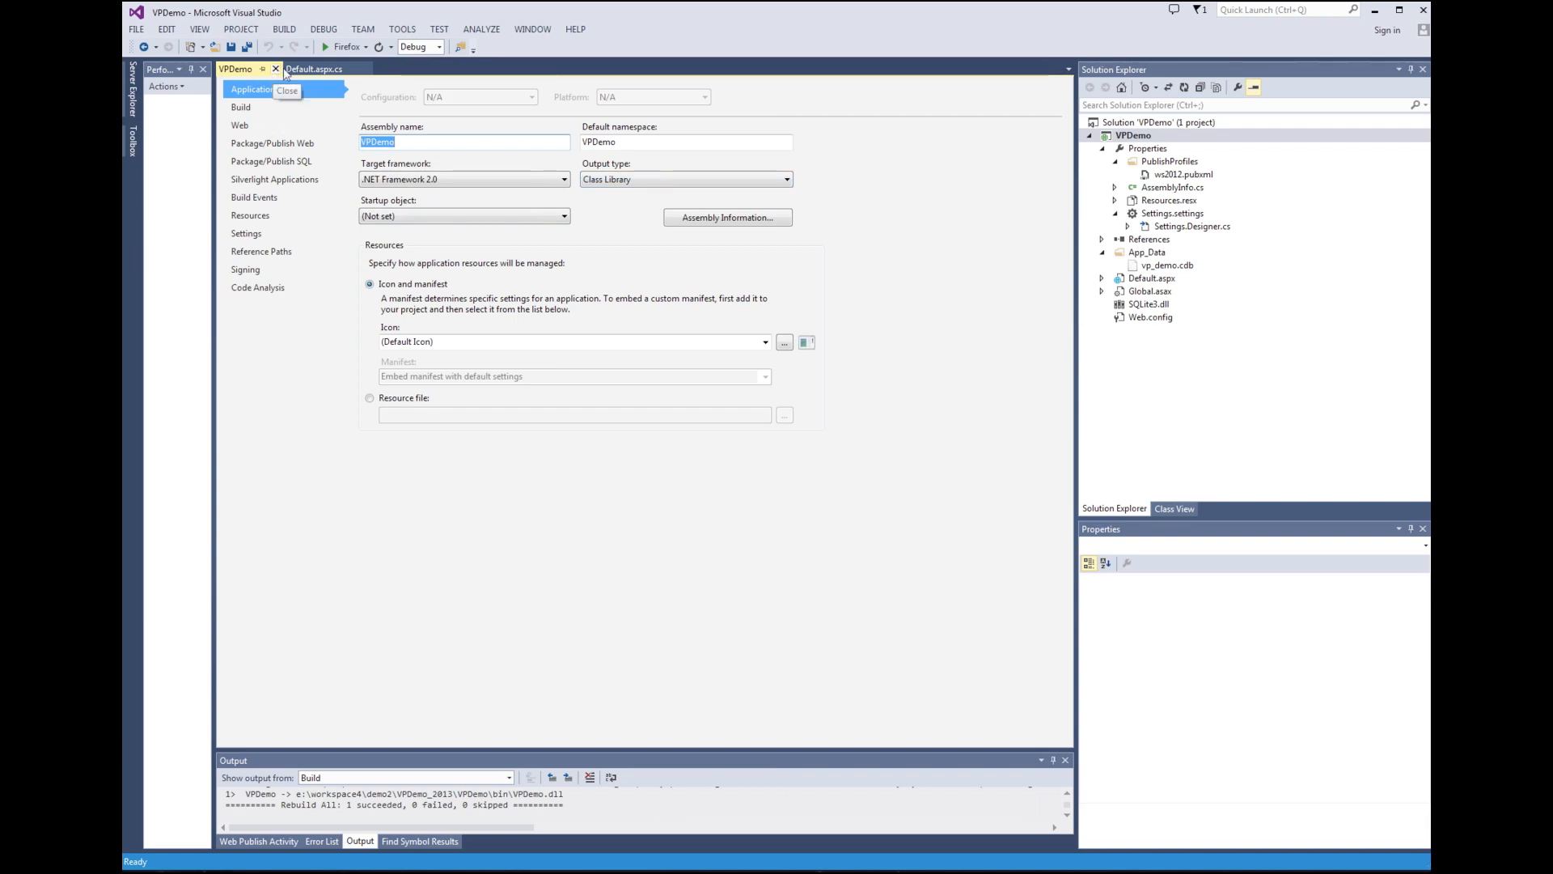
{"action": "left_click", "coordinate": [274, 68]}
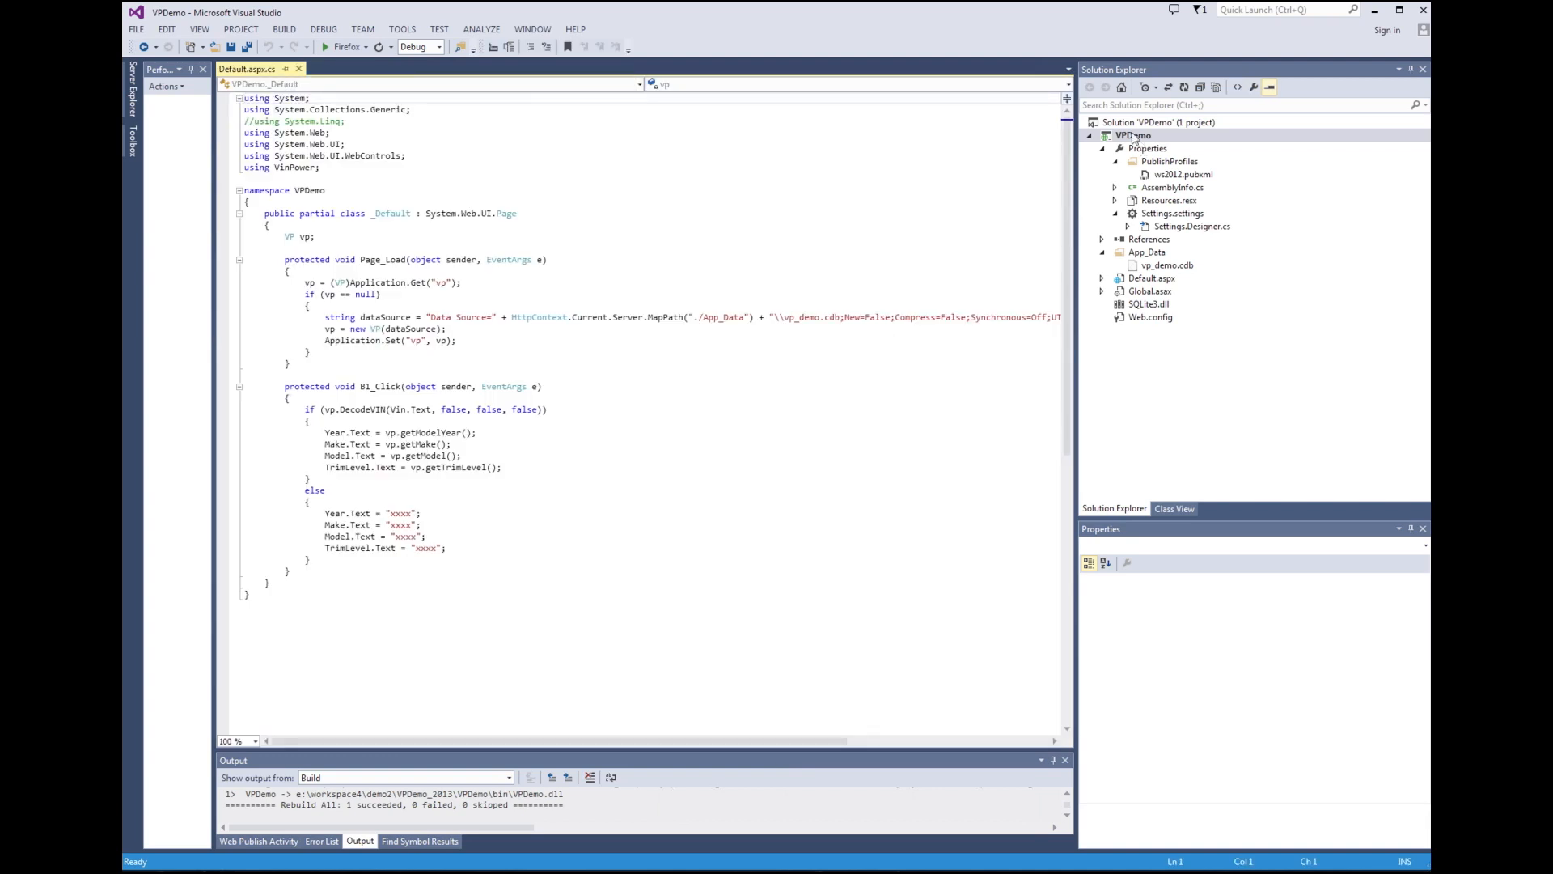
{"action": "right_click", "coordinate": [1140, 122]}
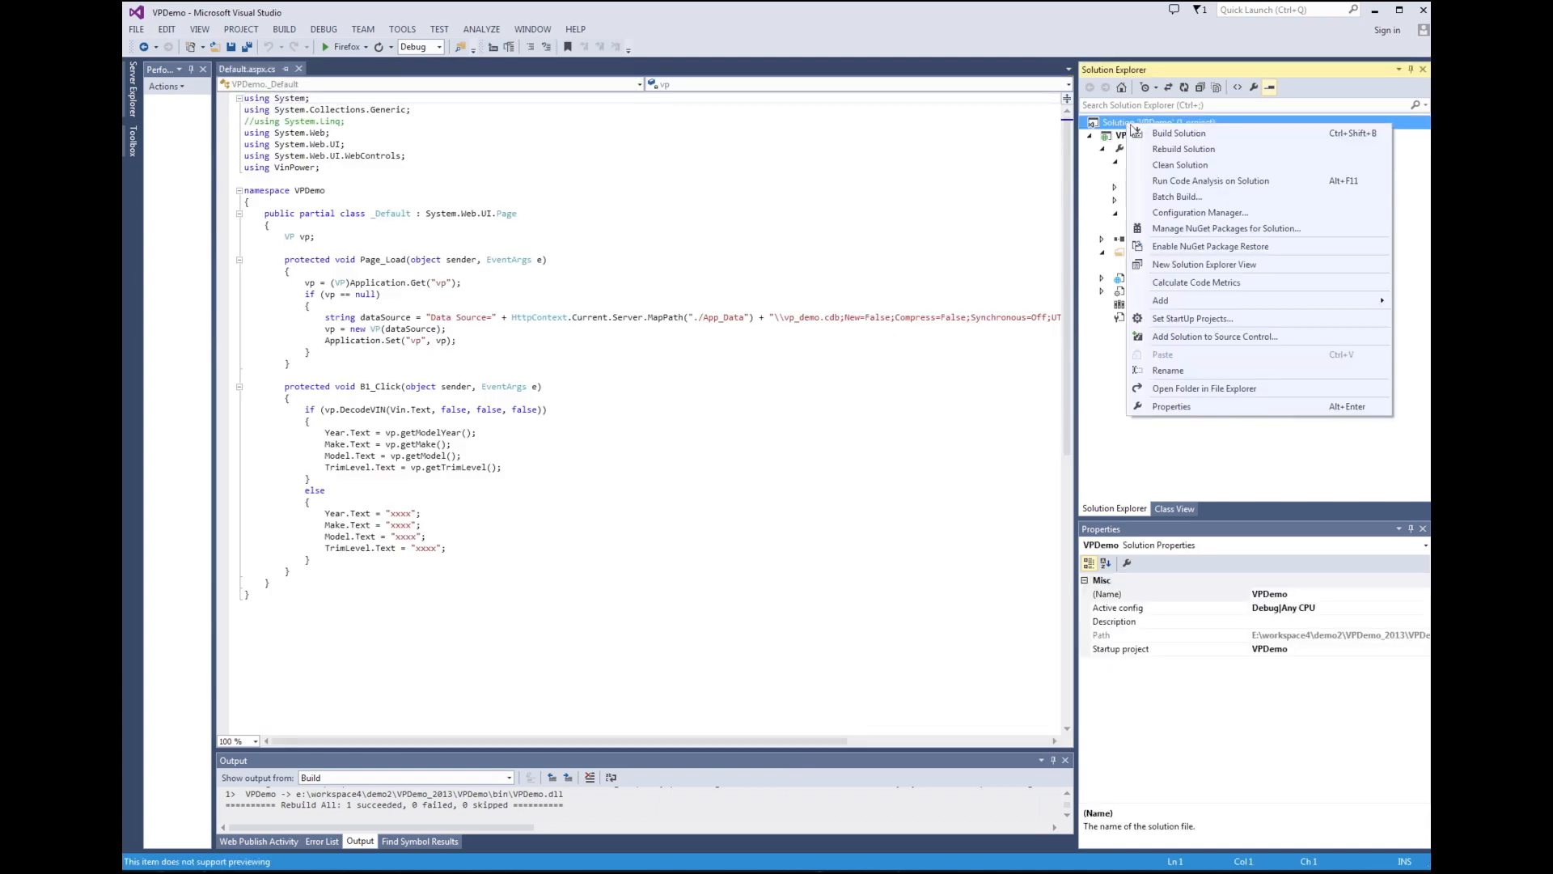
{"action": "mouse_move", "coordinate": [1183, 149]}
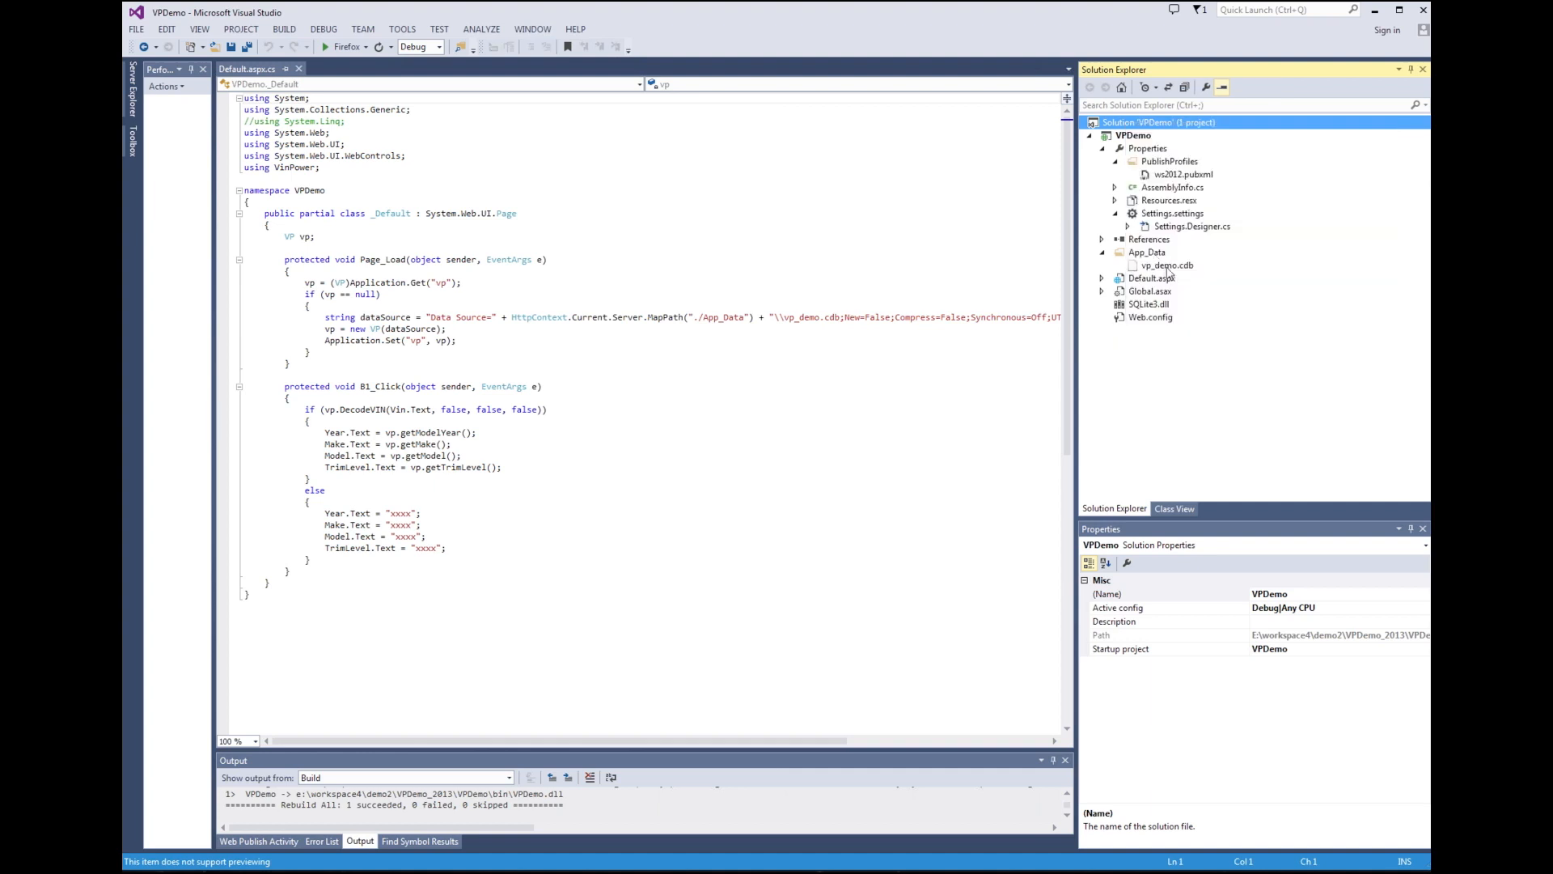
{"action": "left_click", "coordinate": [1167, 264]}
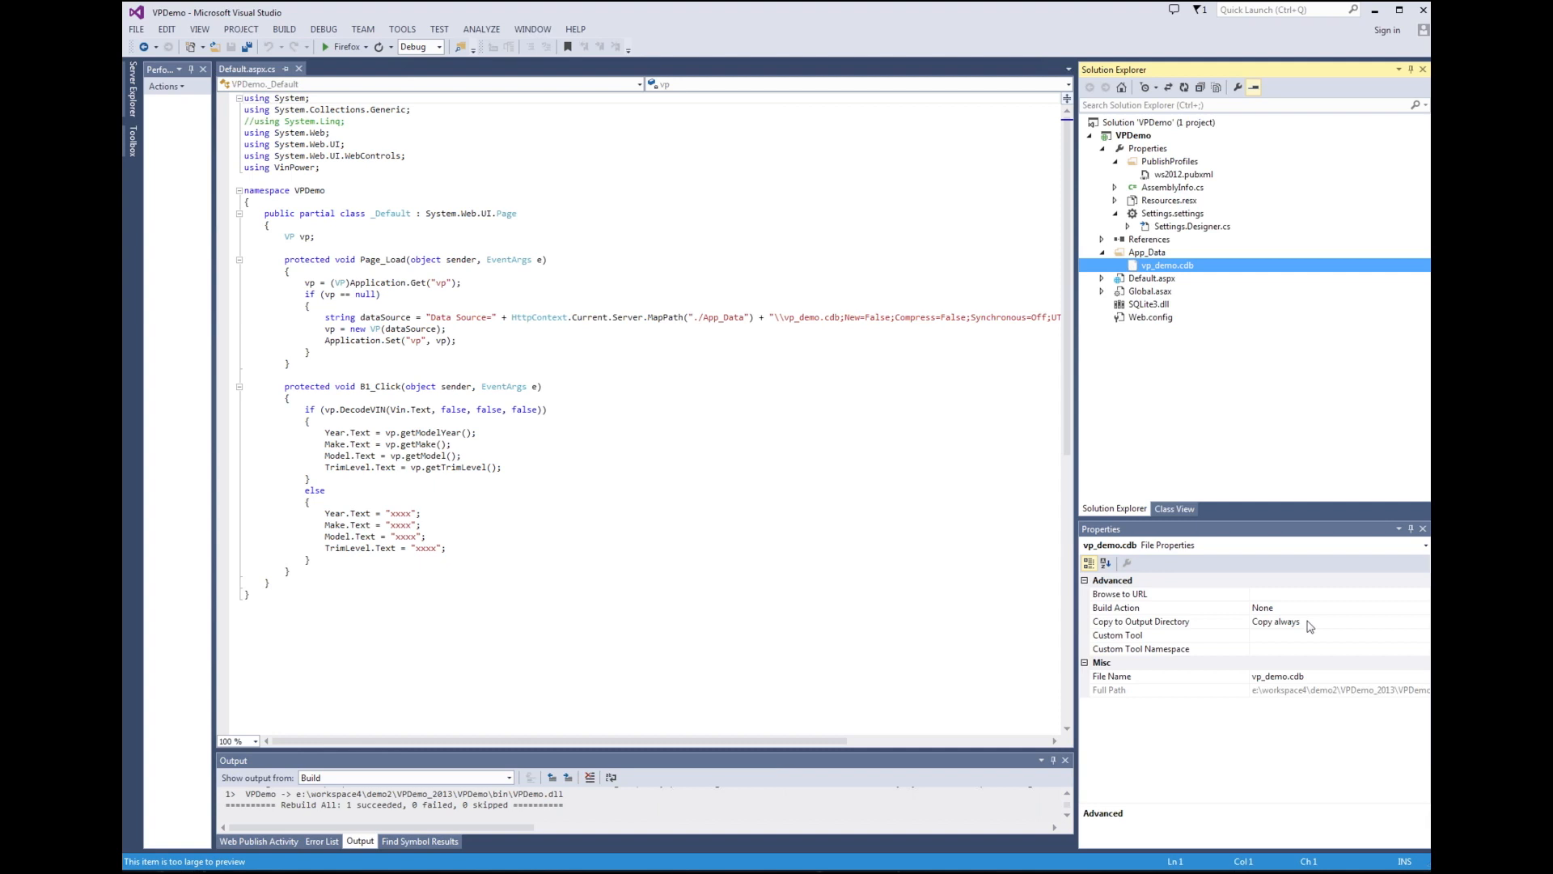
{"action": "mouse_move", "coordinate": [1302, 671]}
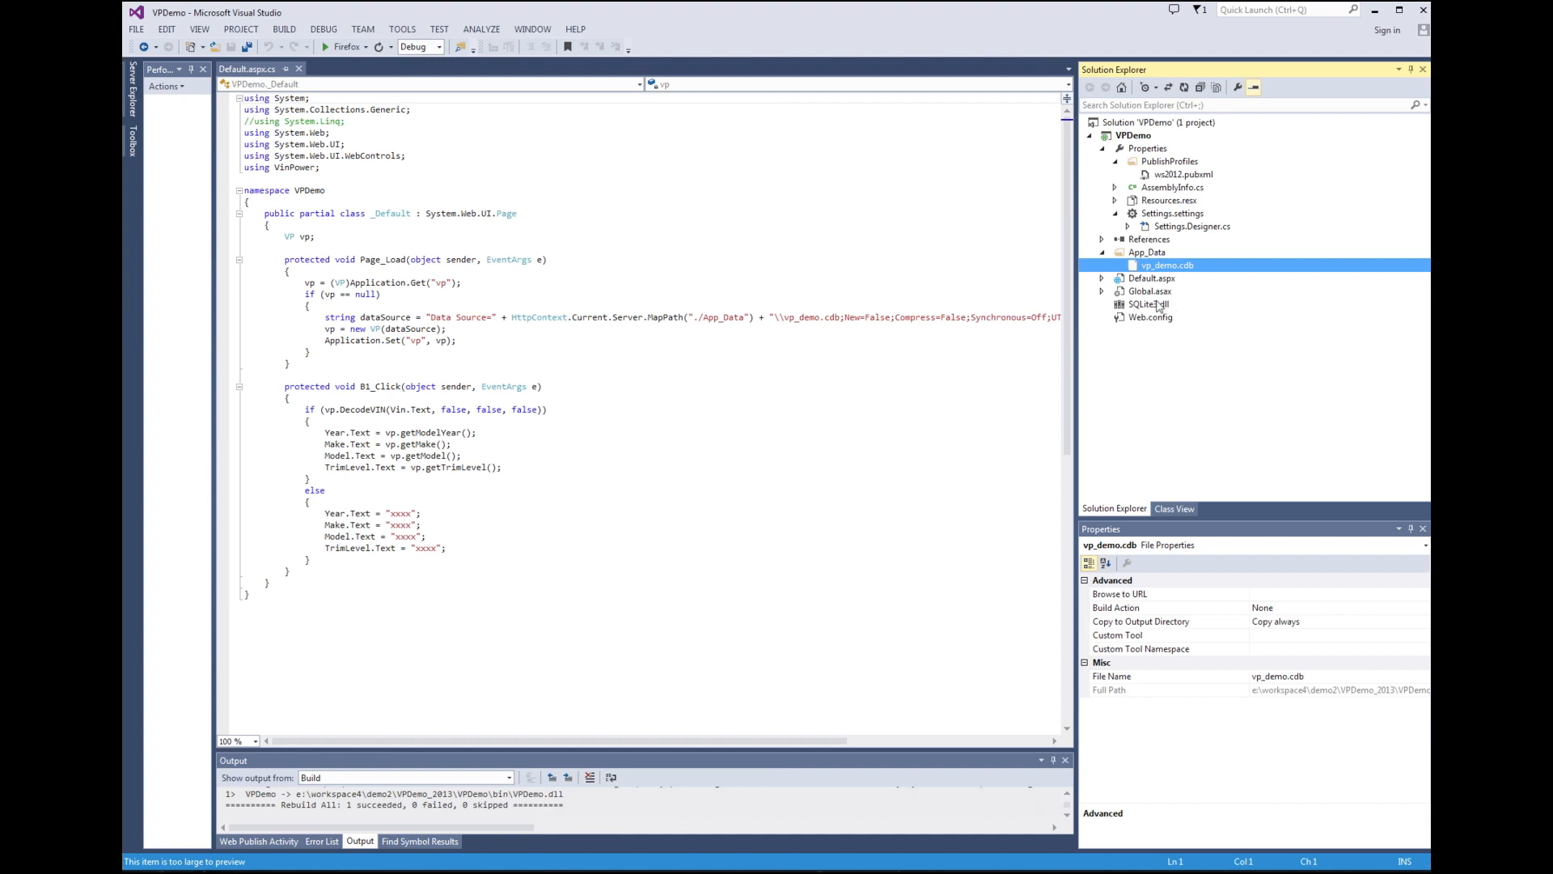
{"action": "left_click", "coordinate": [1148, 304]}
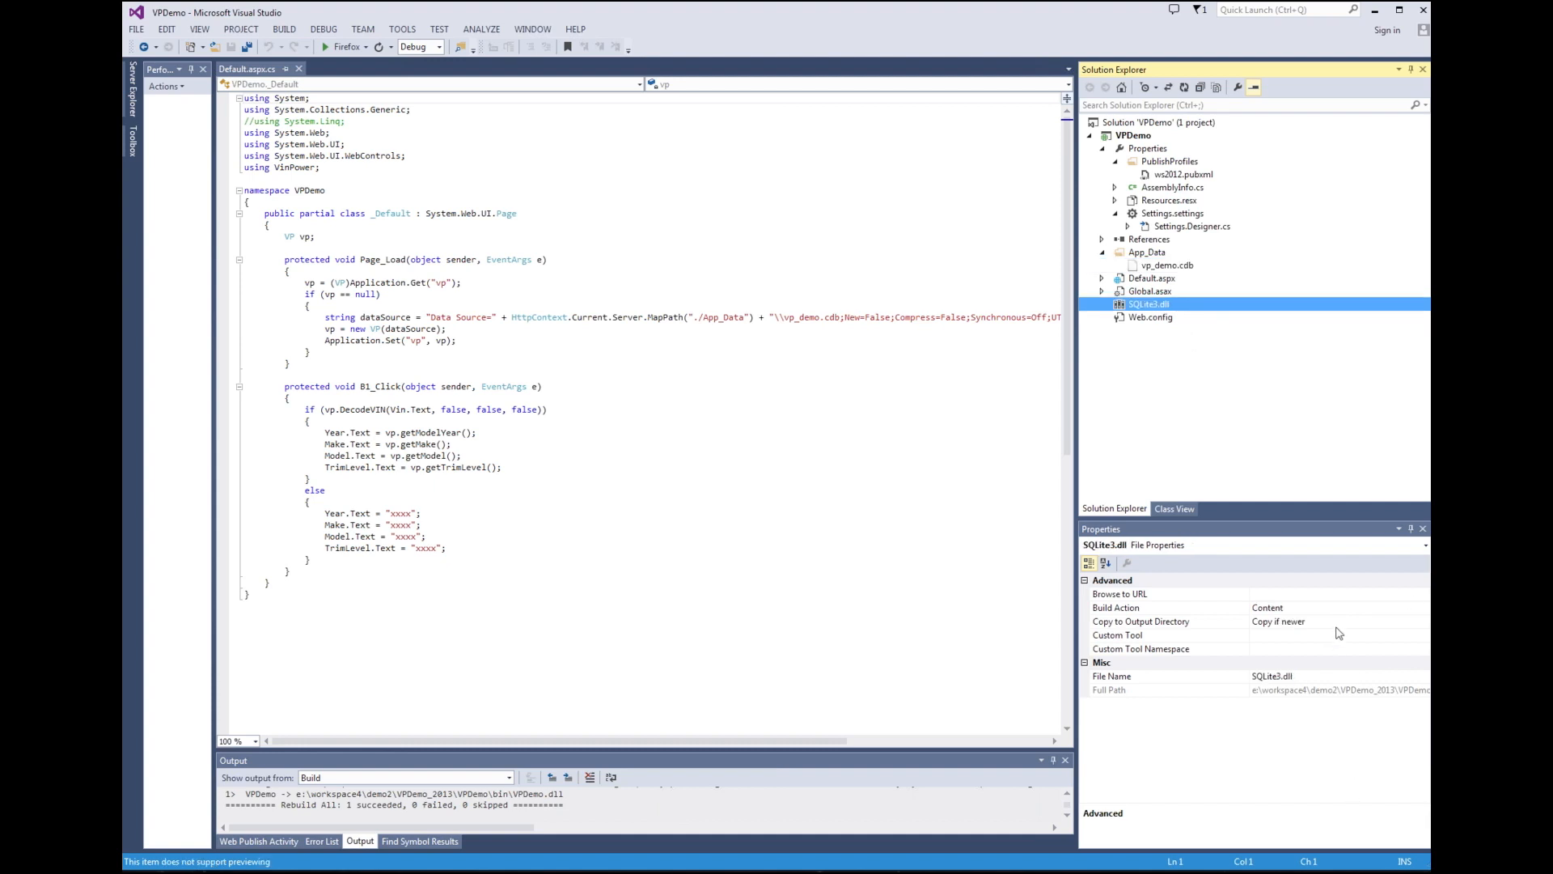
{"action": "mouse_move", "coordinate": [1225, 633]}
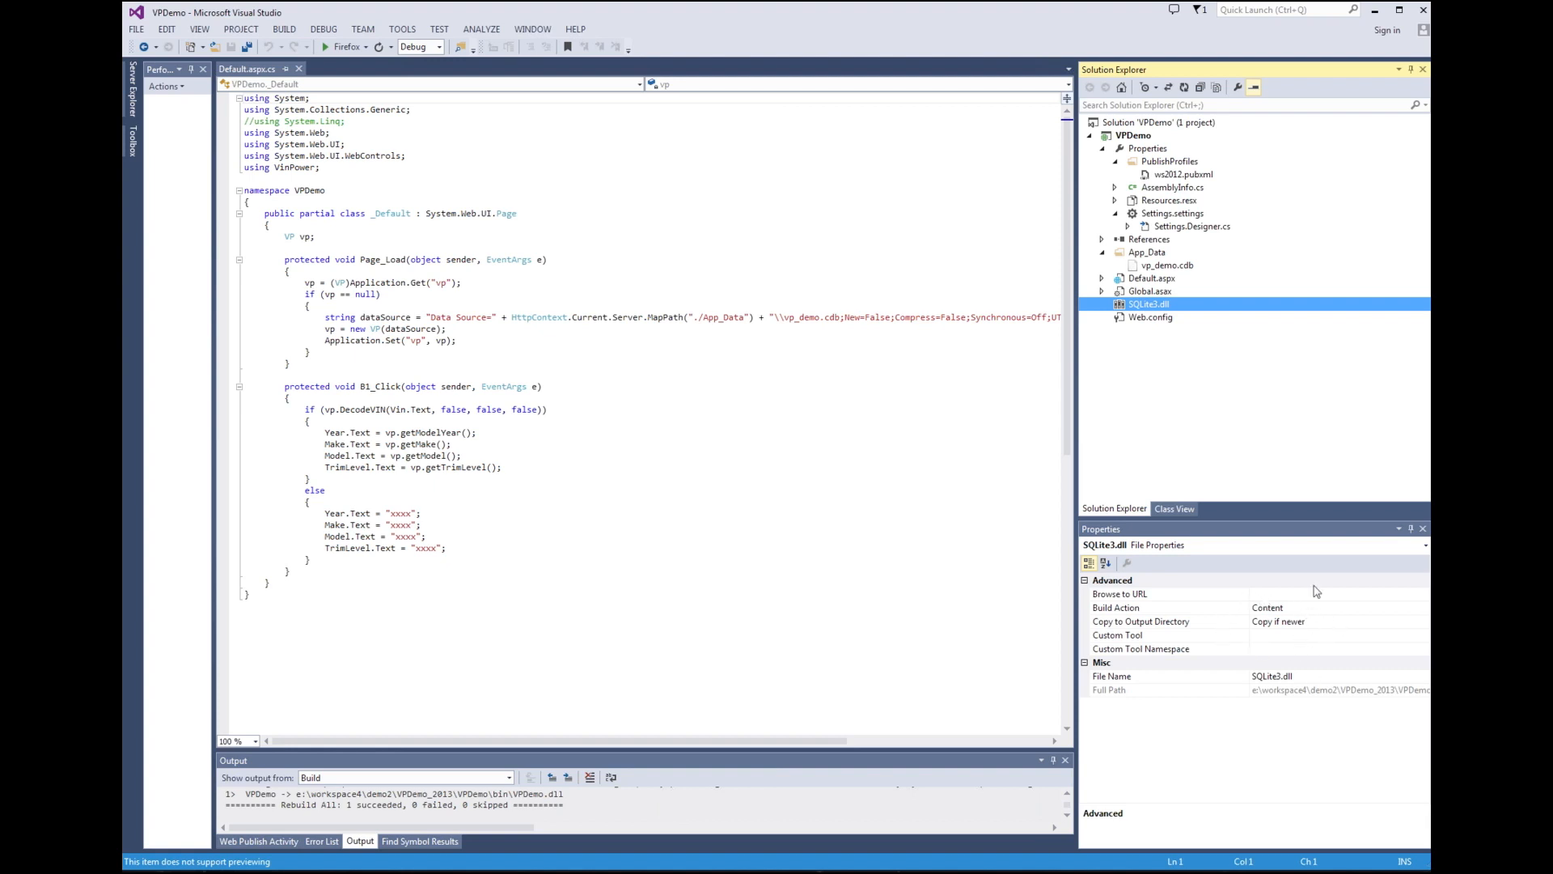
Check the solution properties, then publish VPDemo with the ws2012 profile to the deploy folder.
{"action": "left_click", "coordinate": [1169, 122]}
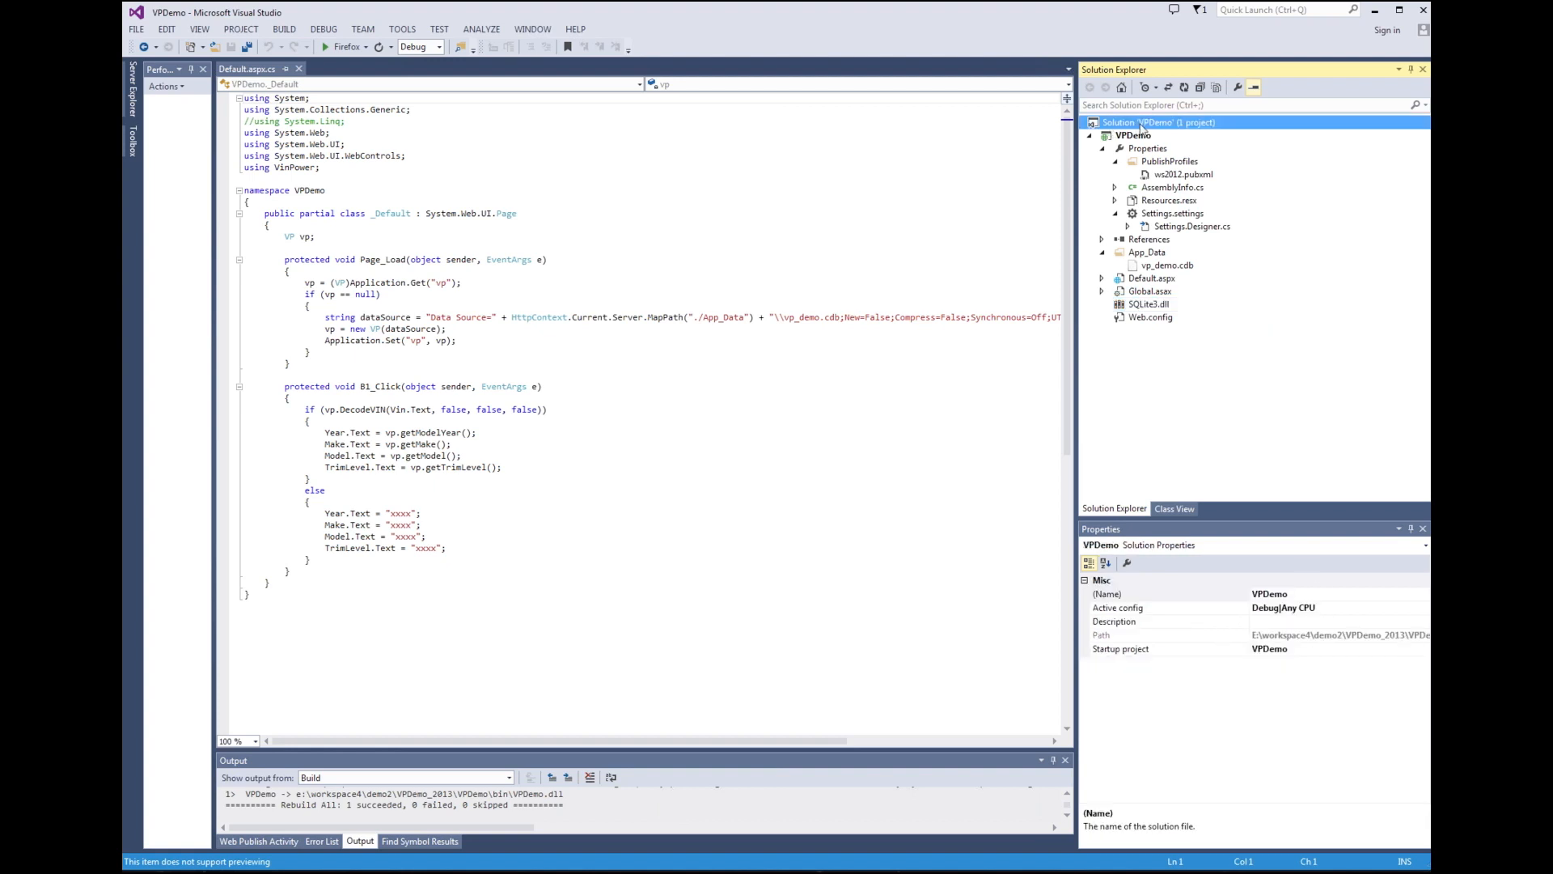
{"action": "right_click", "coordinate": [1160, 123]}
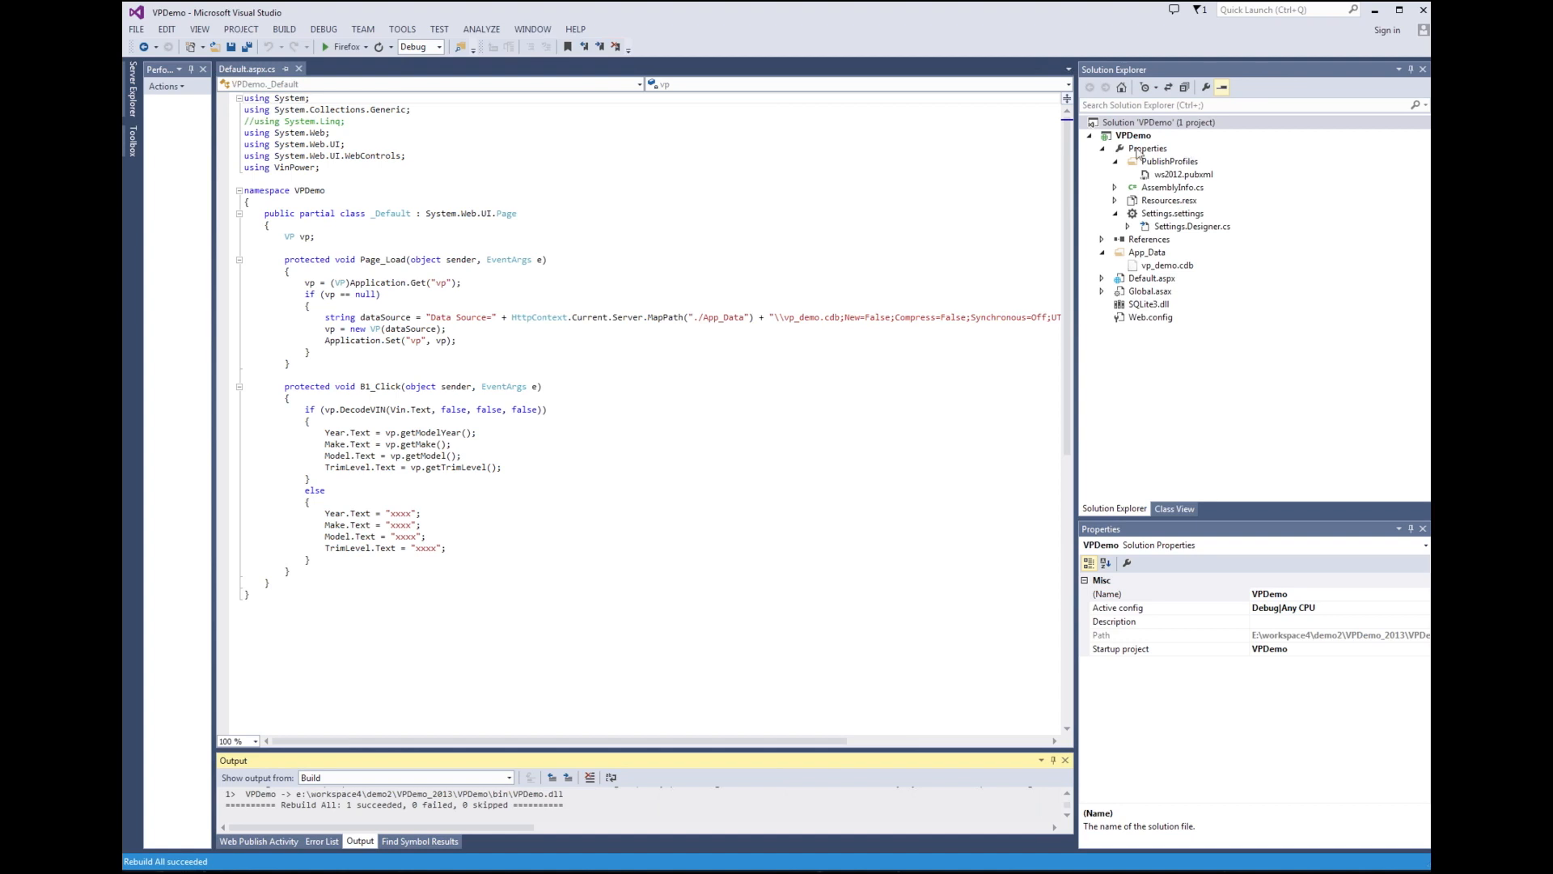
{"action": "right_click", "coordinate": [1134, 135]}
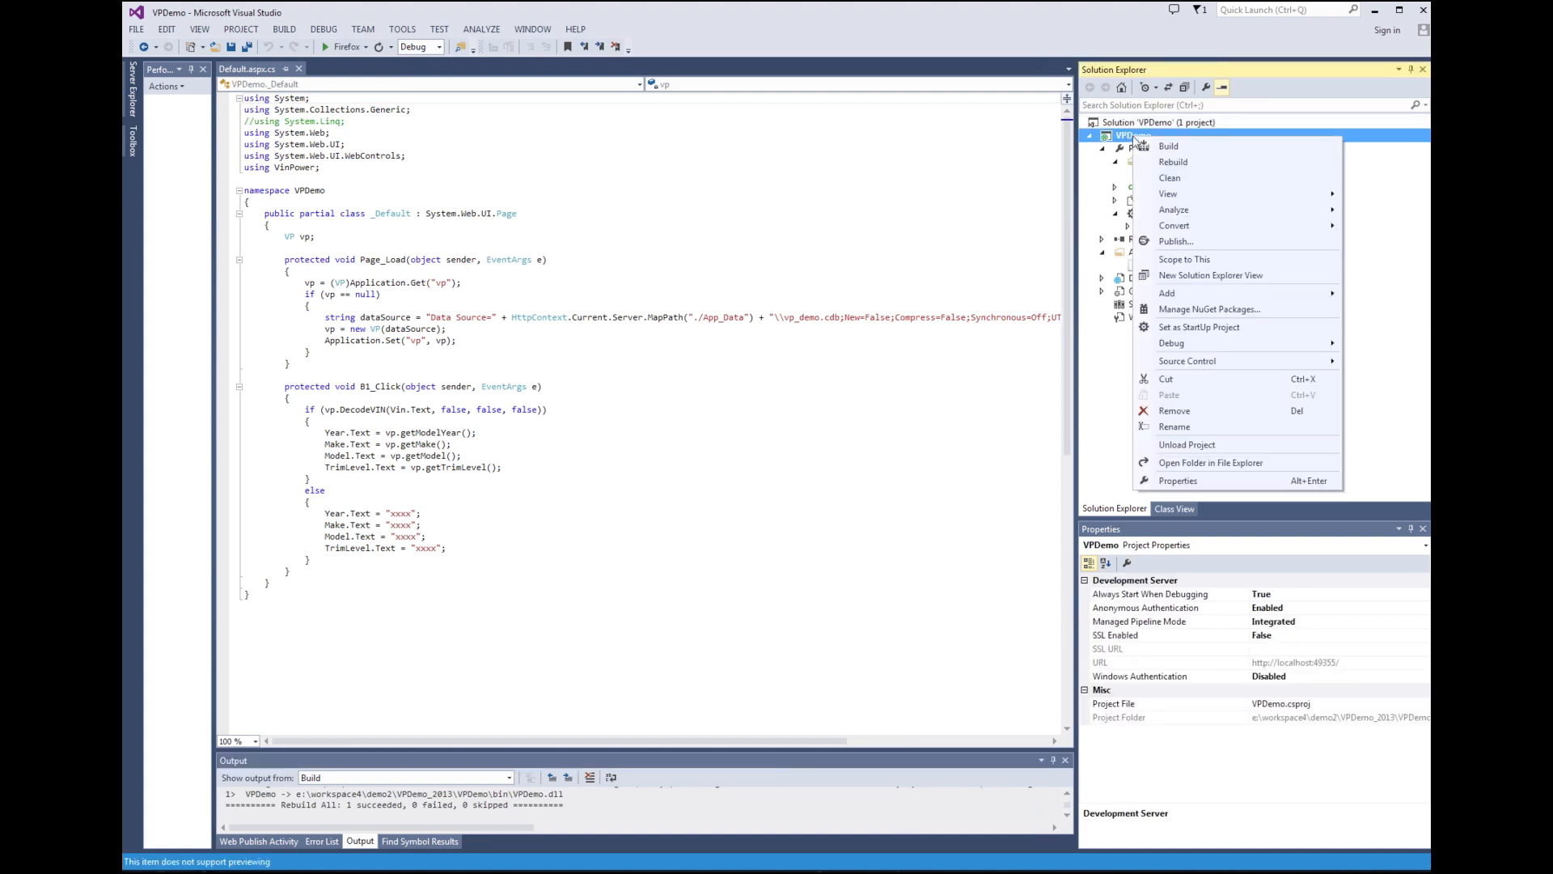
{"action": "mouse_move", "coordinate": [1174, 225]}
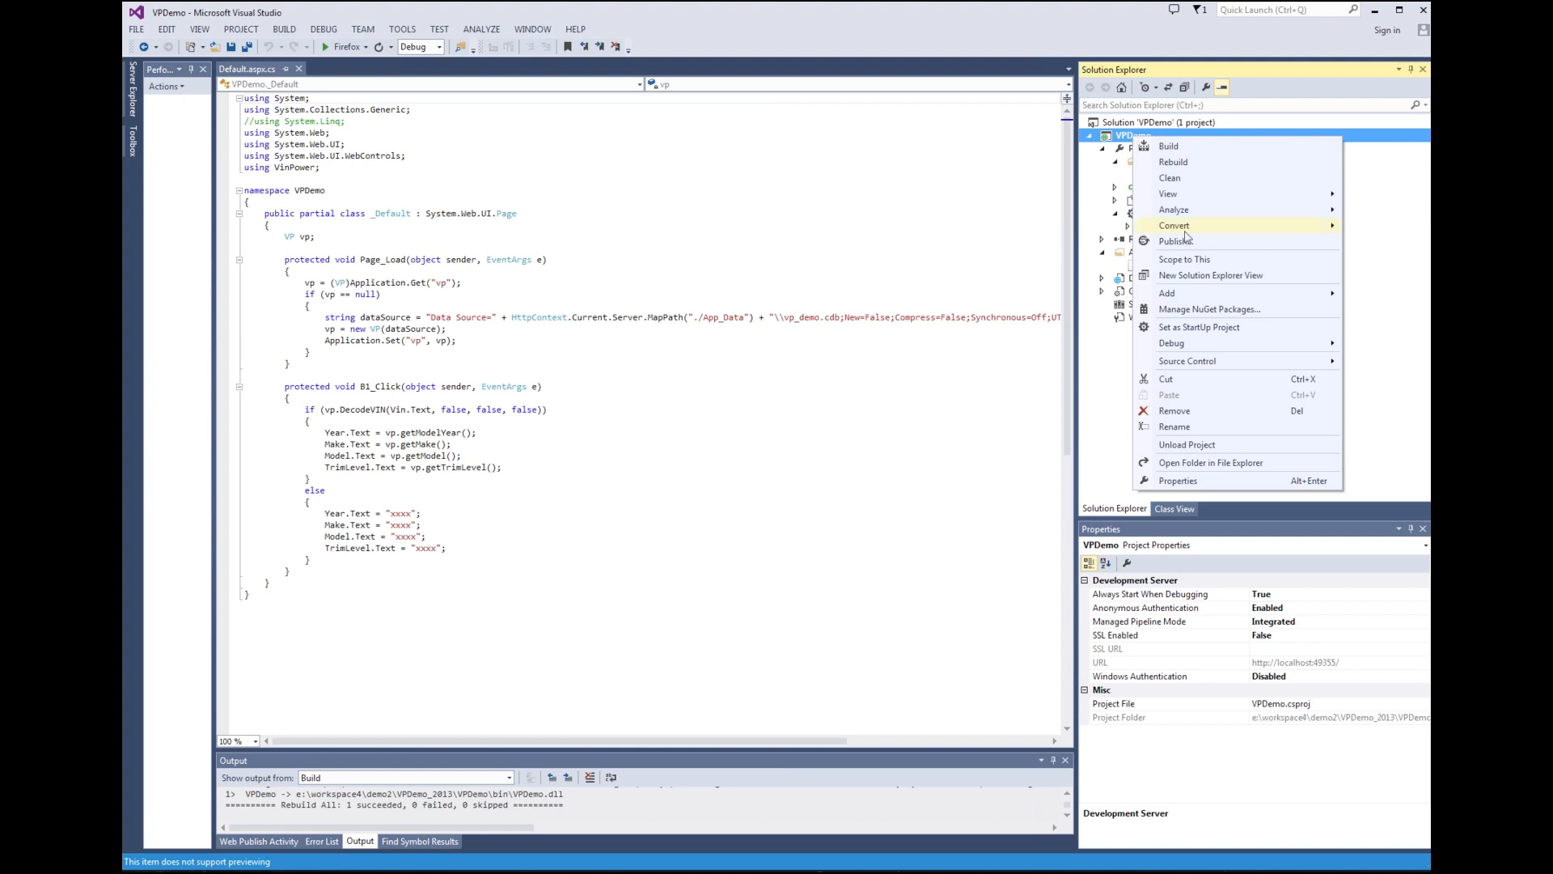
{"action": "mouse_move", "coordinate": [1179, 241]}
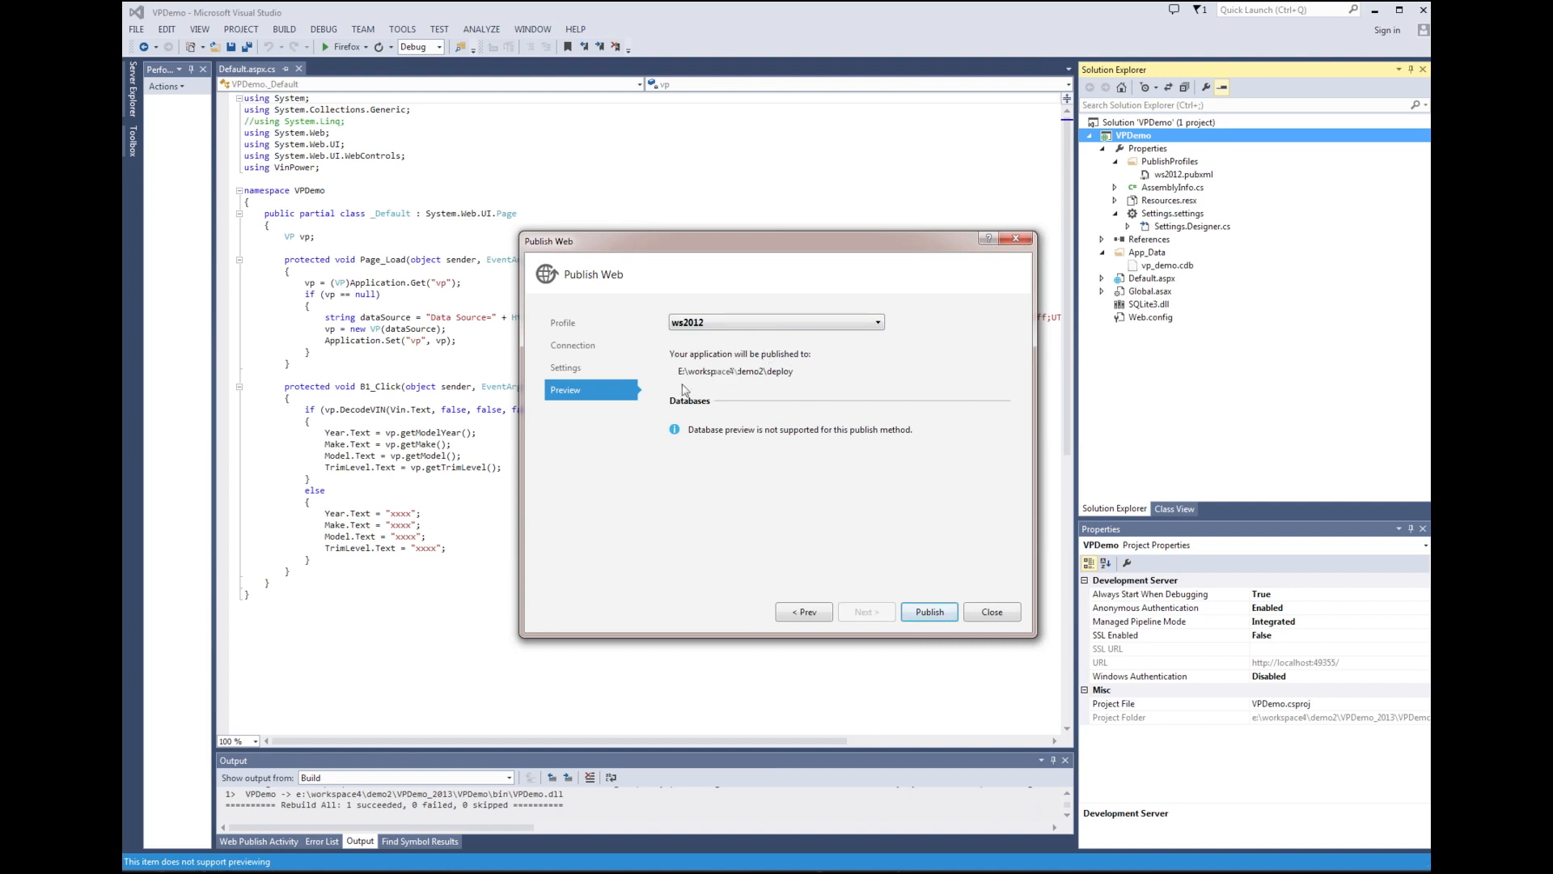
{"action": "mouse_move", "coordinate": [734, 407]}
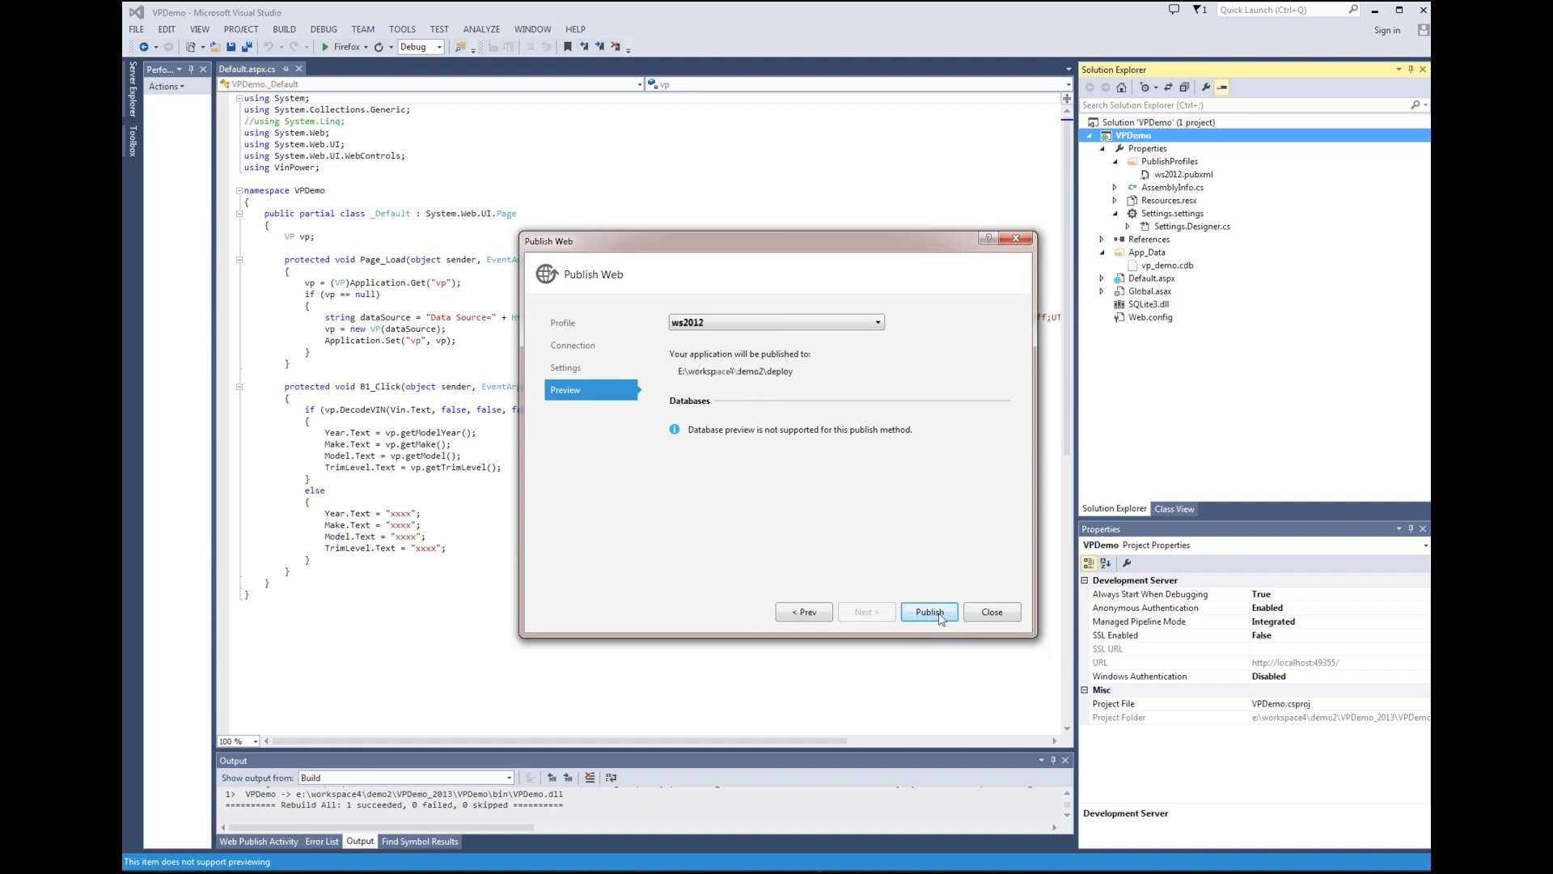
{"action": "left_click", "coordinate": [928, 612]}
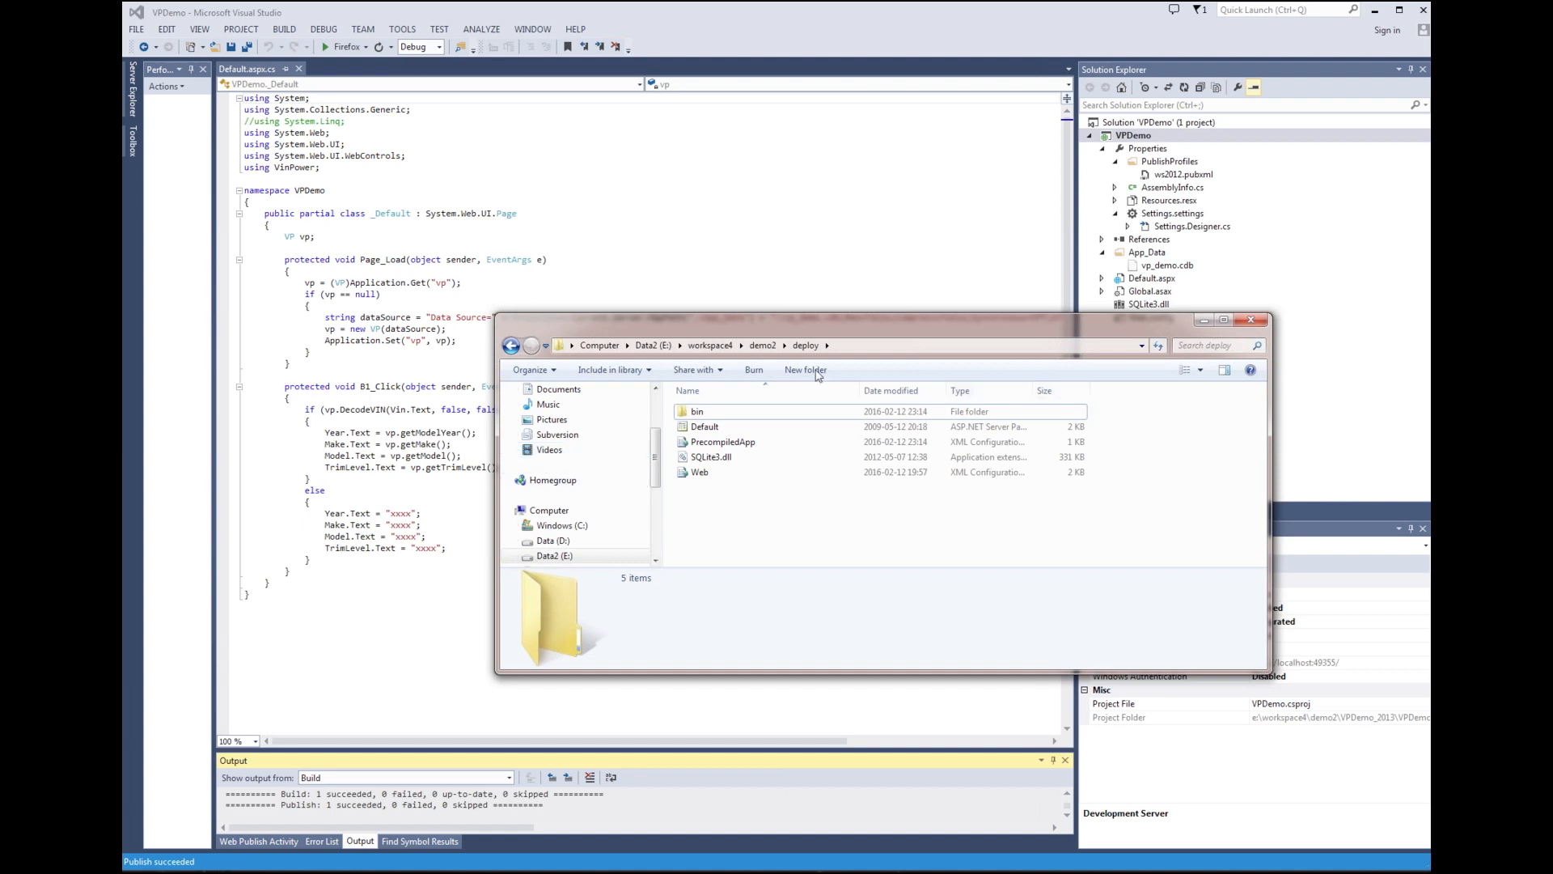
{"action": "mouse_move", "coordinate": [649, 449]}
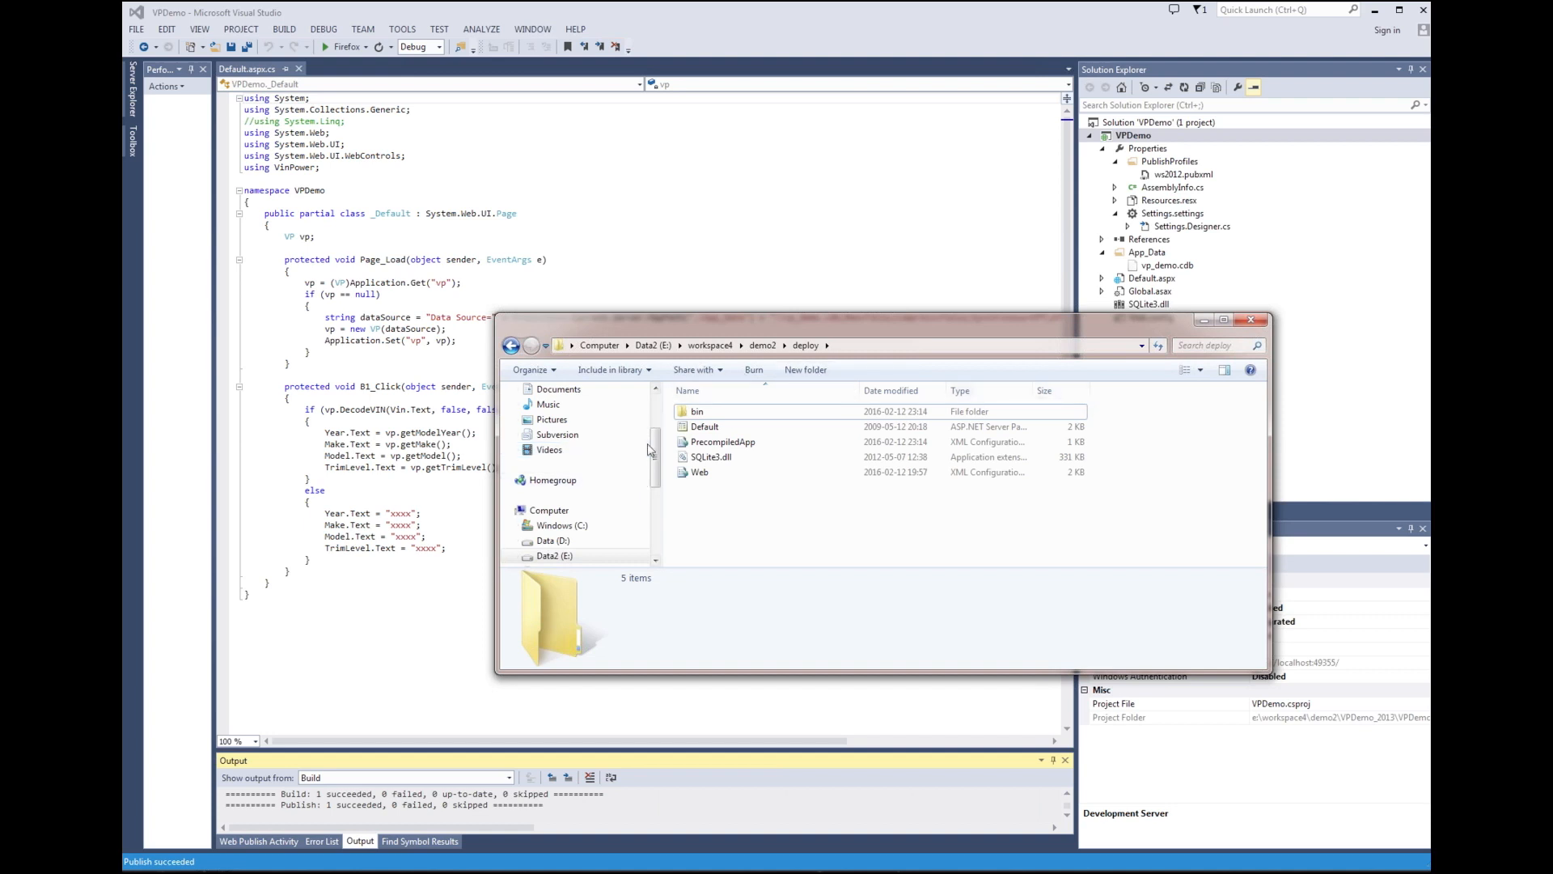
{"action": "mouse_move", "coordinate": [833, 524]}
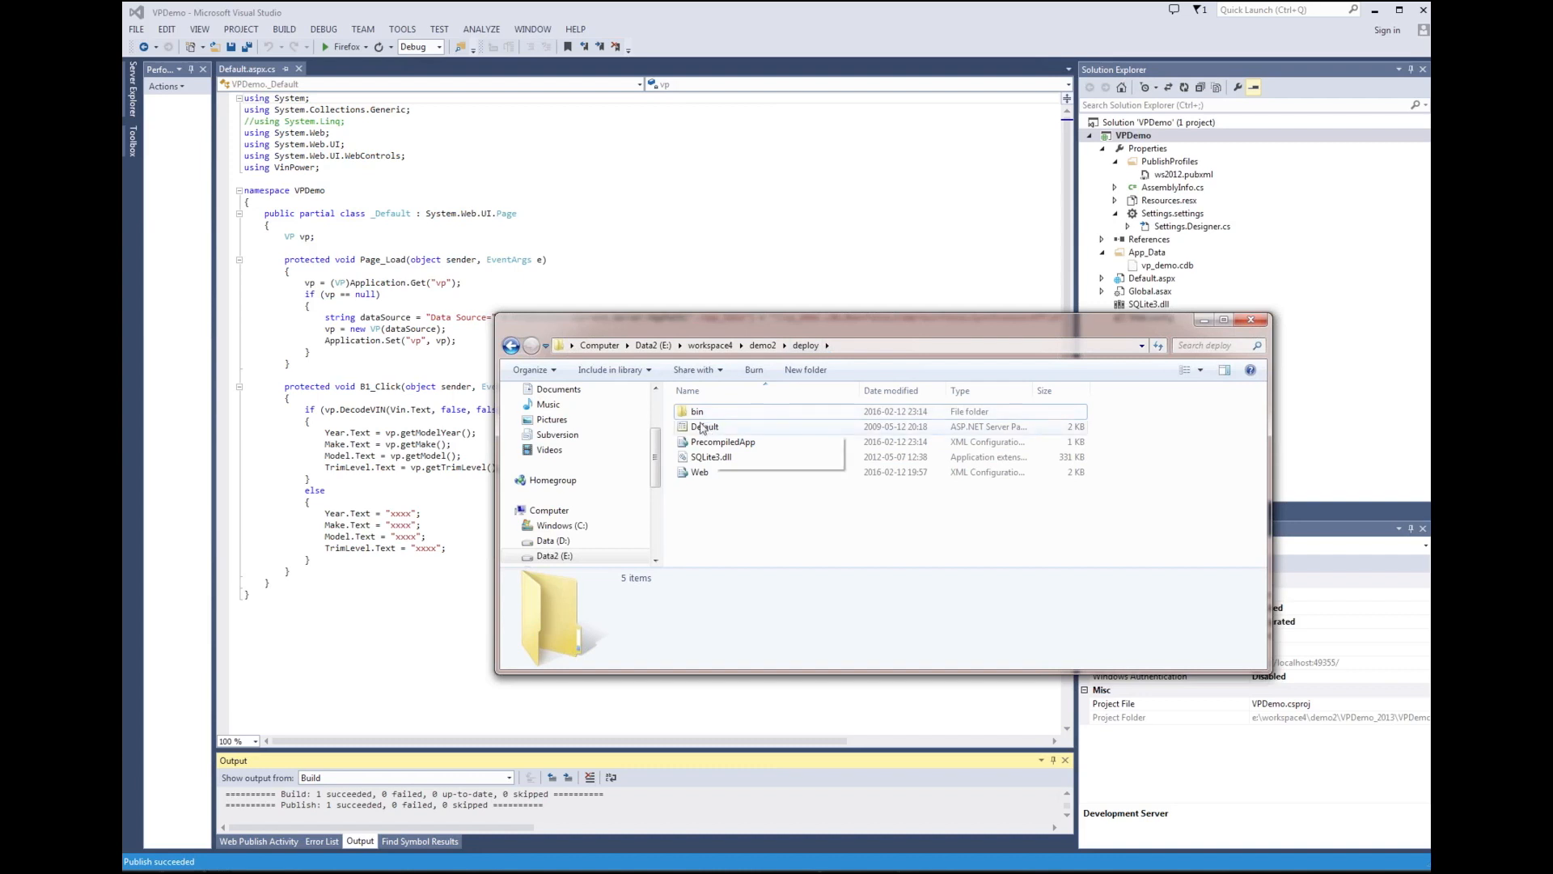
{"action": "mouse_move", "coordinate": [703, 427]}
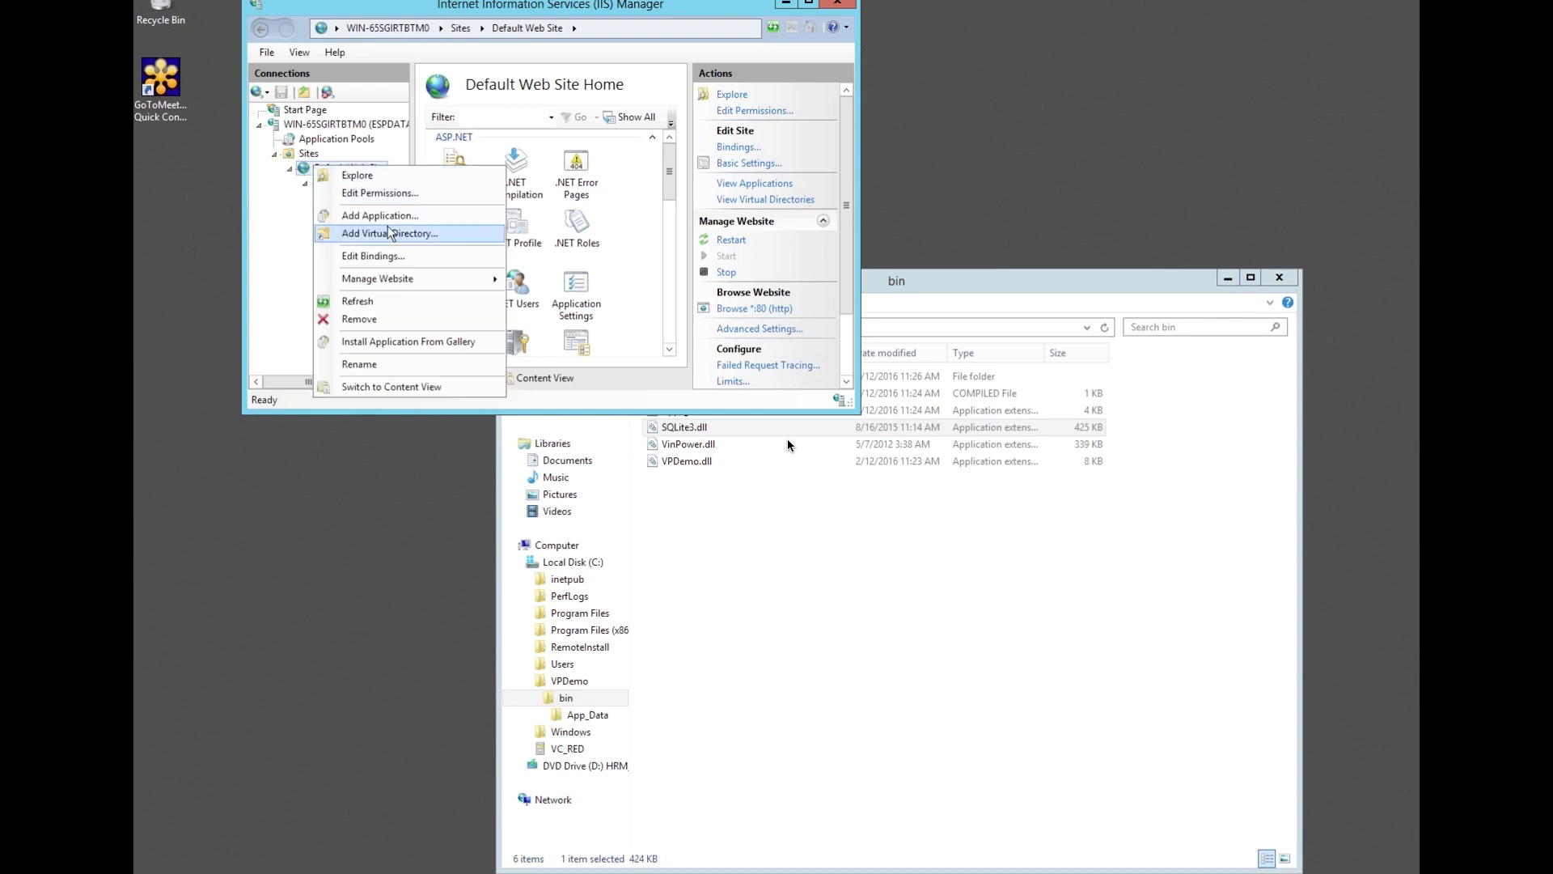
{"action": "mouse_move", "coordinate": [380, 216]}
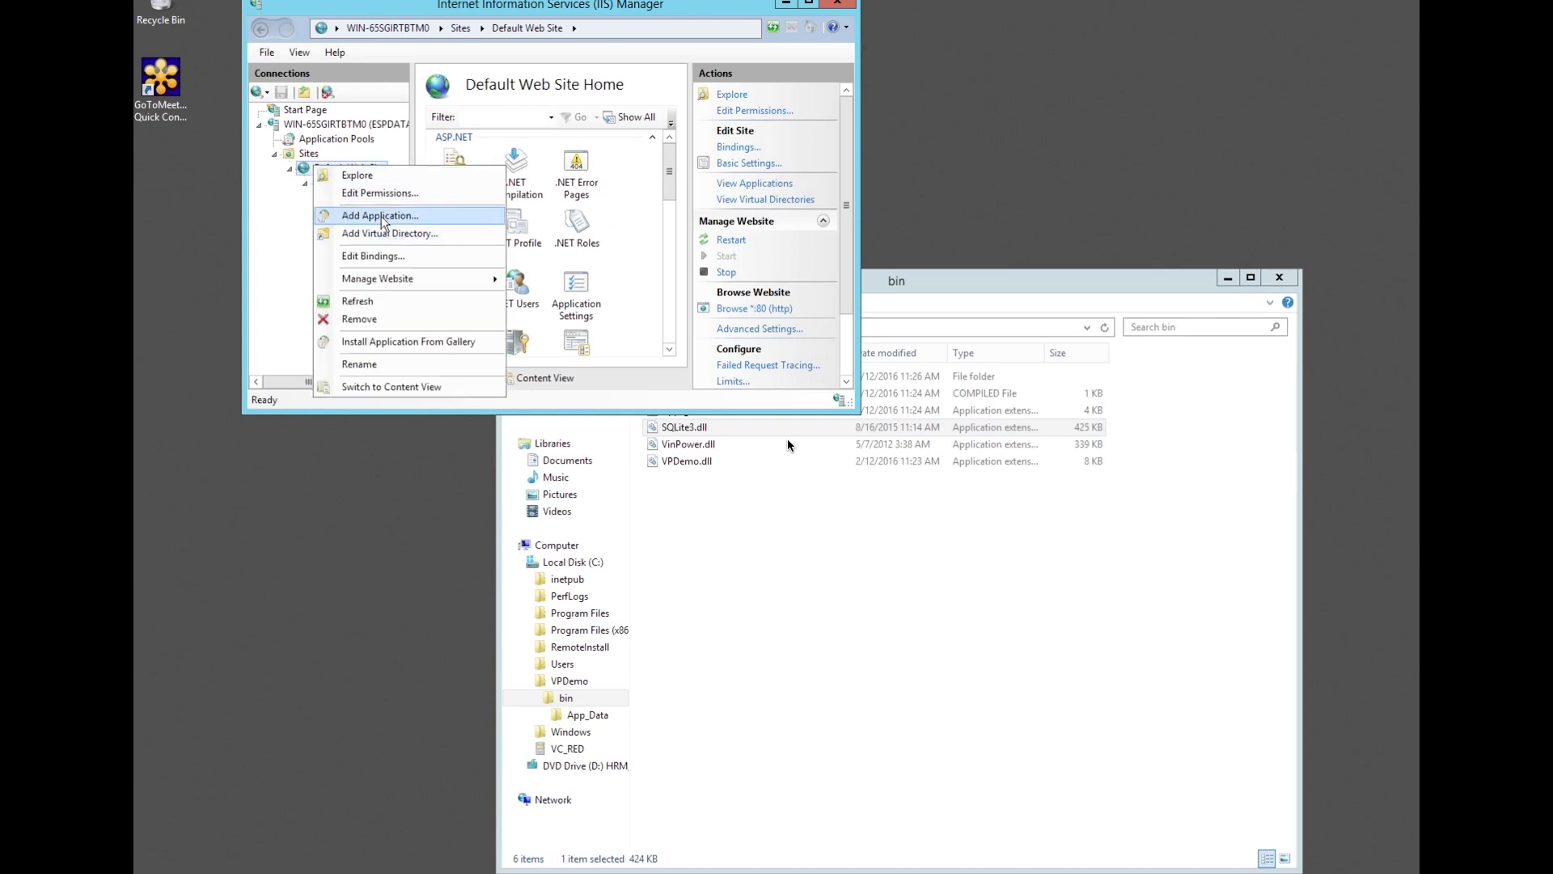
Start a new application with alias VPD using the .NET v2.0 application pool.
{"action": "left_click", "coordinate": [379, 215]}
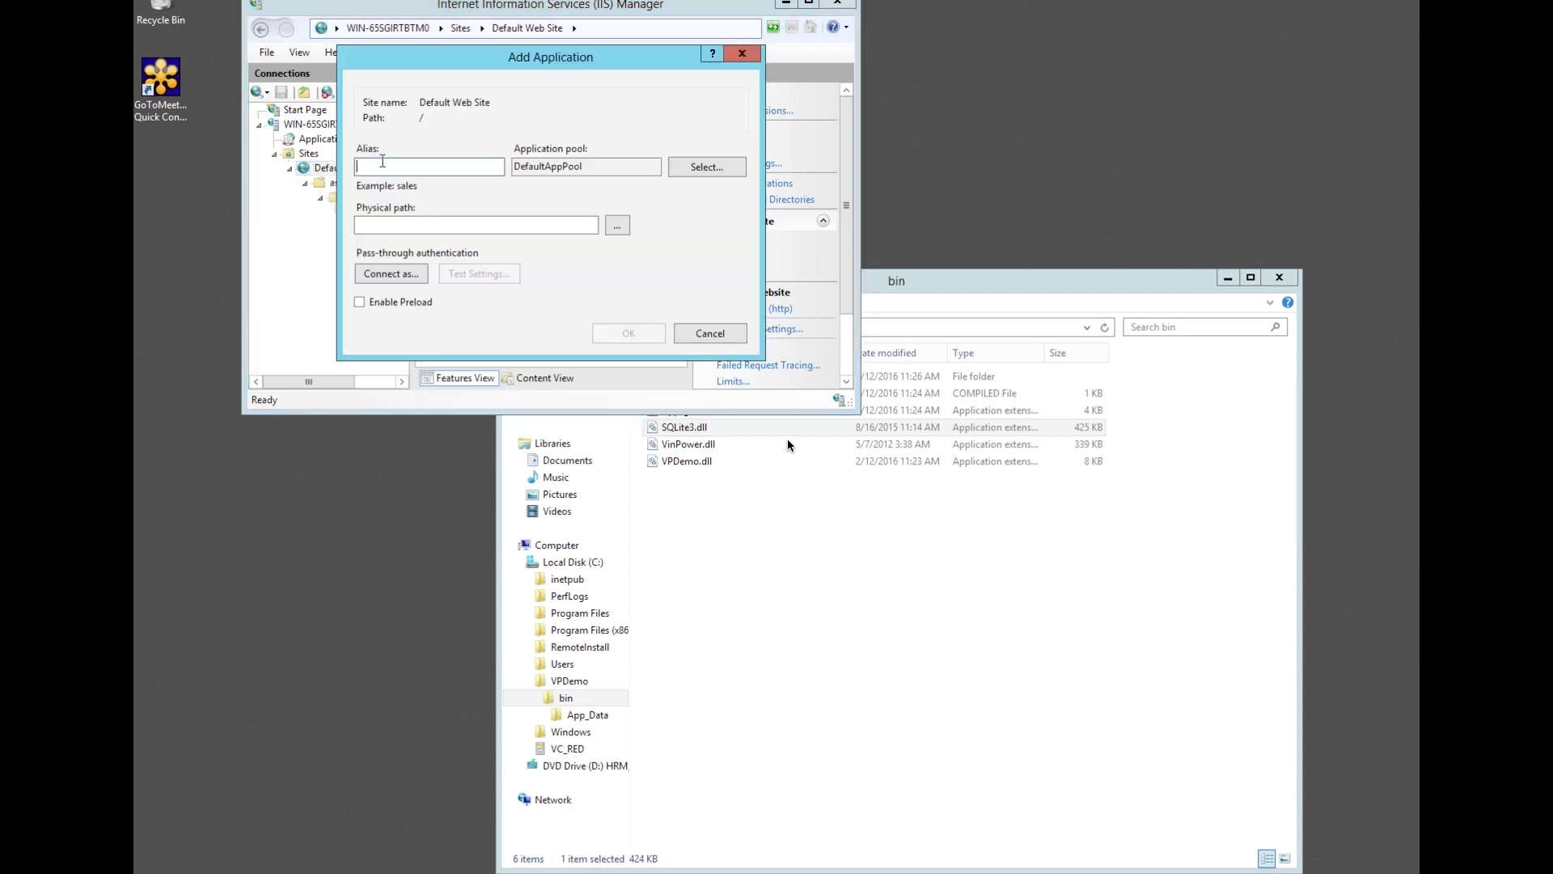
{"action": "type", "text": "VP"}
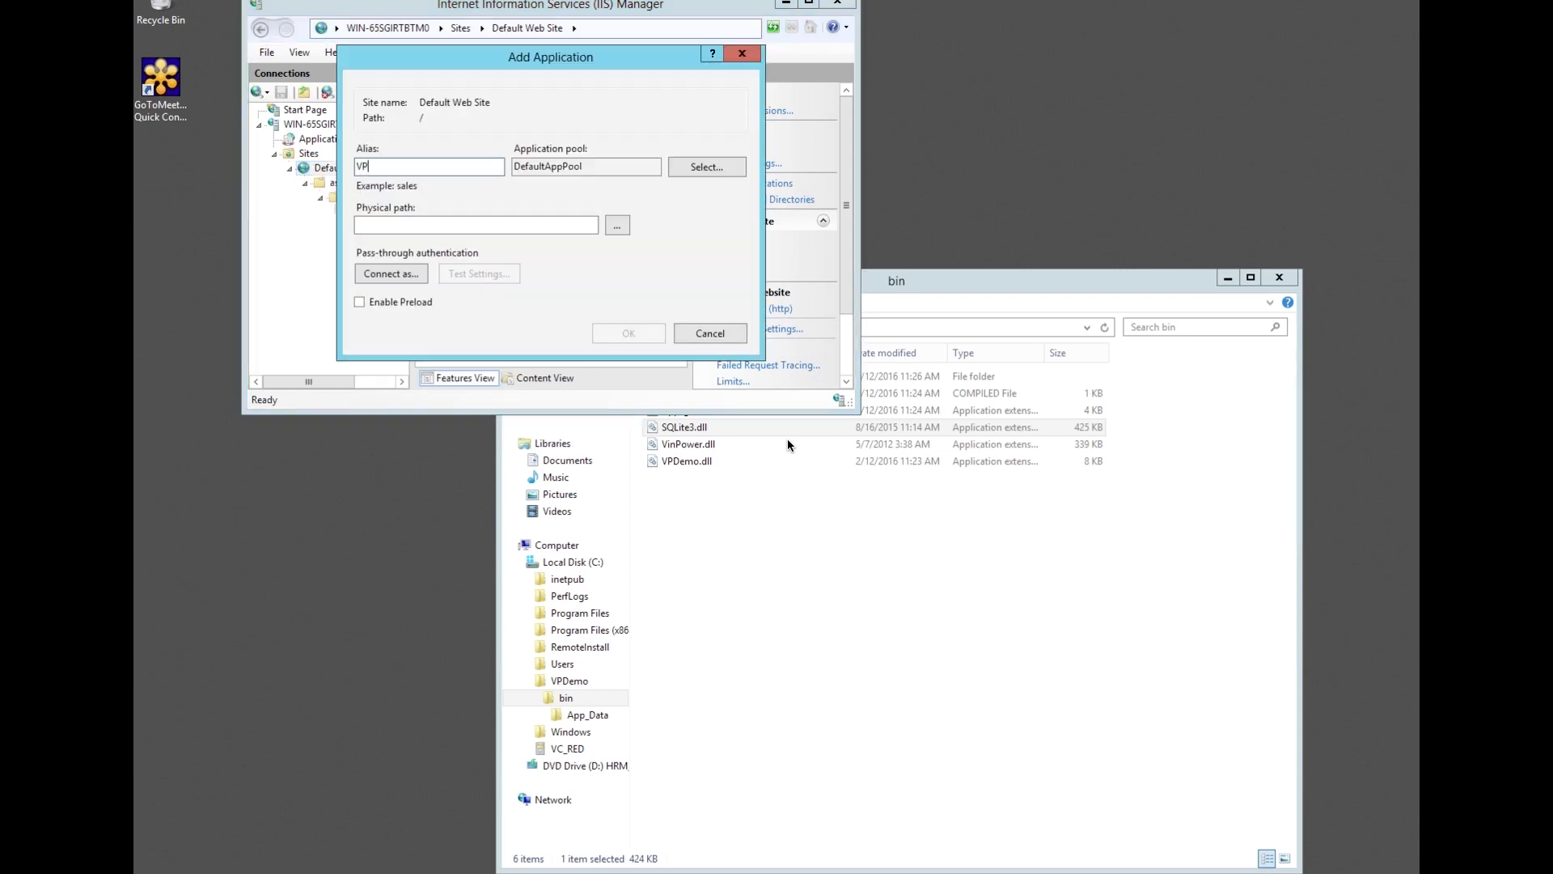
{"action": "type", "text": "D"}
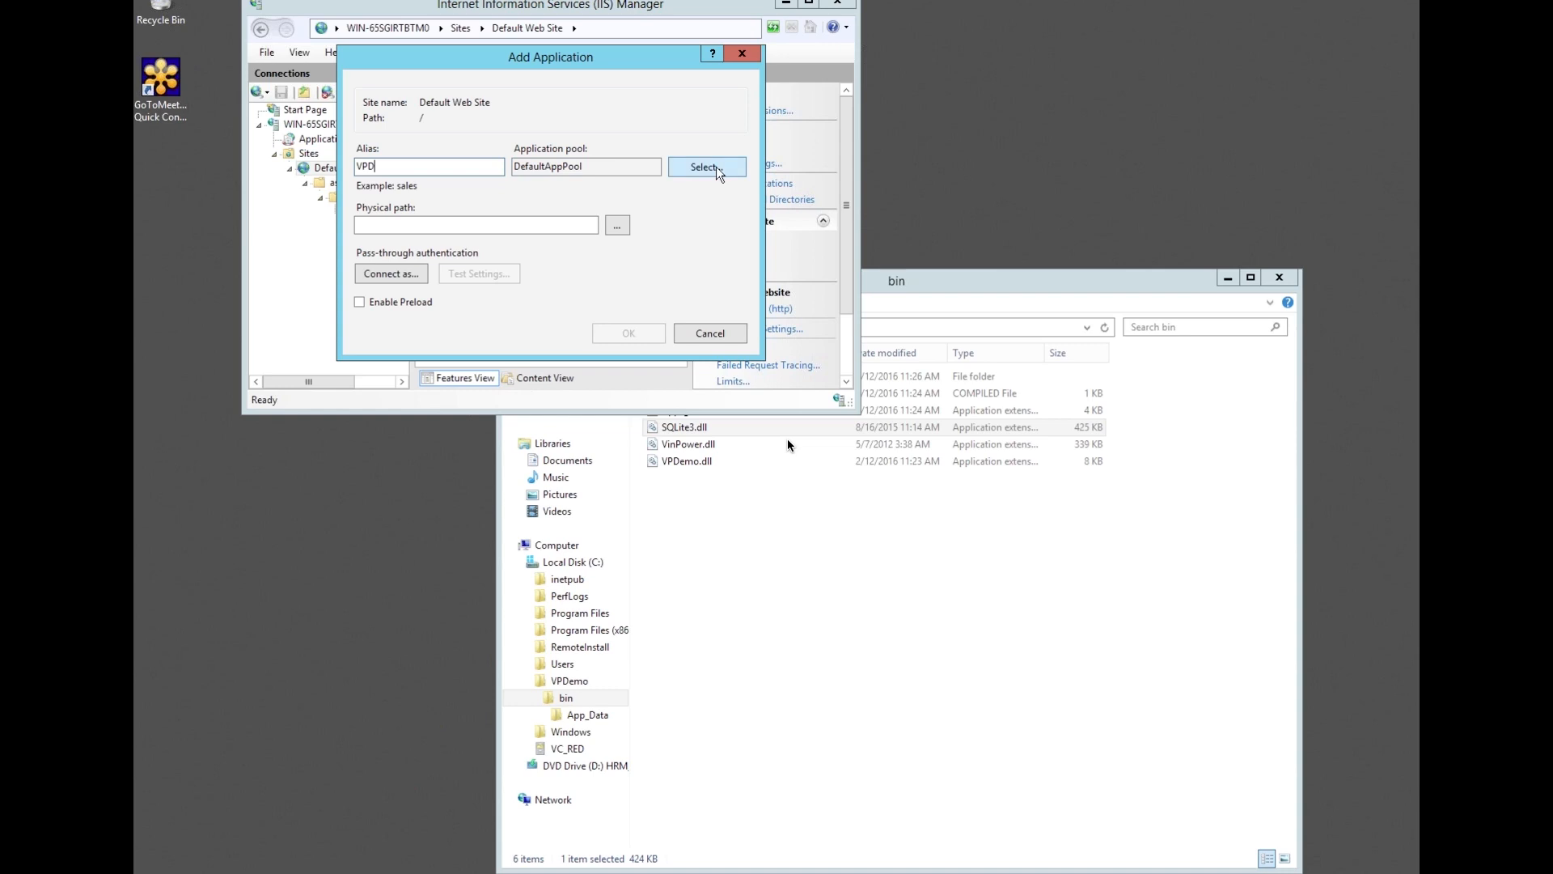
{"action": "left_click", "coordinate": [706, 166]}
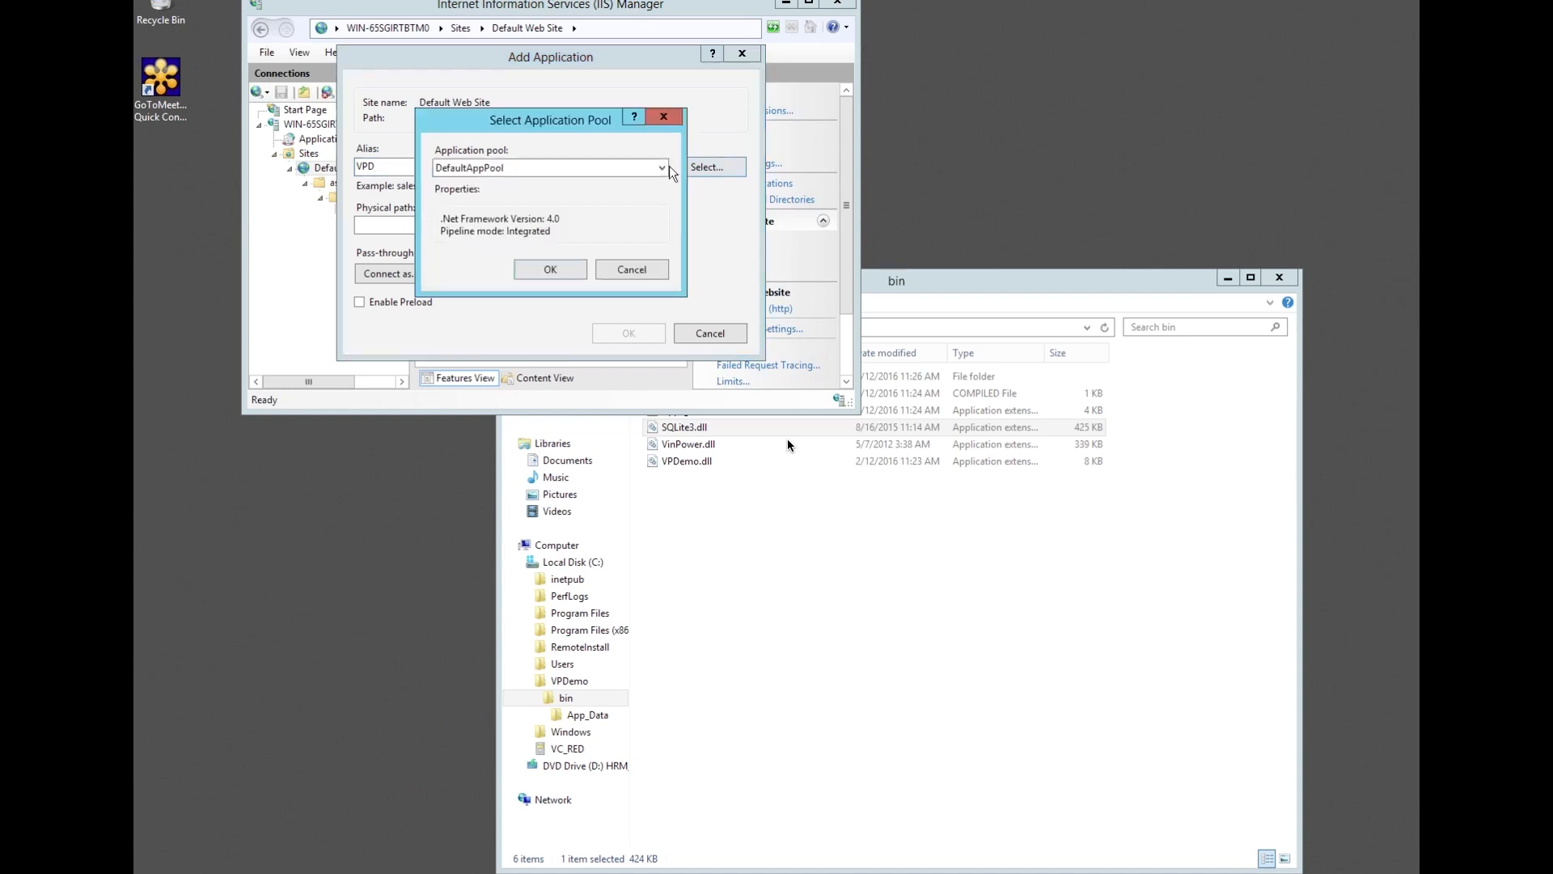
{"action": "left_click", "coordinate": [661, 168]}
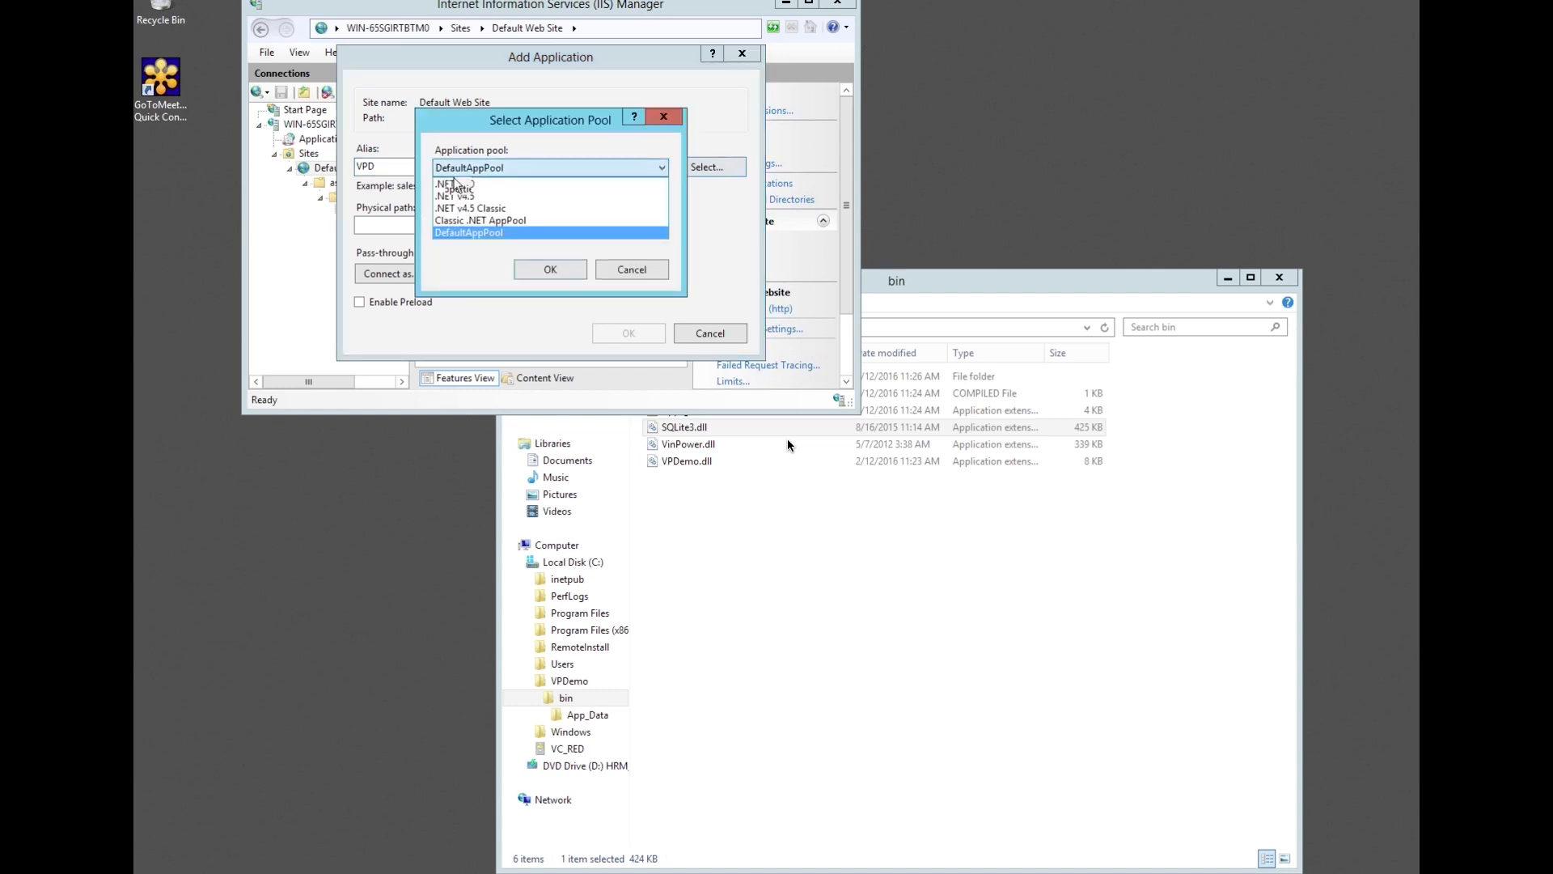
{"action": "left_click", "coordinate": [455, 185]}
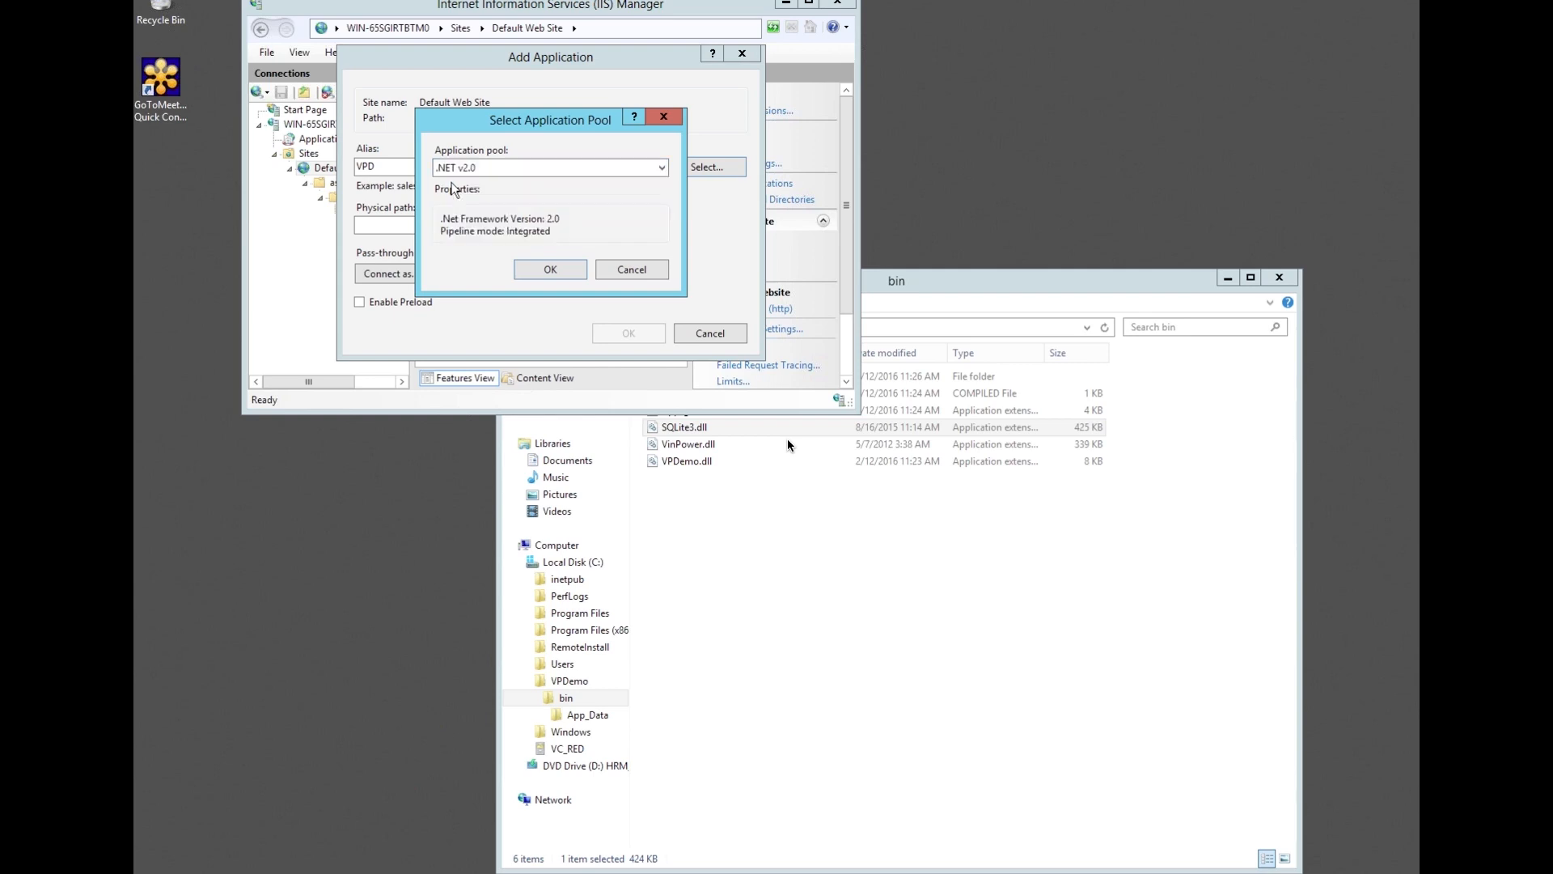
{"action": "mouse_move", "coordinate": [557, 318]}
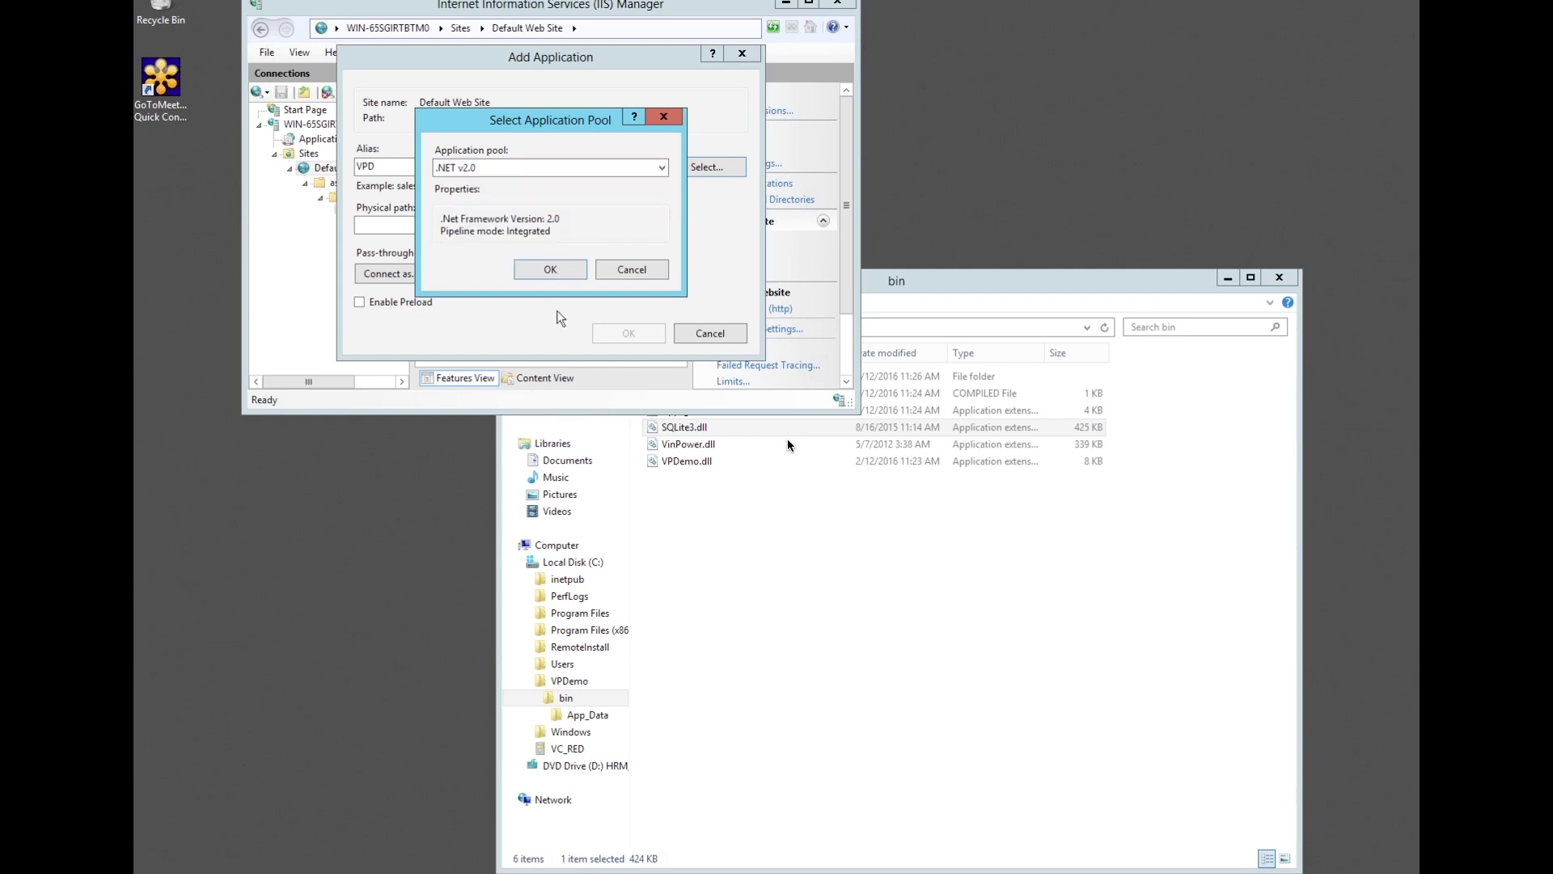
{"action": "left_click", "coordinate": [550, 268]}
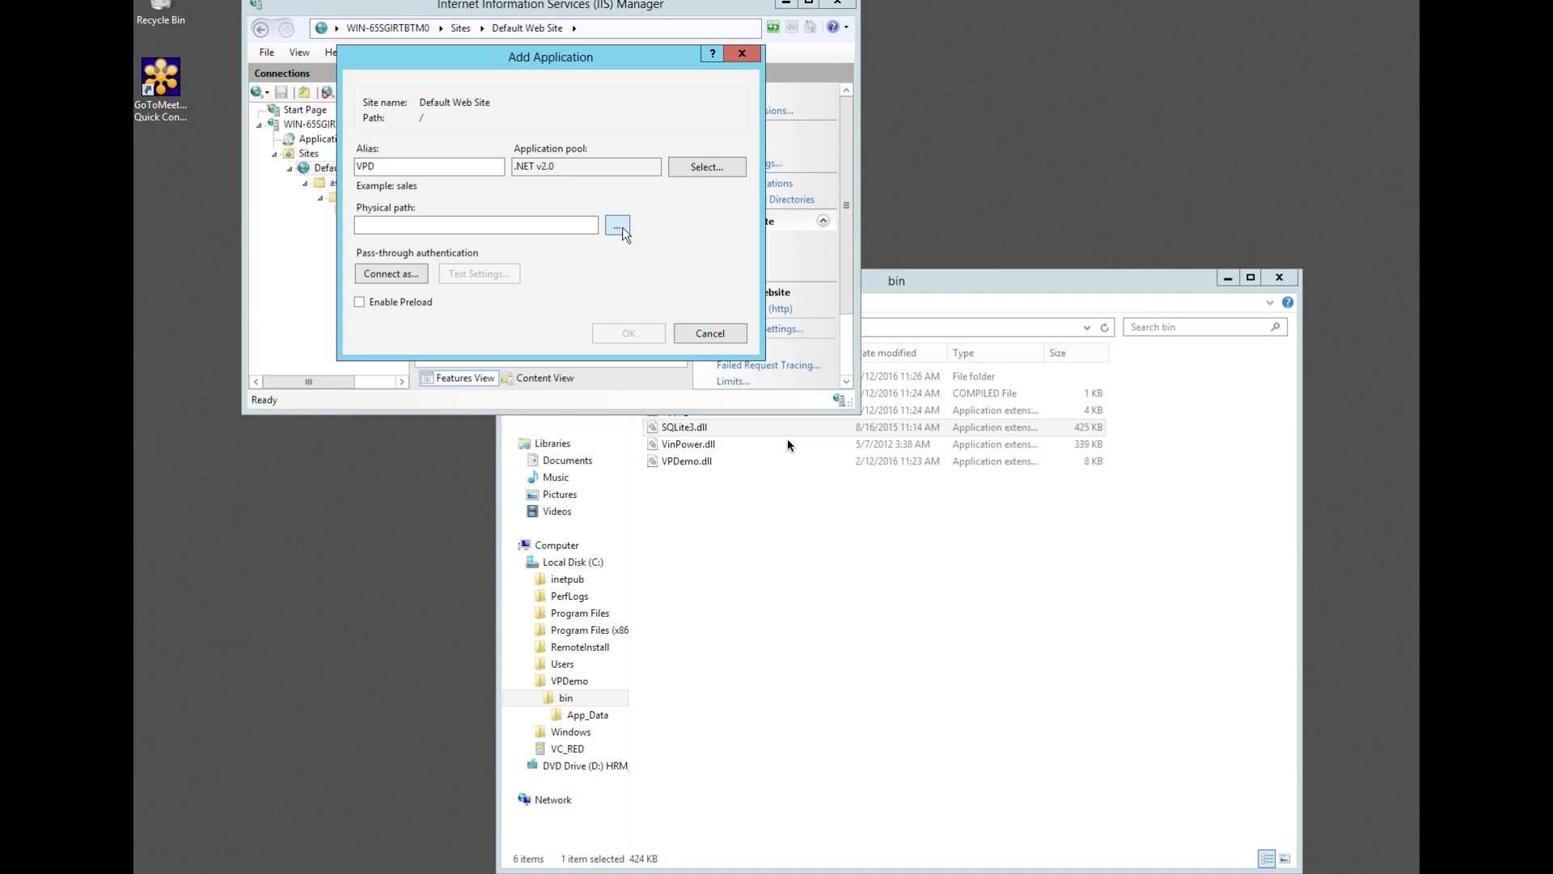
Map VPD to C:\VPDemo, create it, and expand its folders in Connections.
{"action": "left_click", "coordinate": [617, 225]}
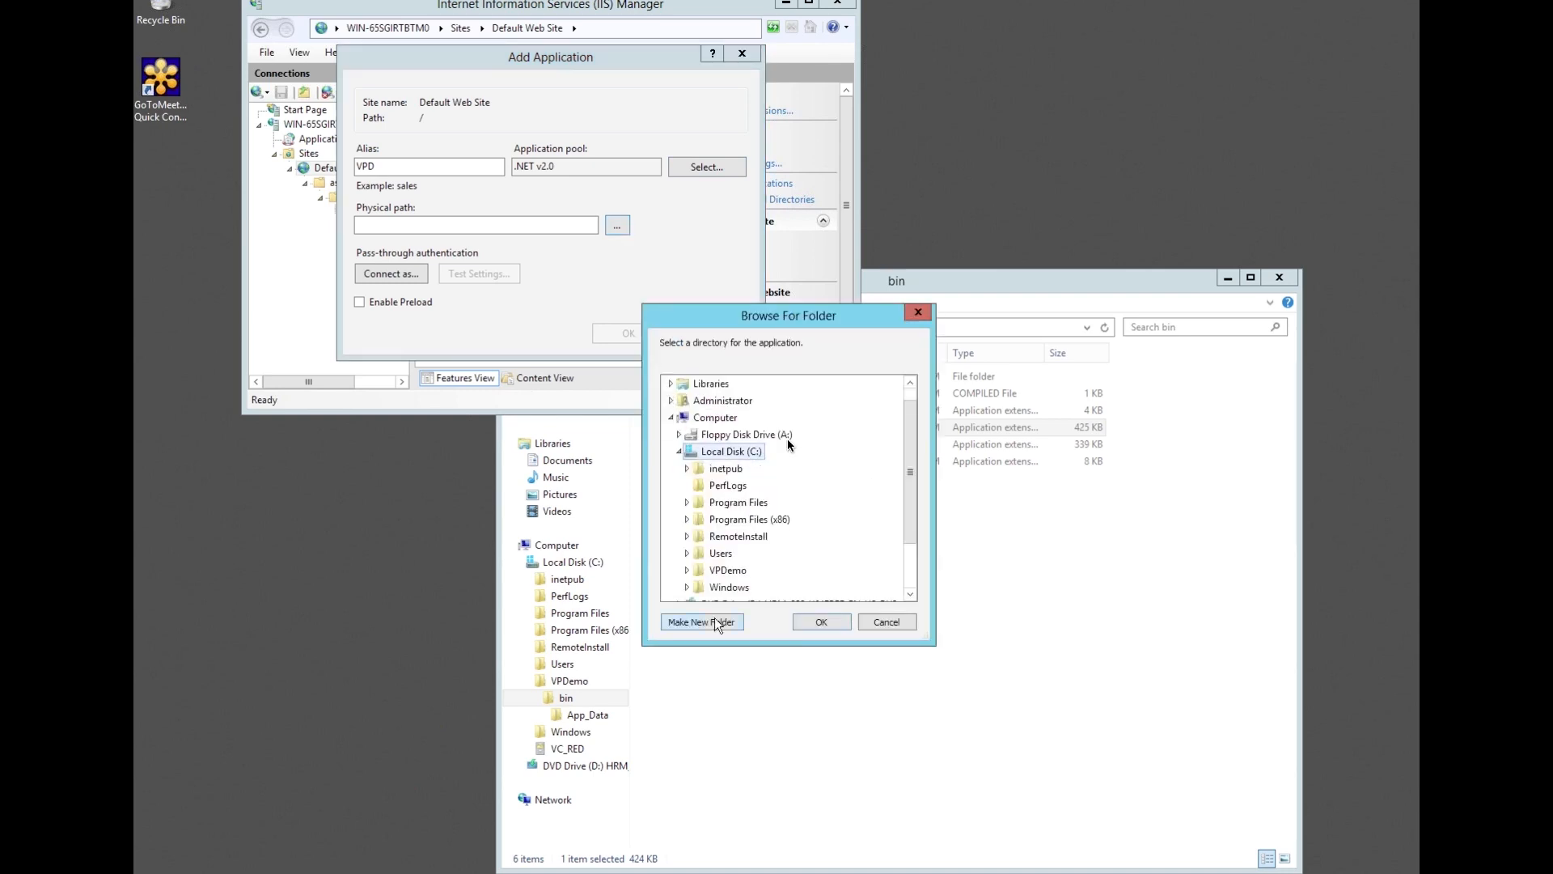
{"action": "mouse_move", "coordinate": [723, 575]}
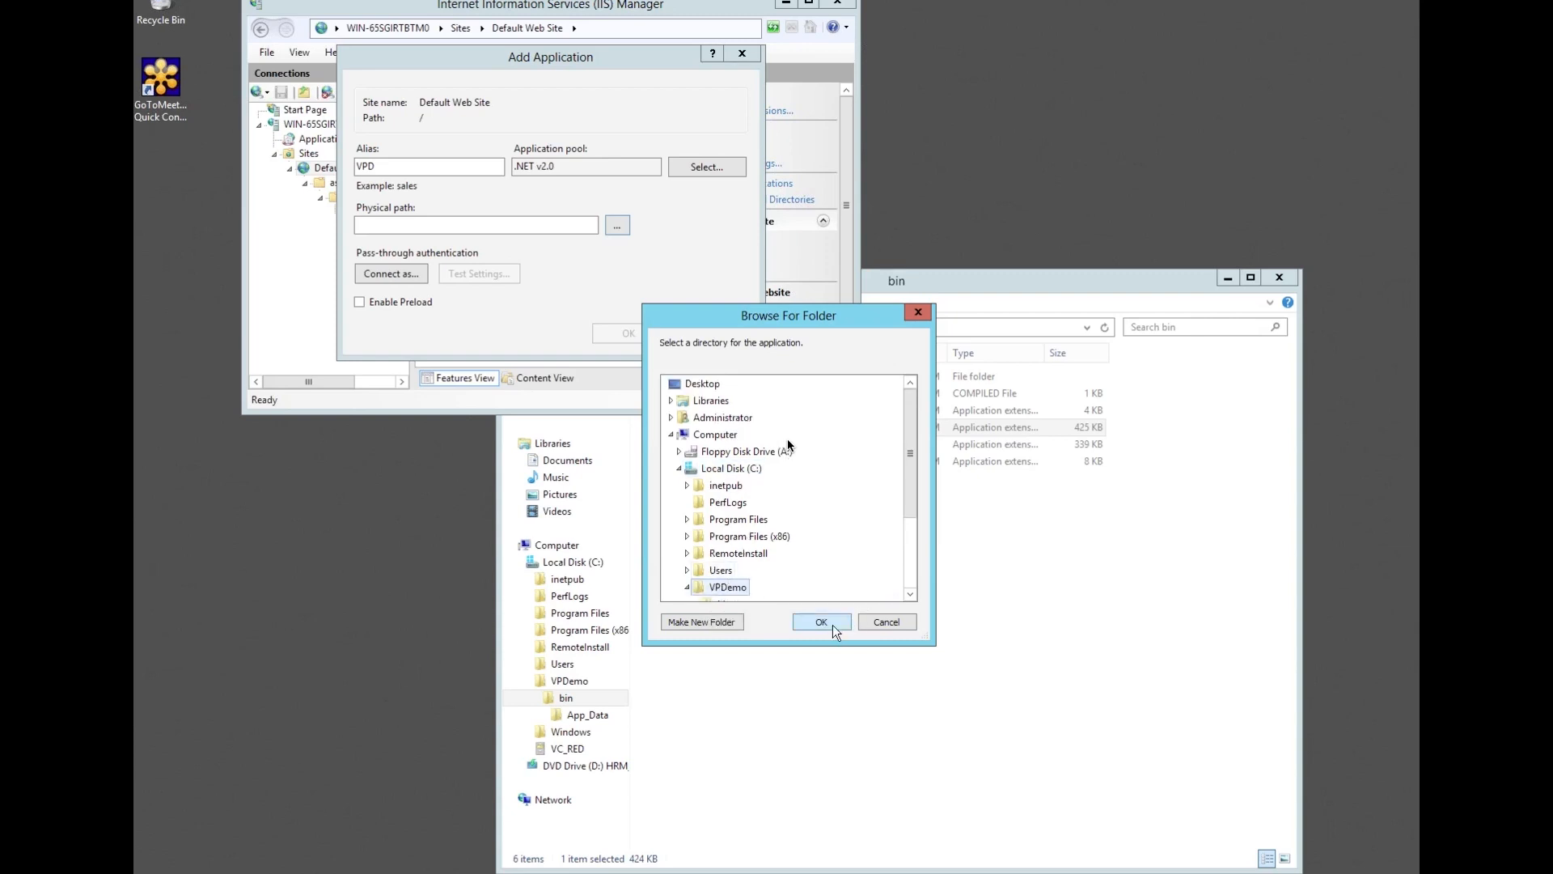
{"action": "left_click", "coordinate": [821, 621]}
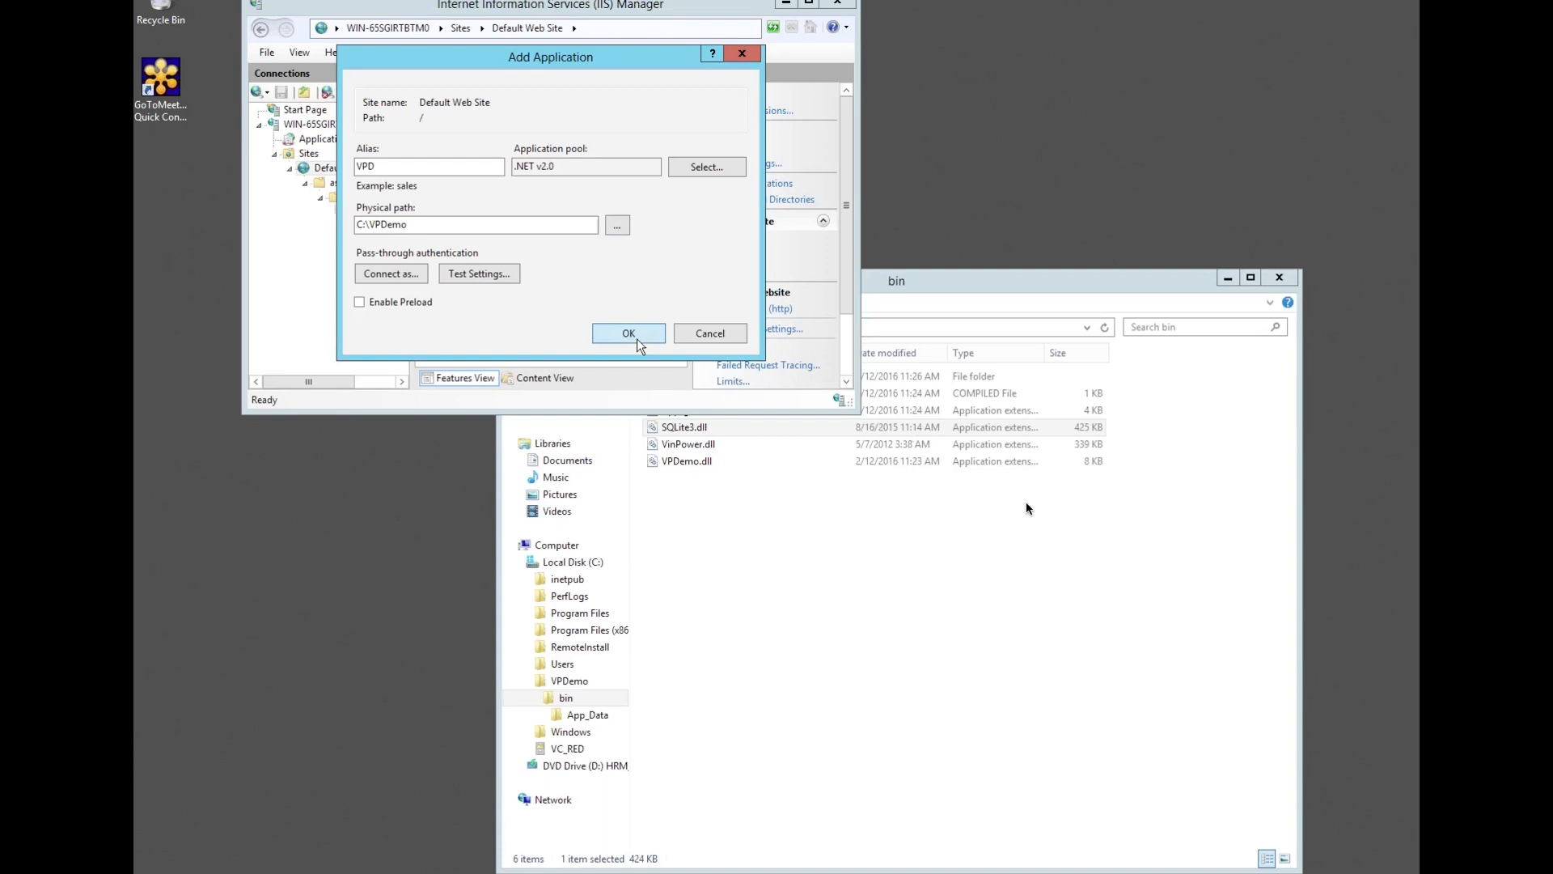
{"action": "left_click", "coordinate": [628, 333]}
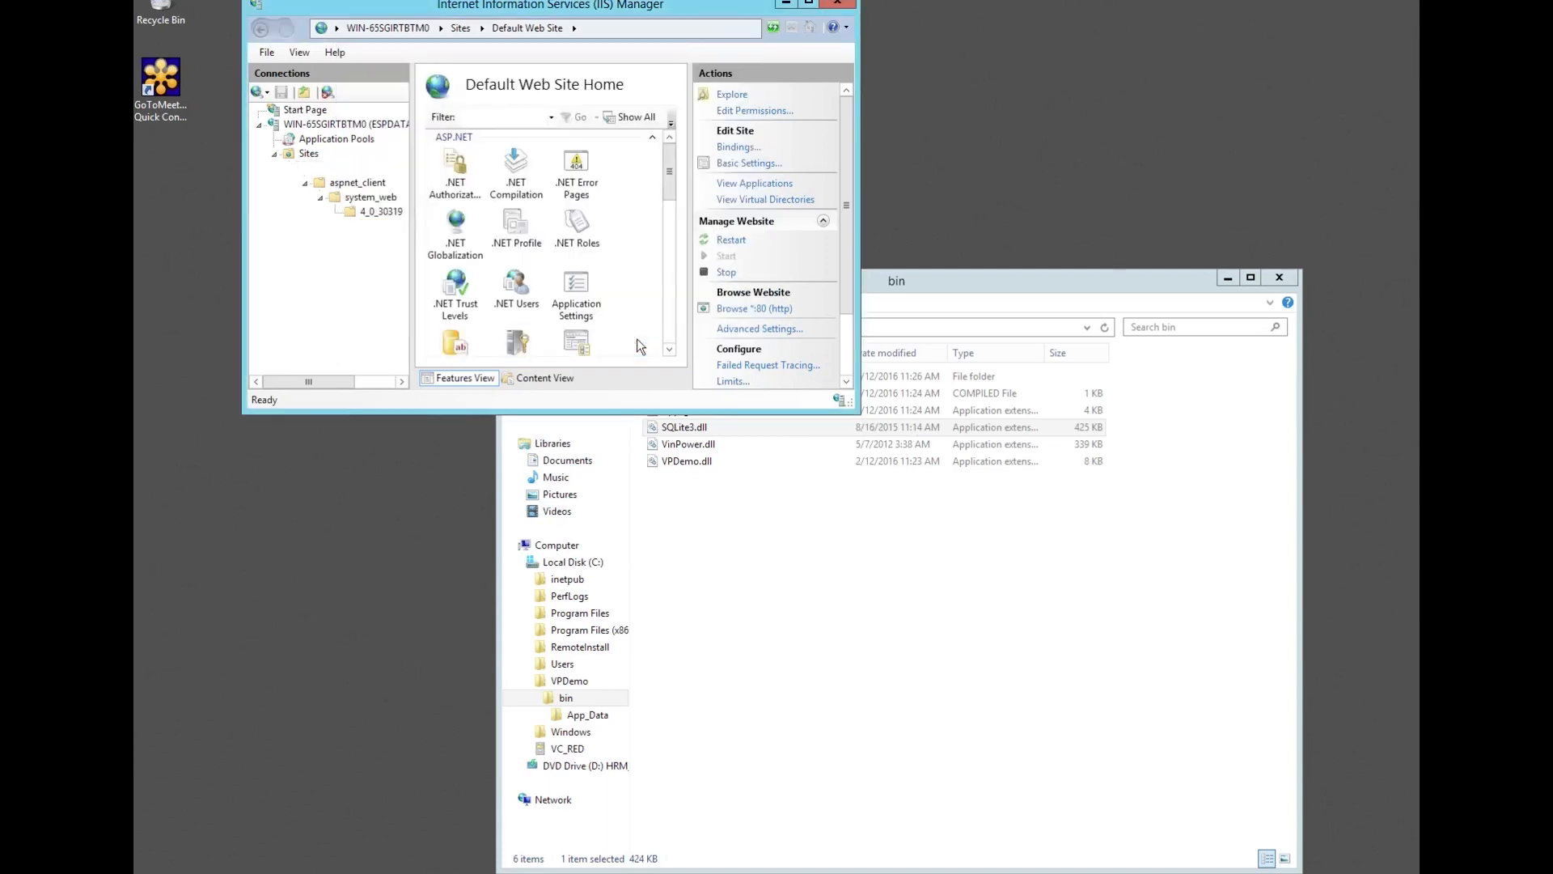
{"action": "left_click", "coordinate": [340, 225]}
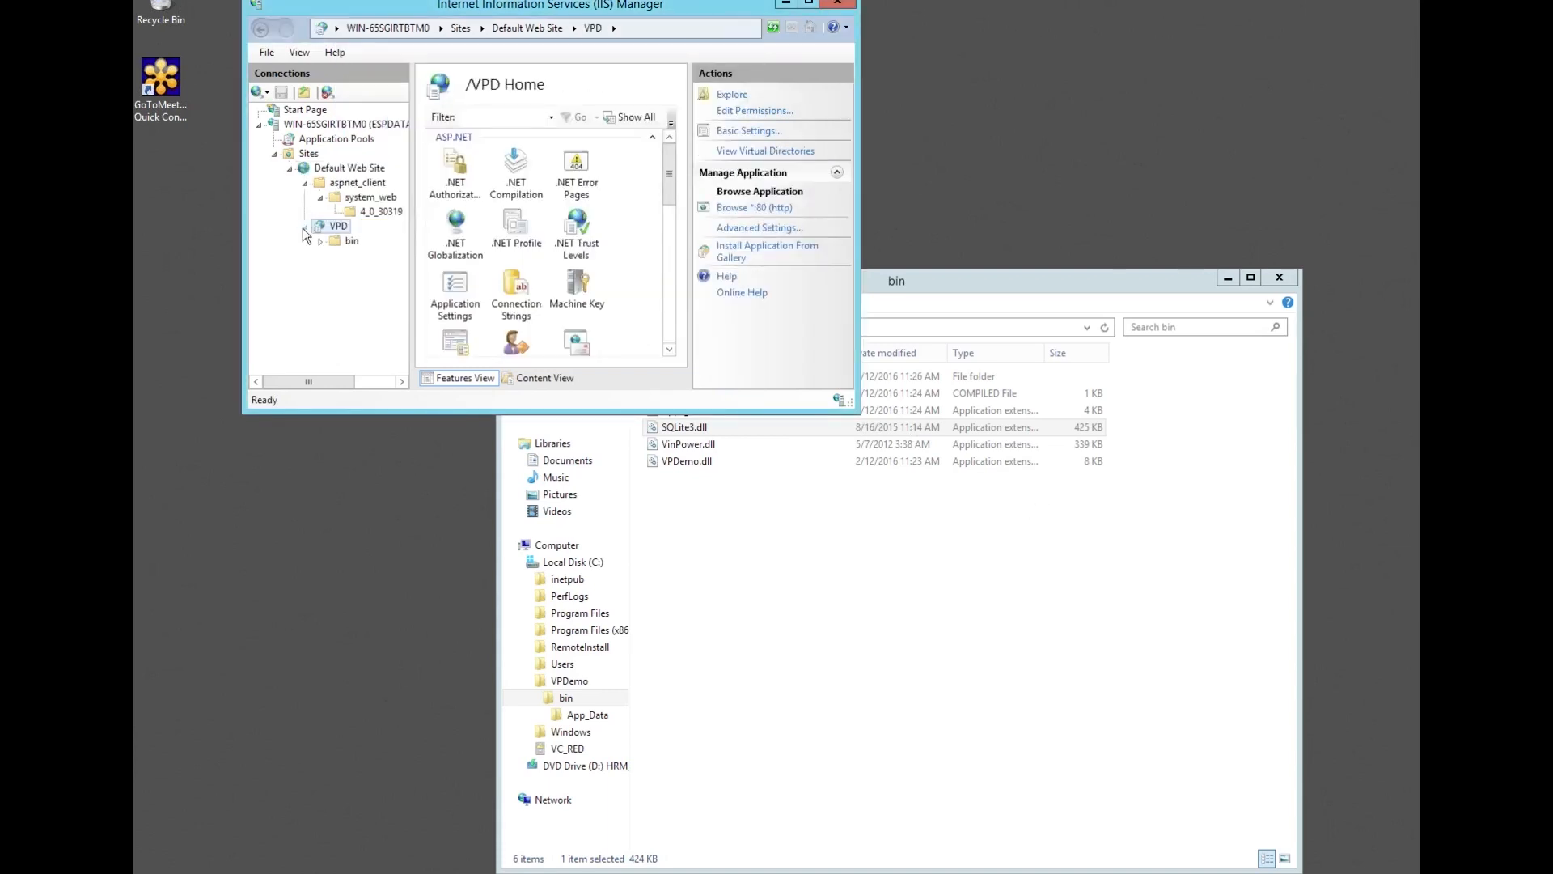
{"action": "left_click", "coordinate": [322, 226]}
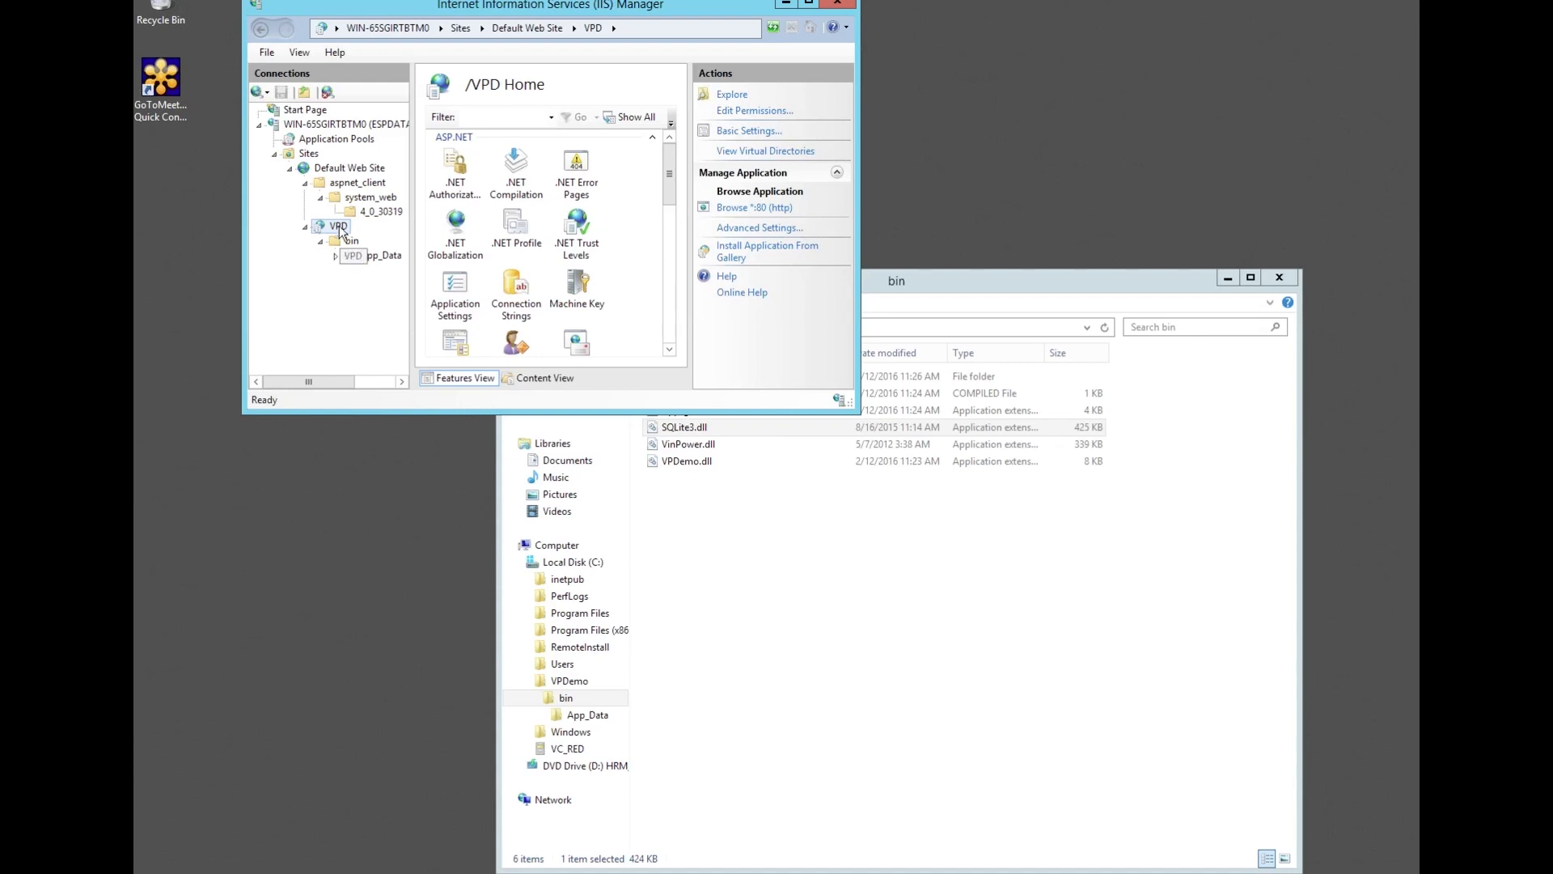
{"action": "right_click", "coordinate": [336, 226]}
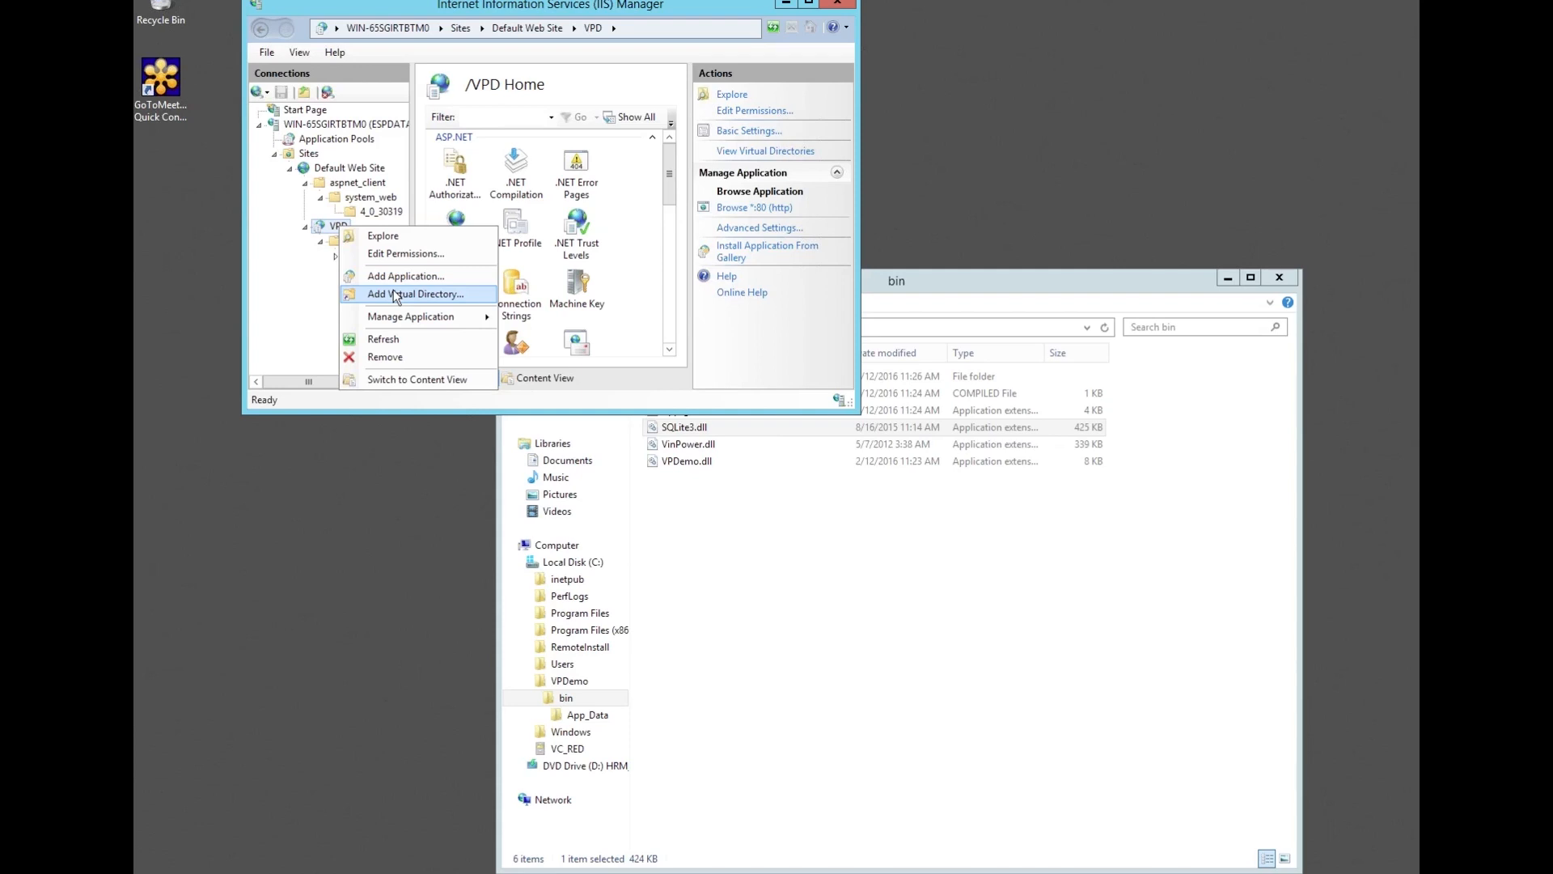
Add virtual directory App_Data at C:\VPDemo\bin\App_Data, then return to VPD's home.
{"action": "left_click", "coordinate": [416, 294]}
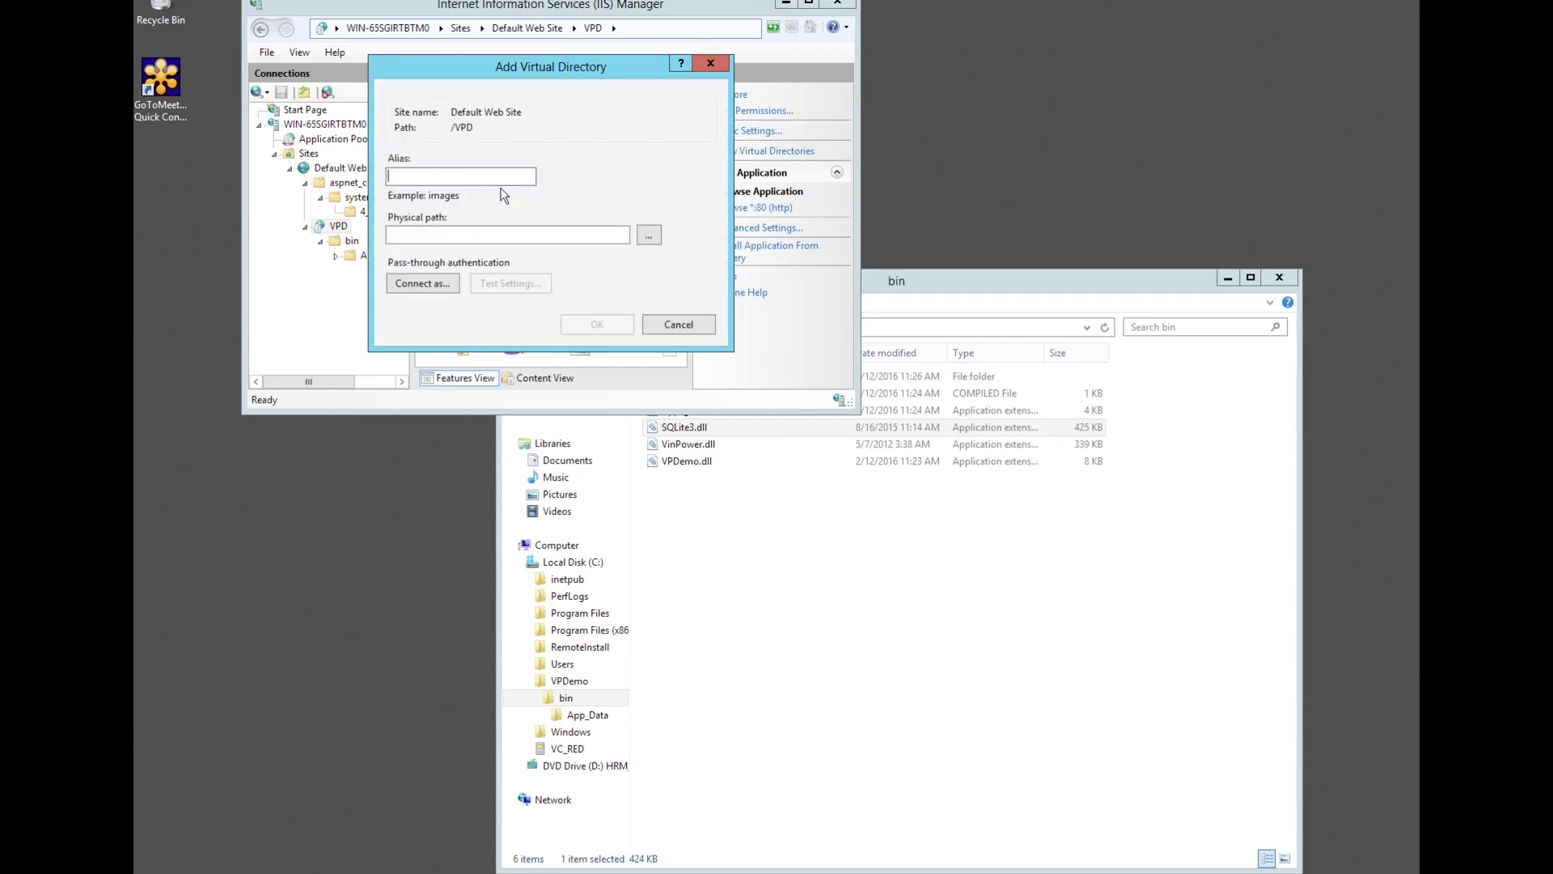
{"action": "type", "text": "A"}
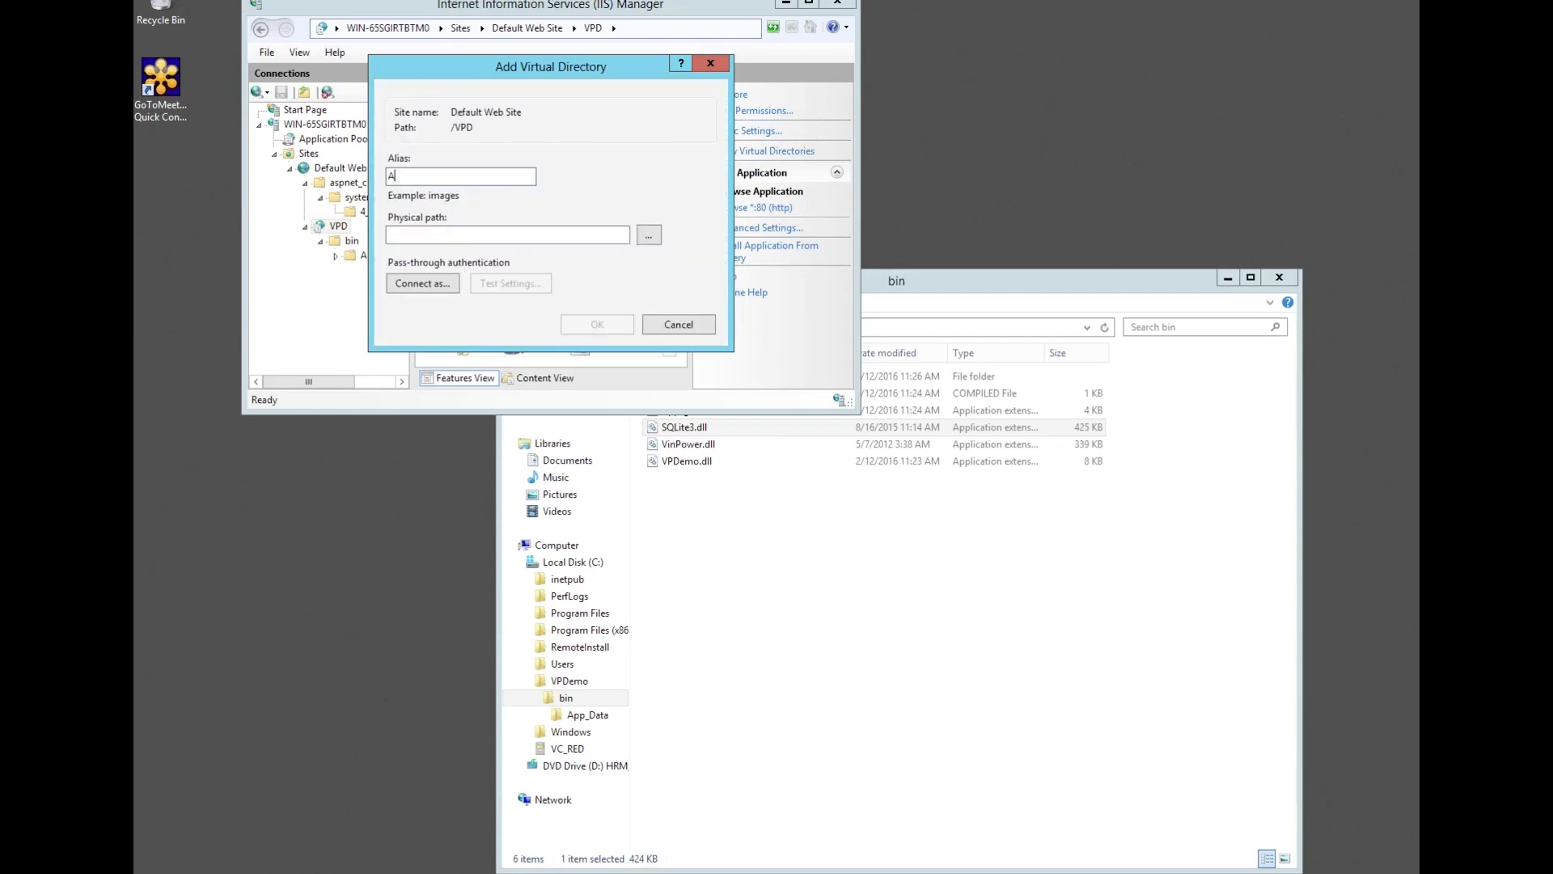
{"action": "type", "text": "pp_Data"}
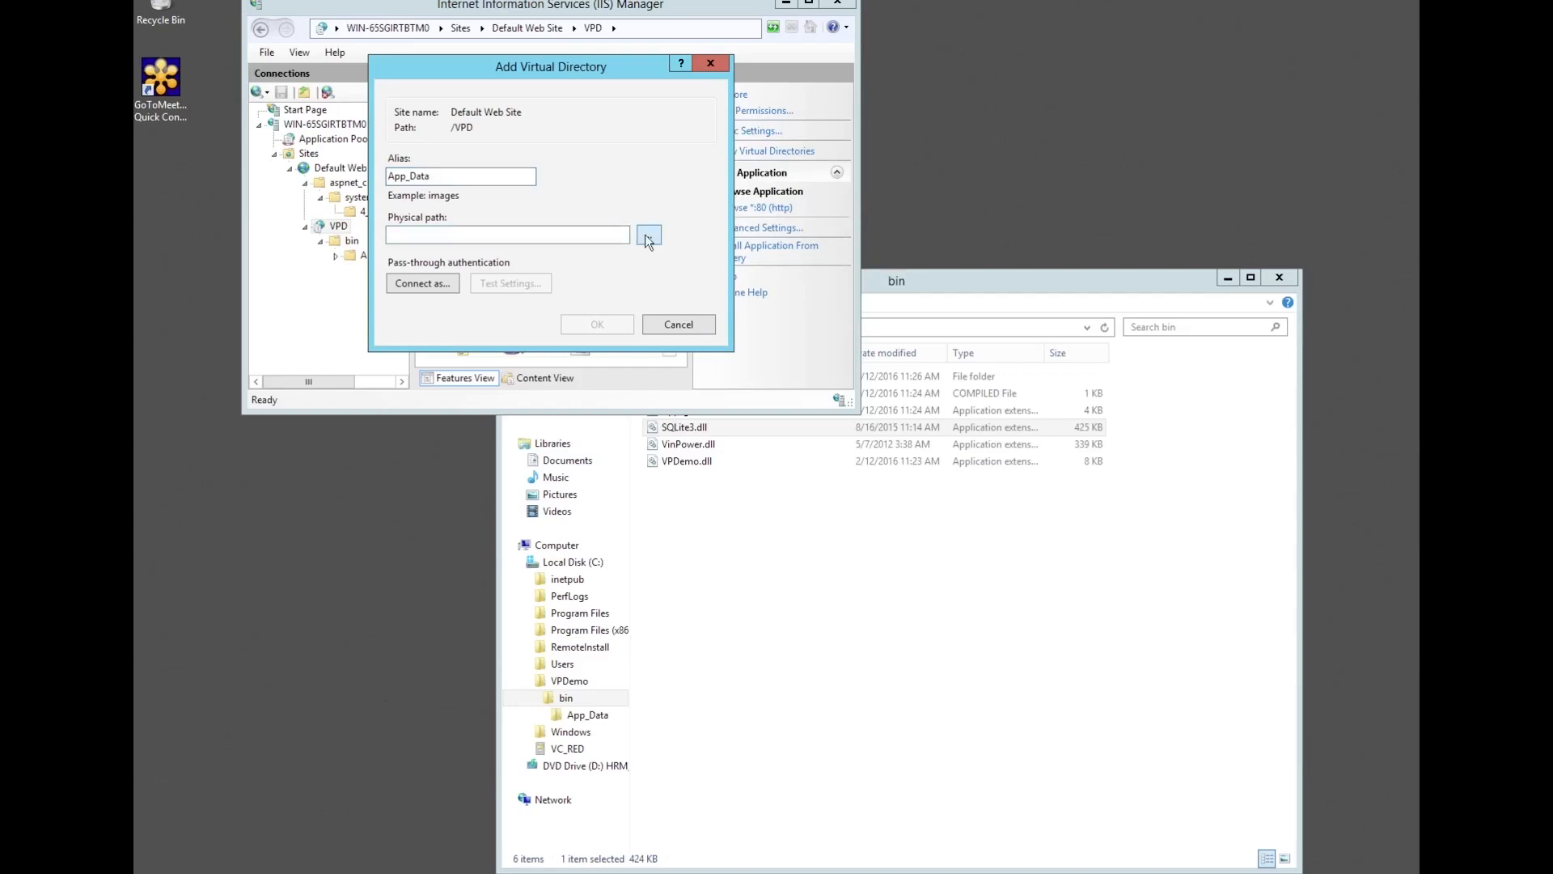
{"action": "left_click", "coordinate": [648, 234]}
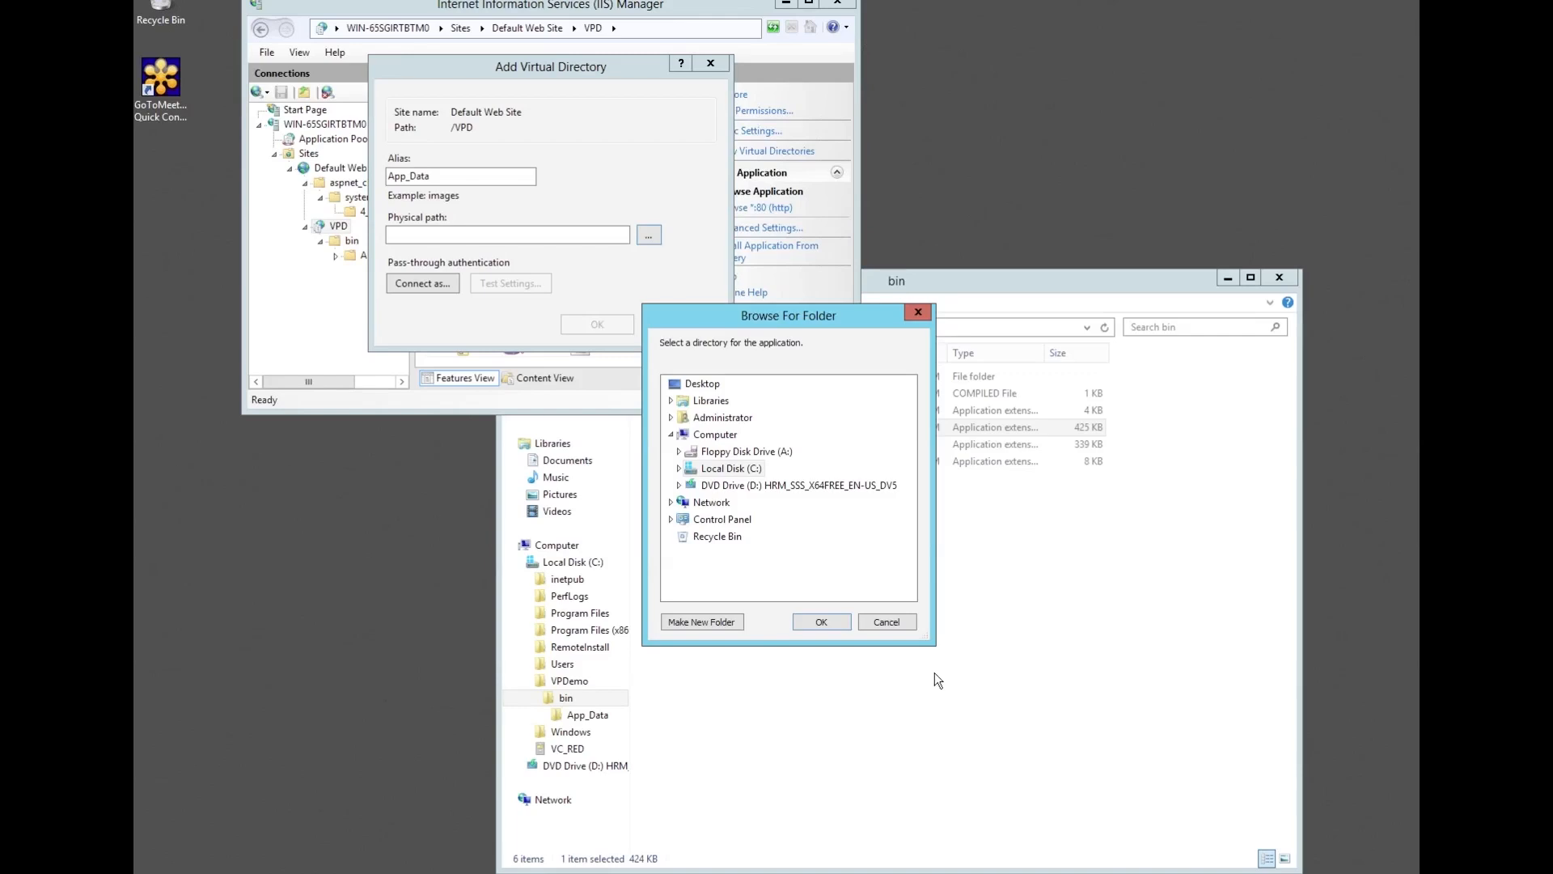
{"action": "mouse_move", "coordinate": [793, 564]}
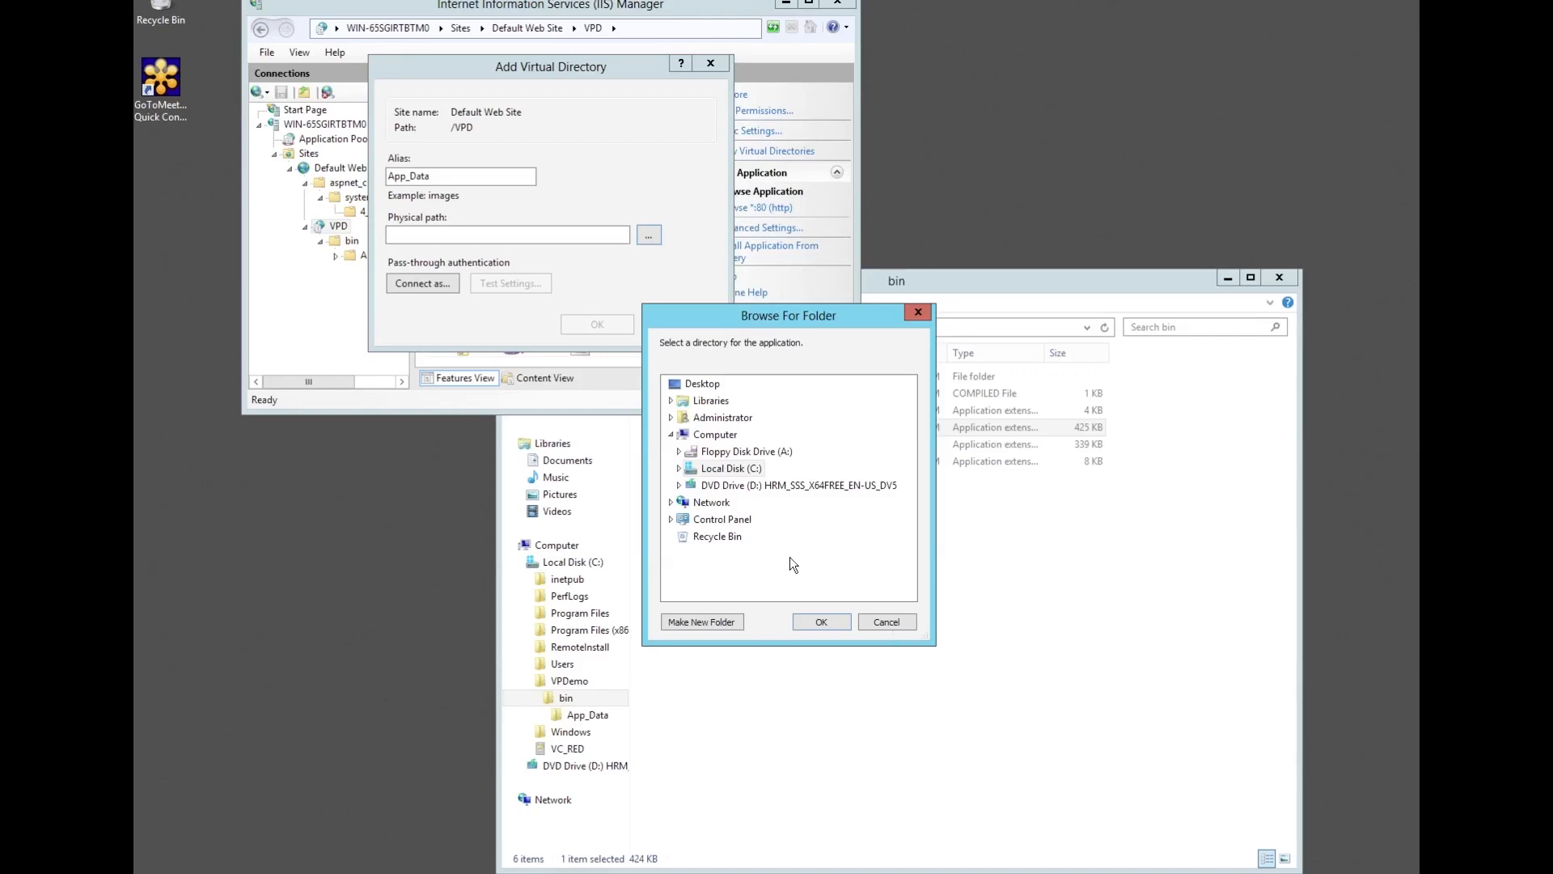
{"action": "mouse_move", "coordinate": [758, 550]}
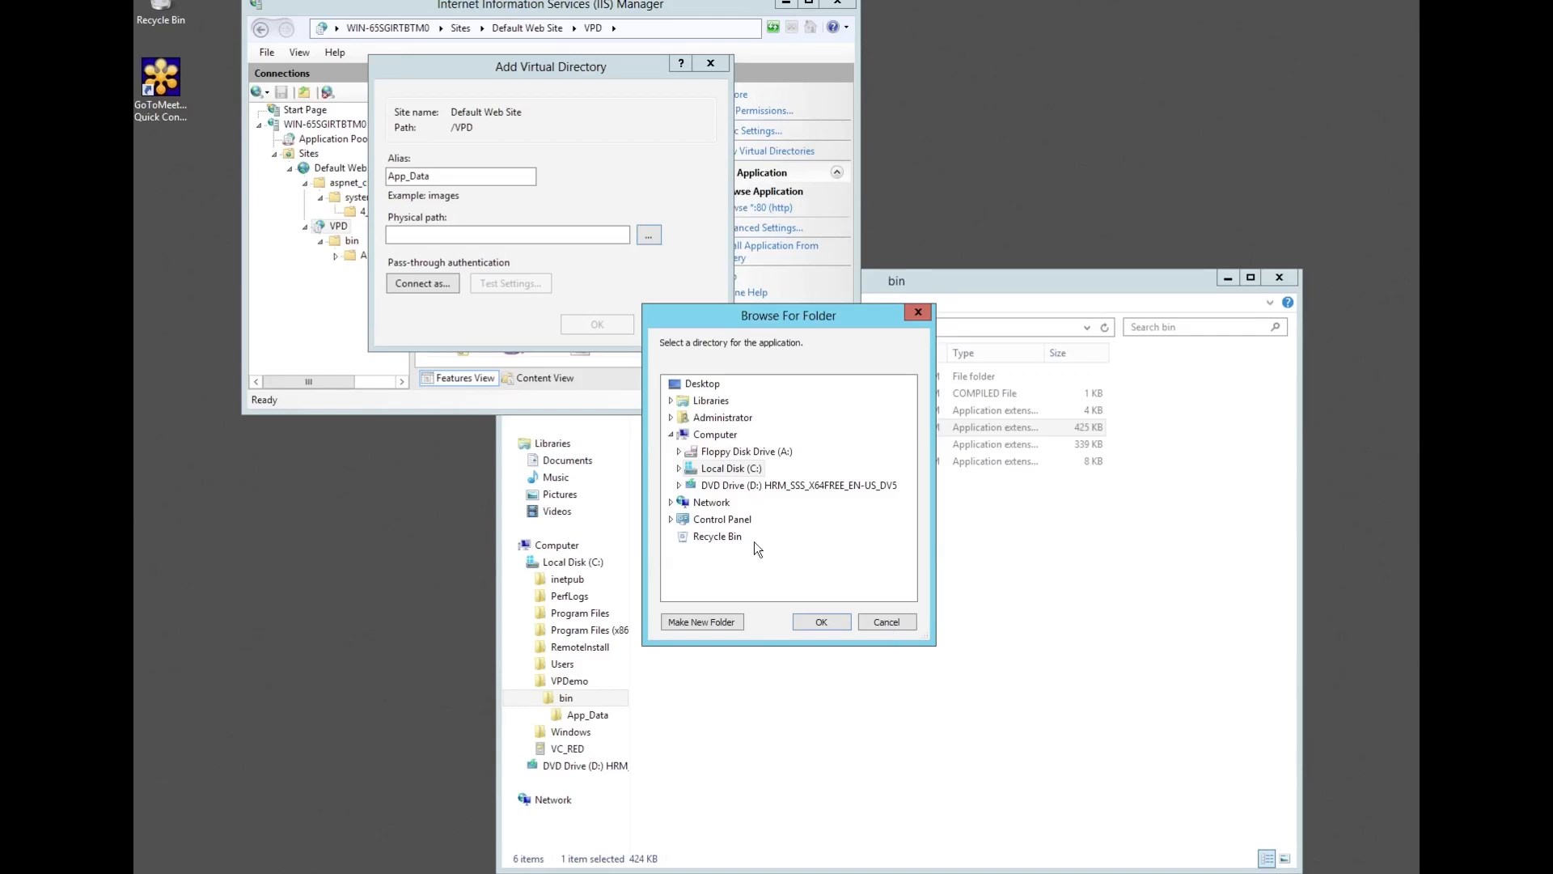
{"action": "left_click", "coordinate": [678, 468]}
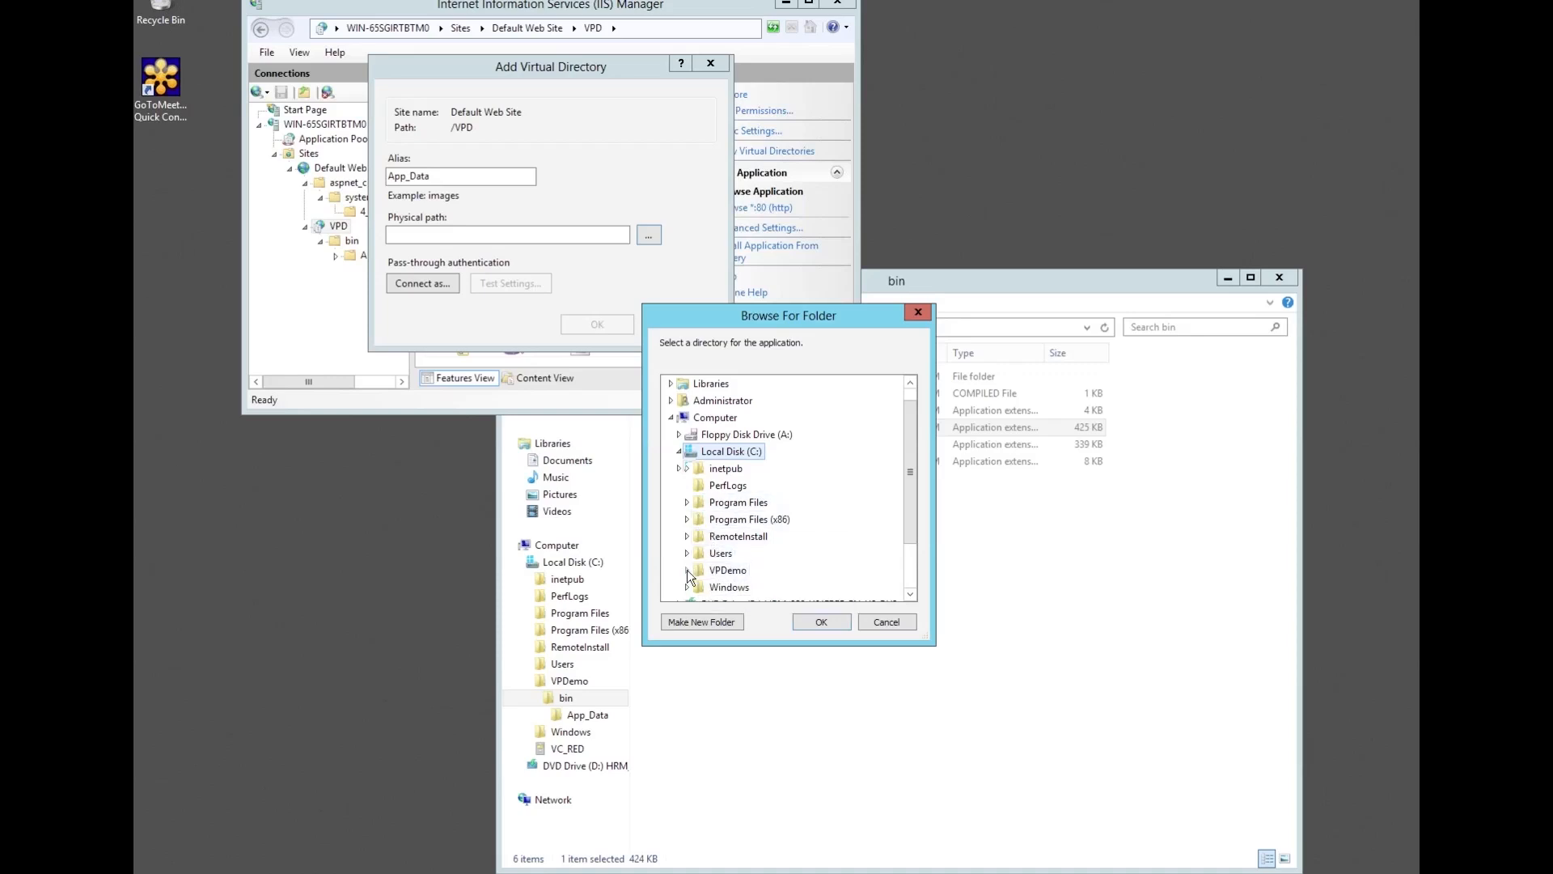
{"action": "left_click", "coordinate": [696, 569]}
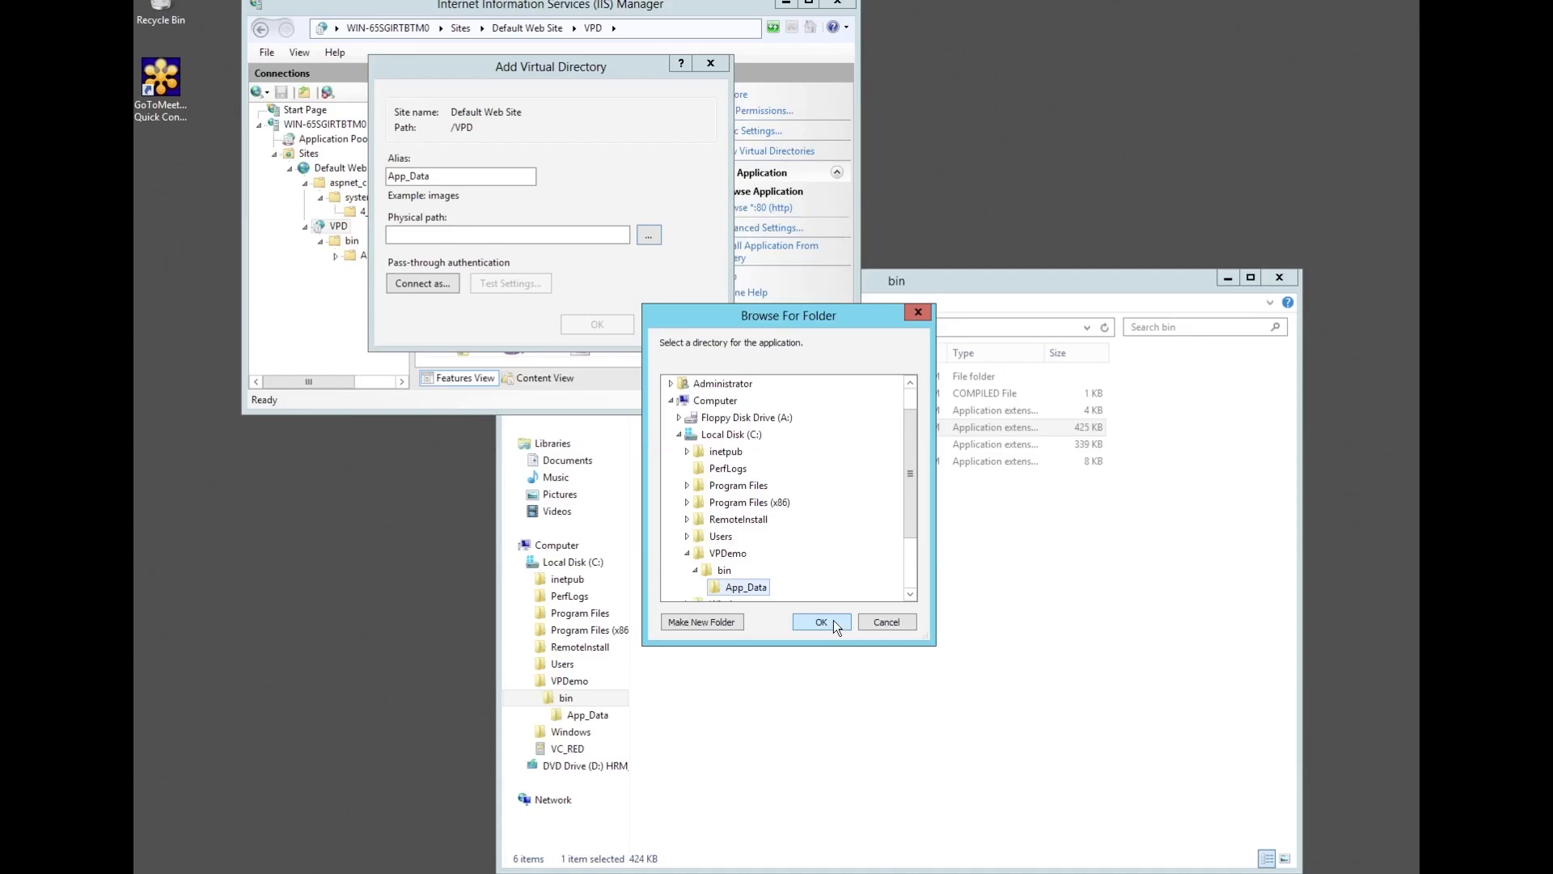
{"action": "left_click", "coordinate": [821, 622]}
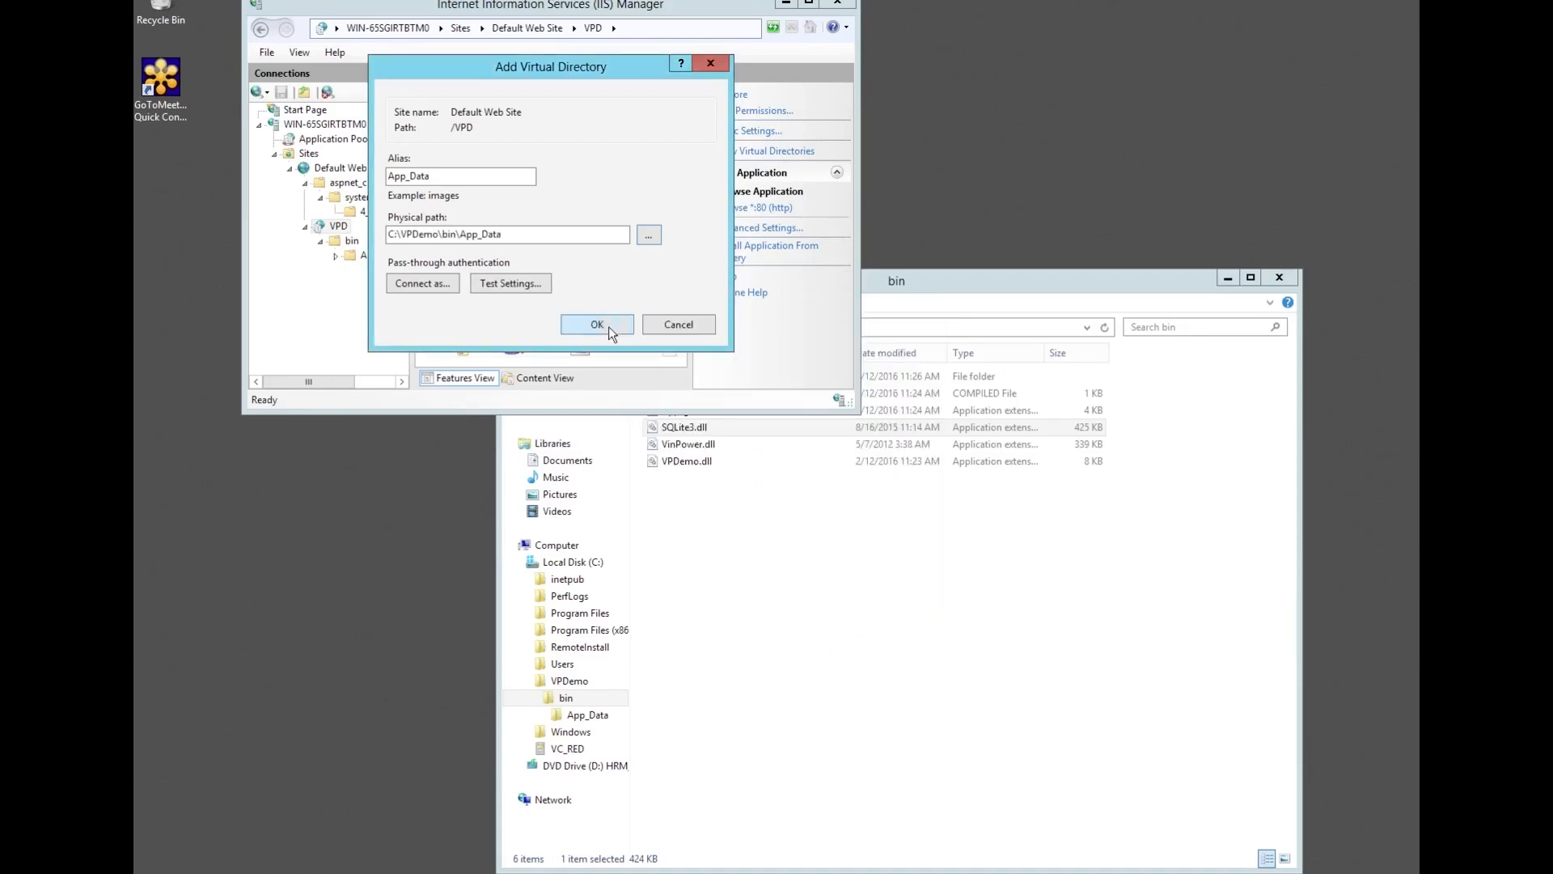
{"action": "left_click", "coordinate": [597, 324]}
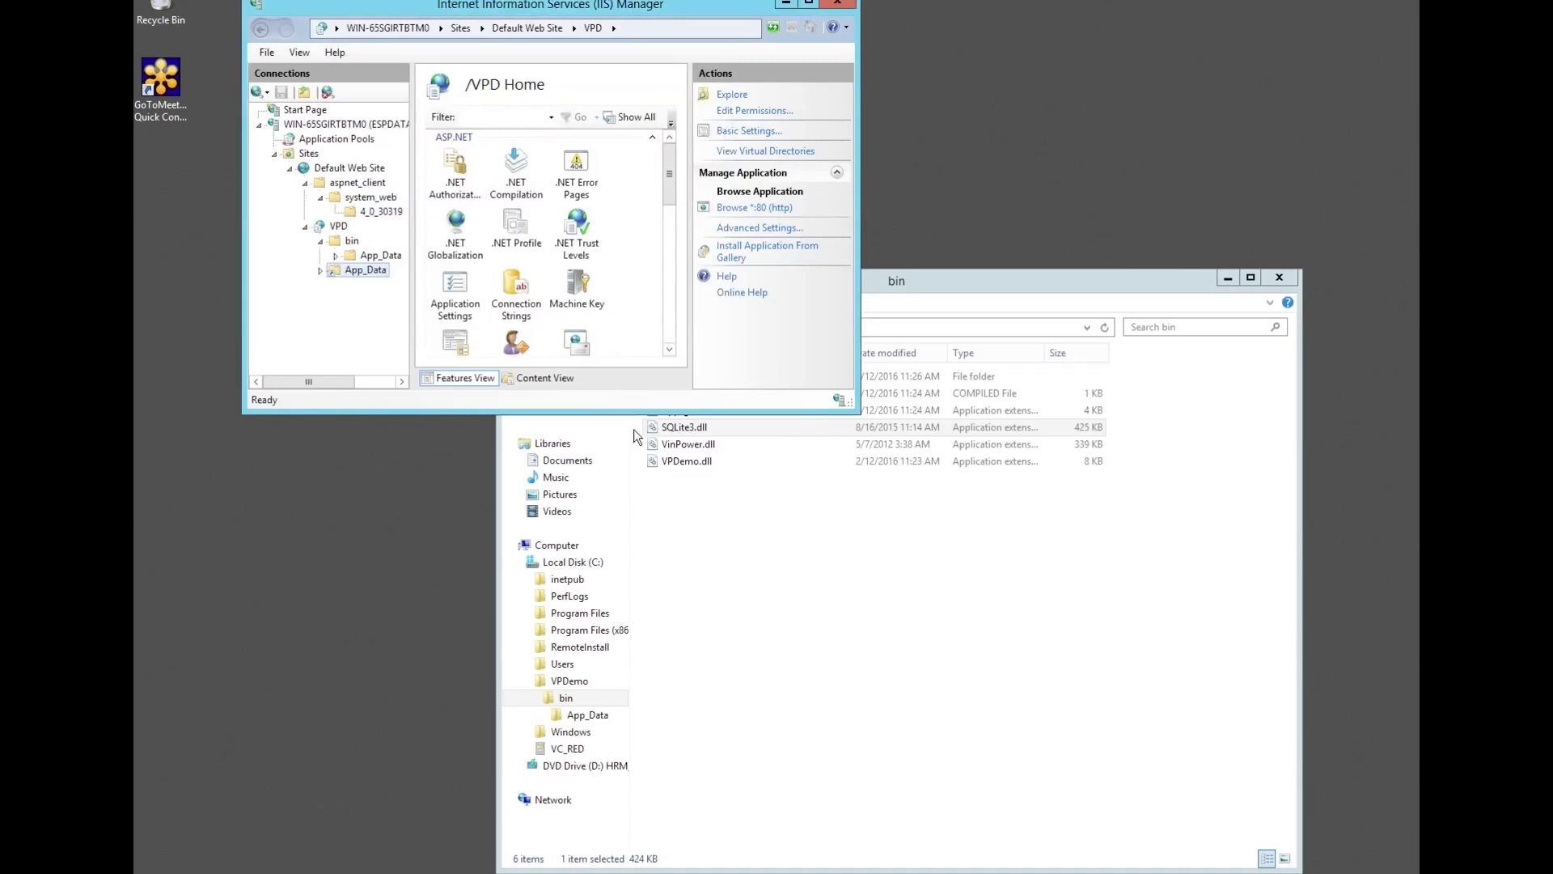
{"action": "left_click", "coordinate": [365, 270]}
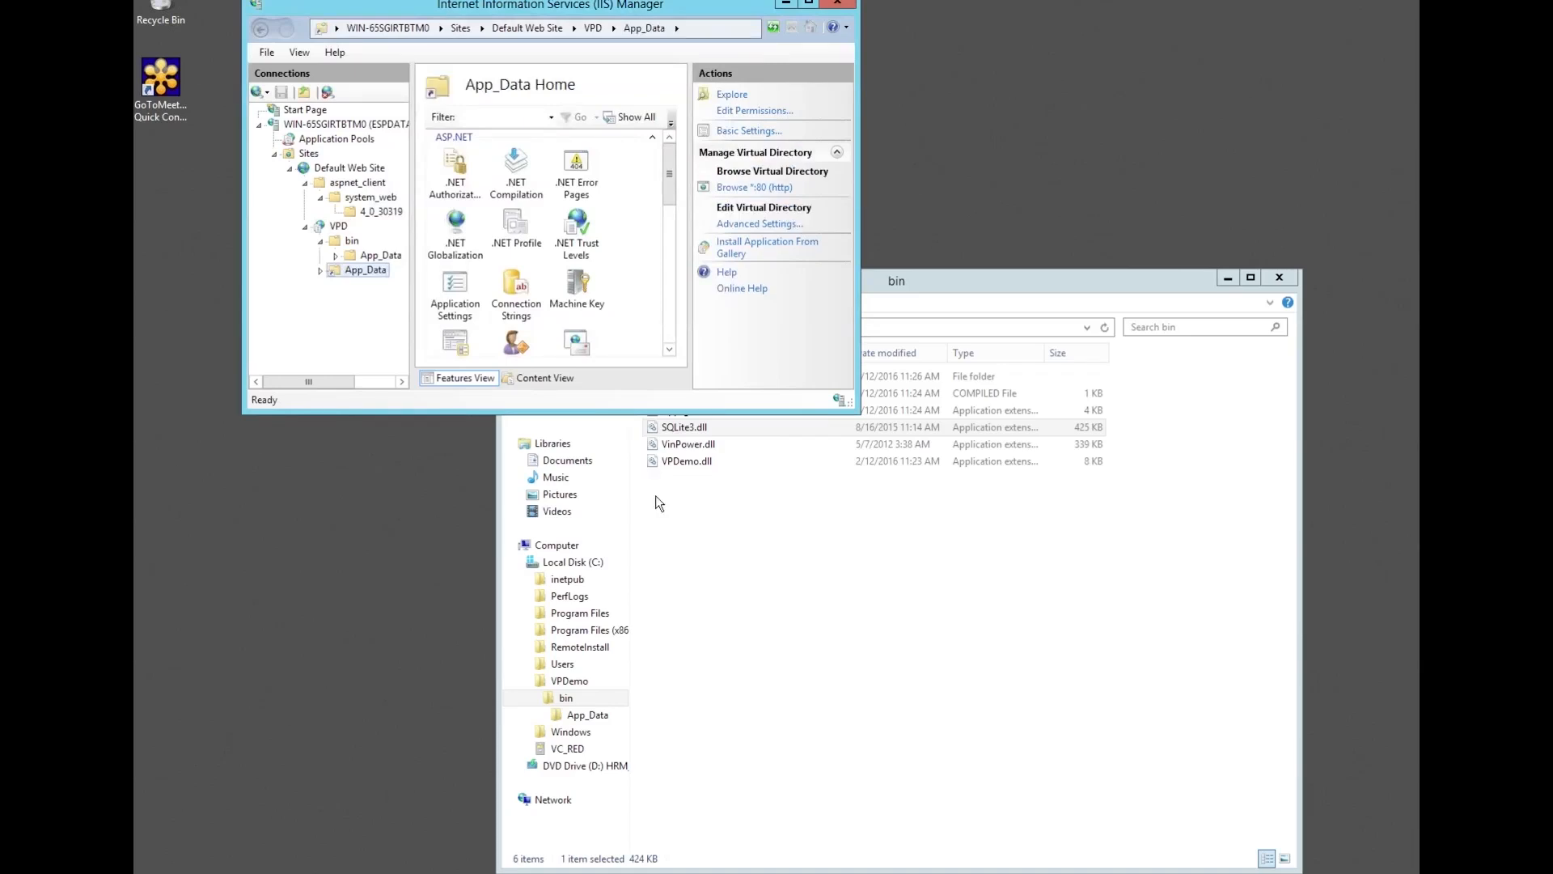
{"action": "left_click", "coordinate": [340, 225]}
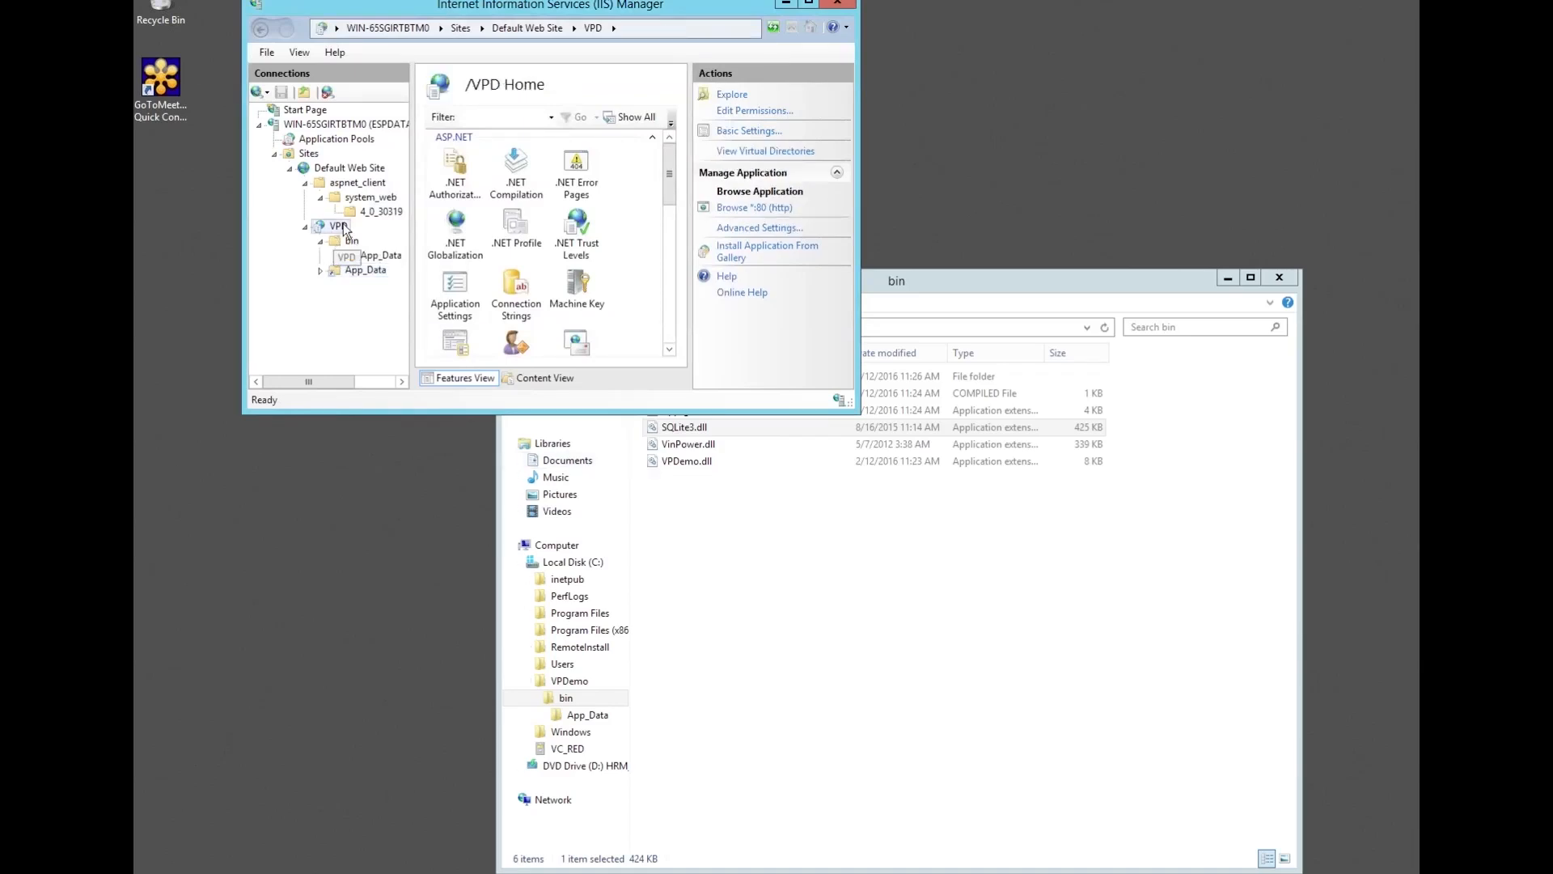
Browse the VPD application at localhost/VPD from Manage Application.
{"action": "right_click", "coordinate": [340, 225]}
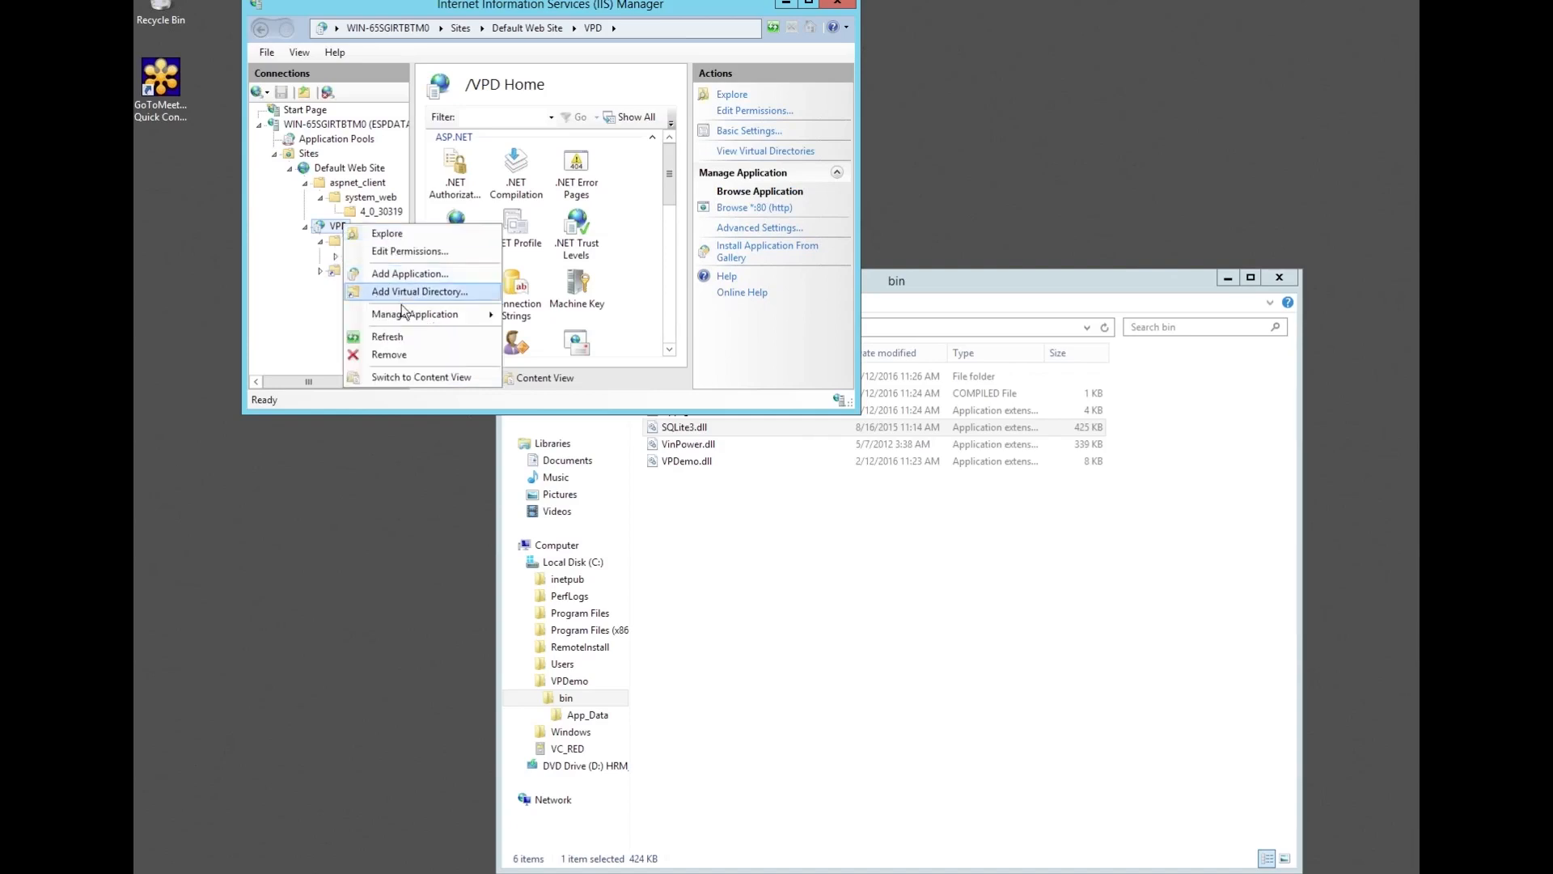
{"action": "mouse_move", "coordinate": [414, 313]}
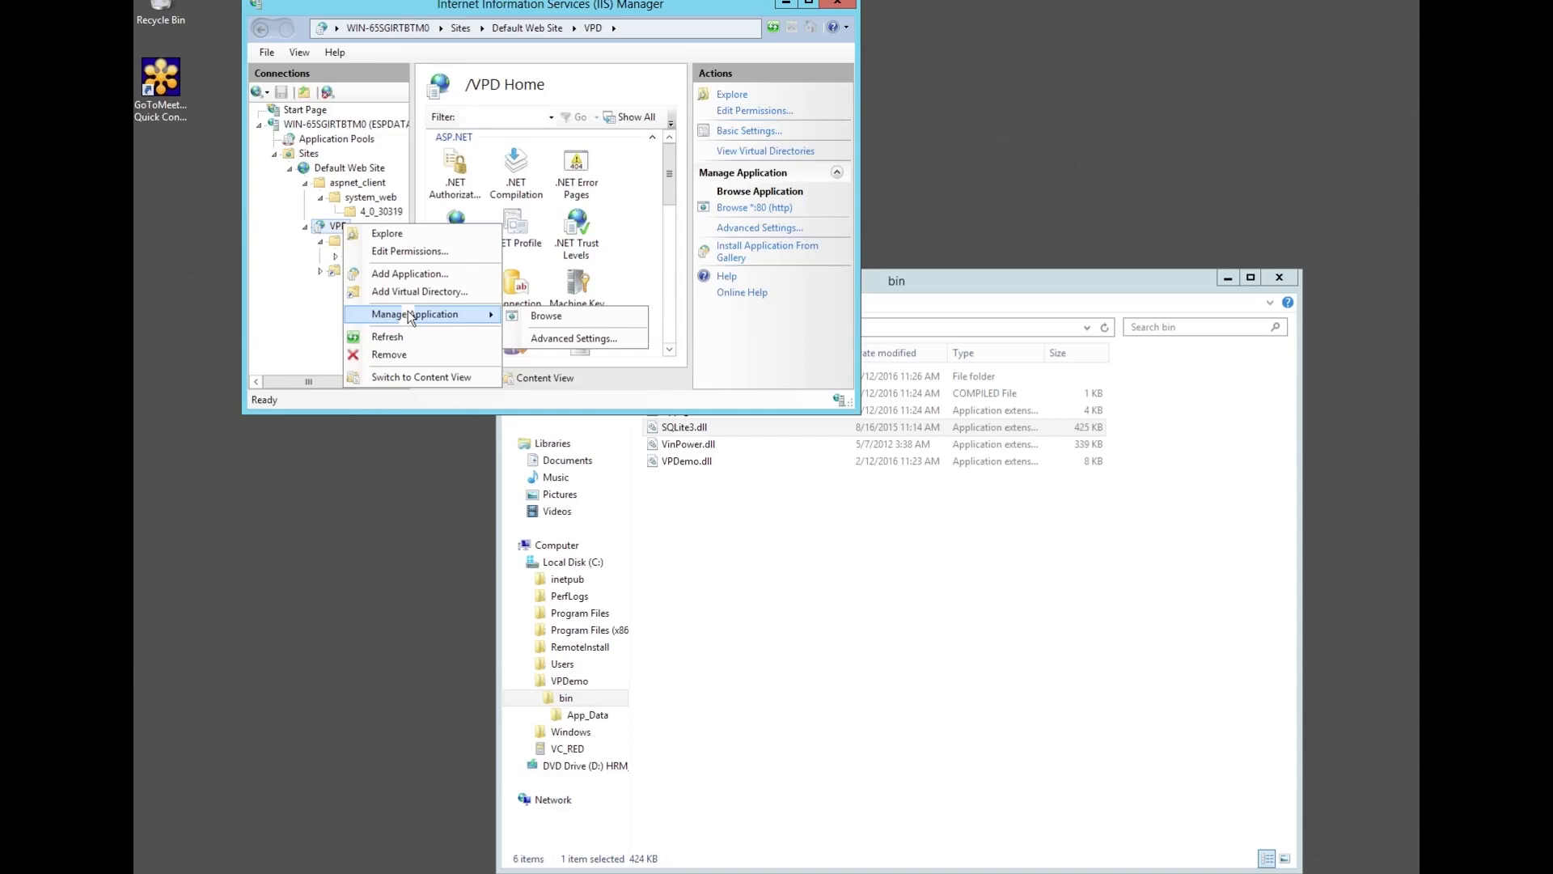
{"action": "mouse_move", "coordinate": [546, 315]}
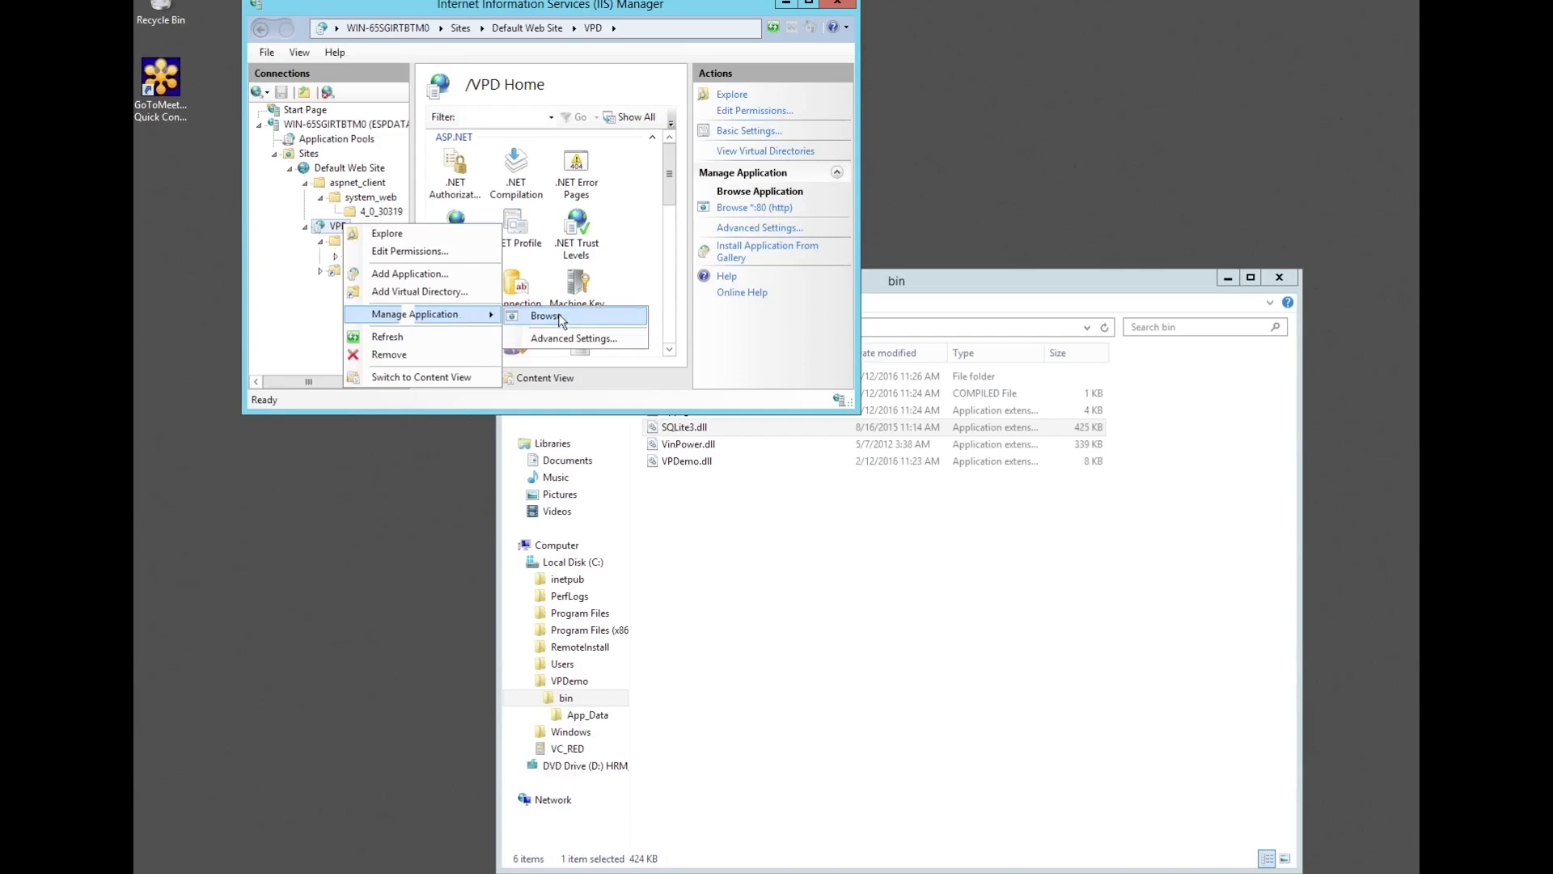
{"action": "left_click", "coordinate": [532, 315]}
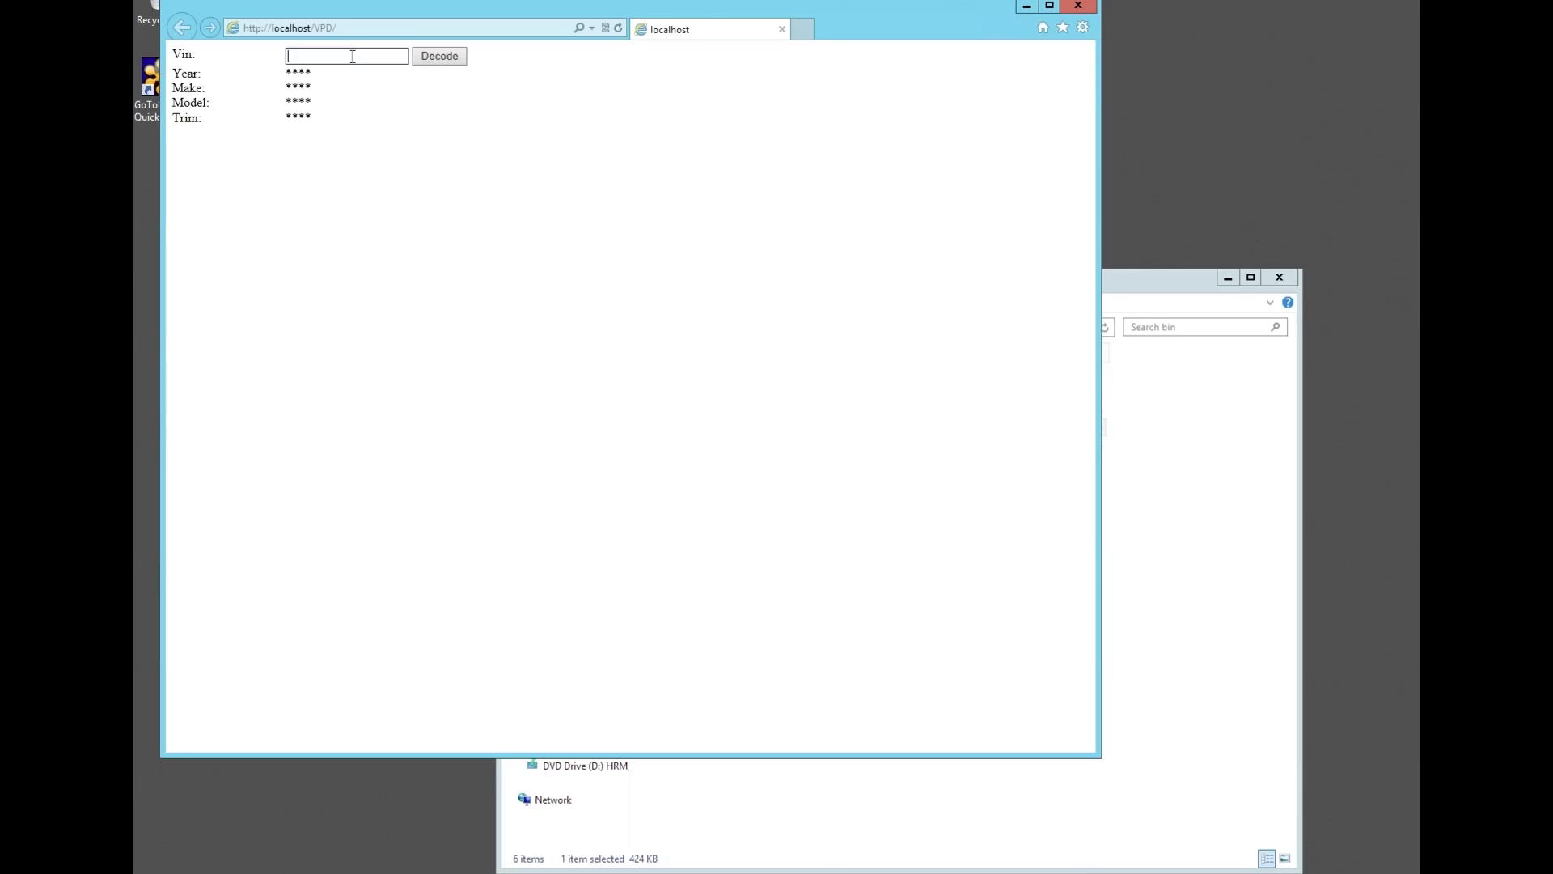
Decode VIN 1FALP62W3TH137216 to get a 1996 Ford Thunderbird LX.
{"action": "type", "text": "1"}
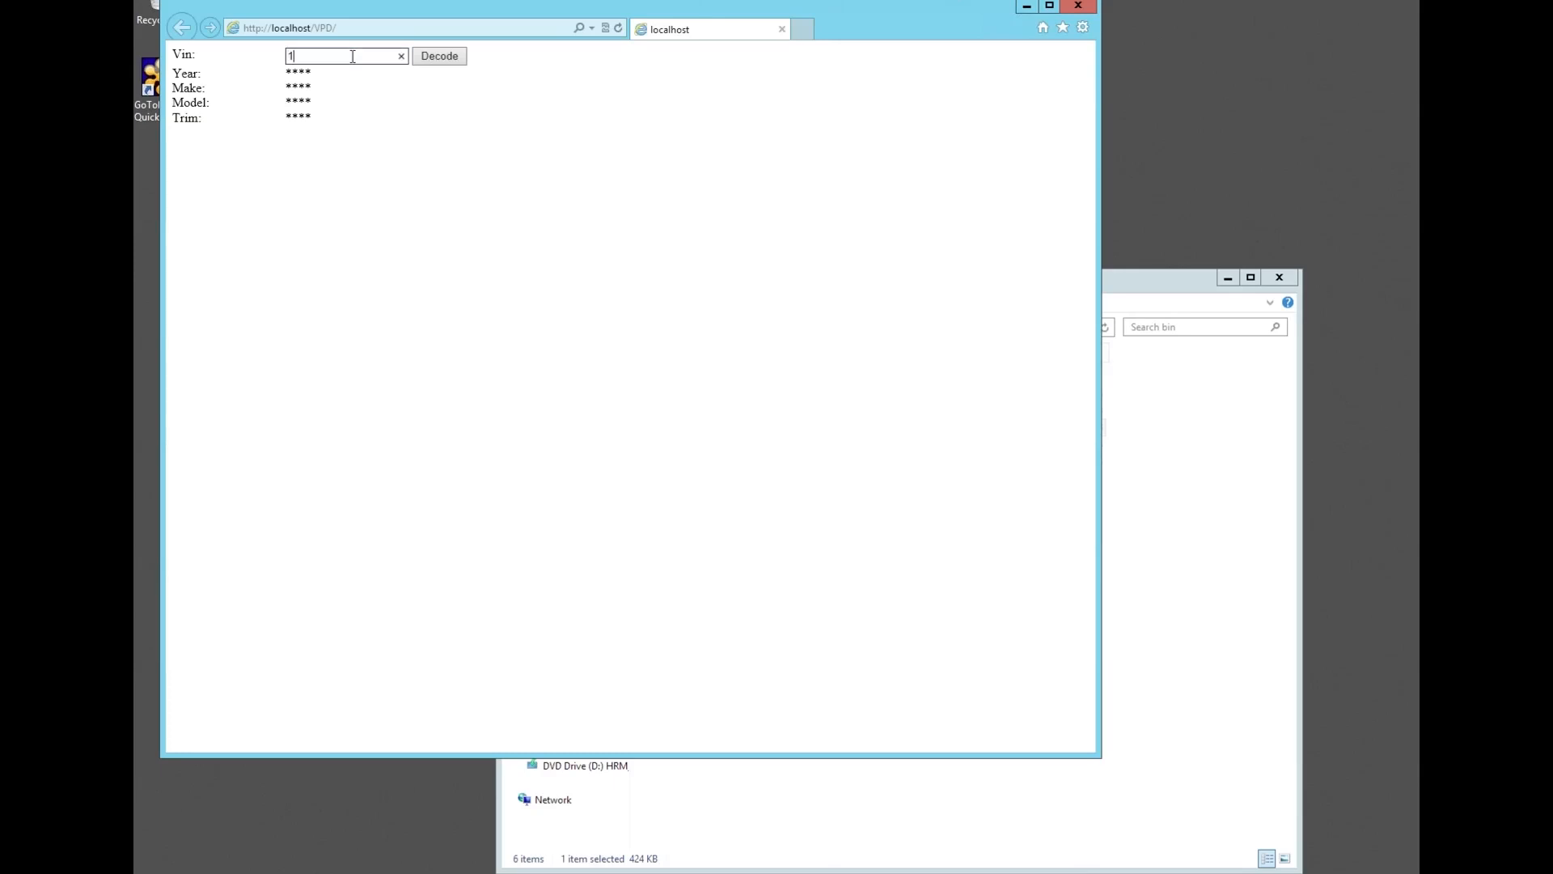
{"action": "left_click", "coordinate": [402, 56]}
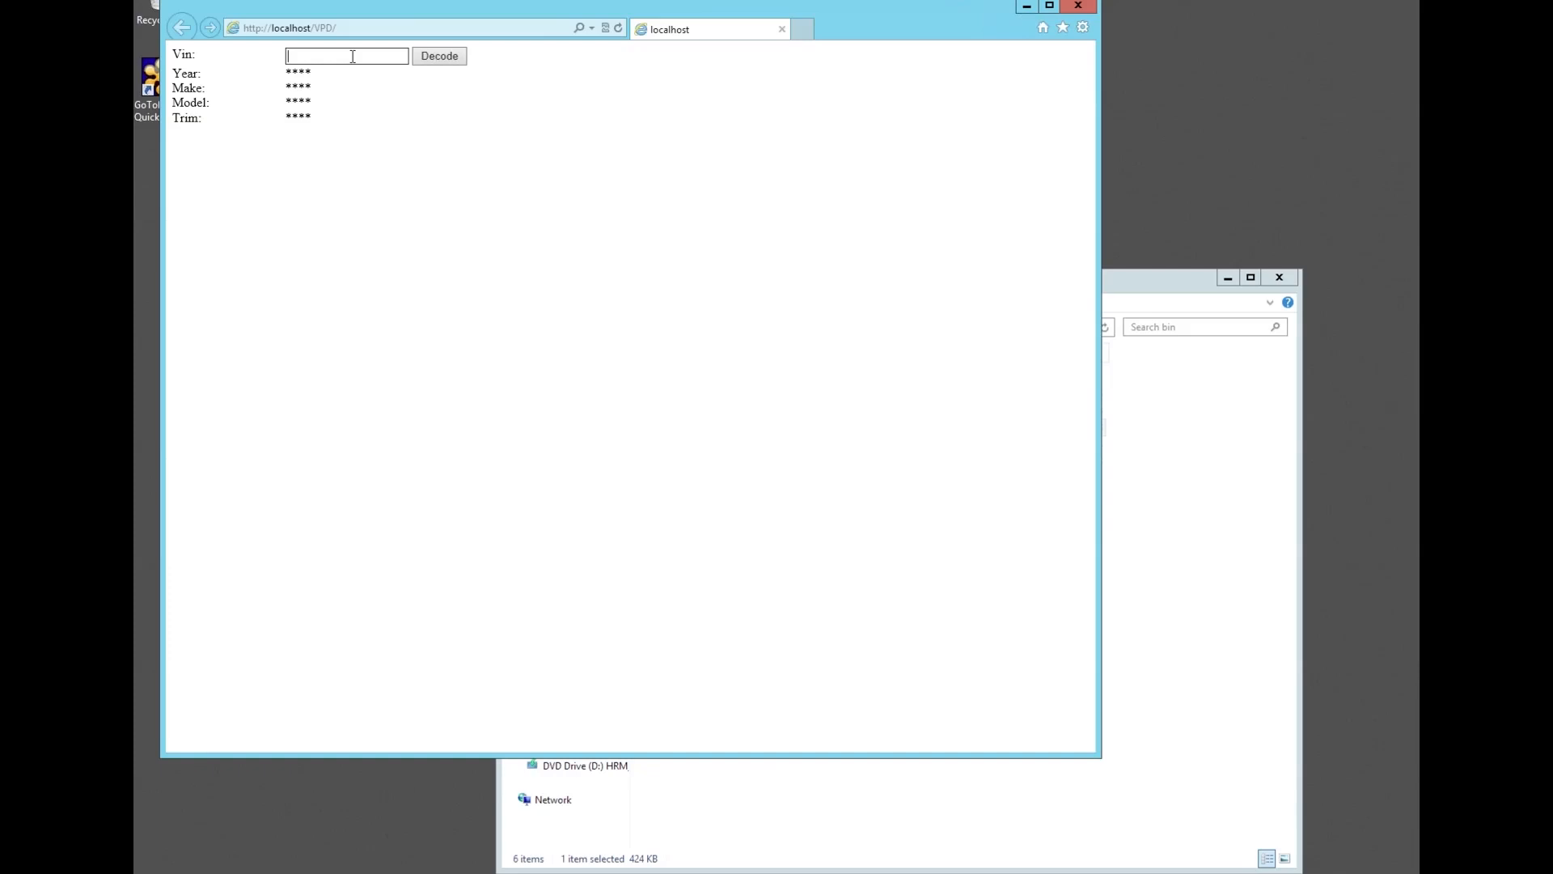
{"action": "type", "text": "FALP62W3TH137216"}
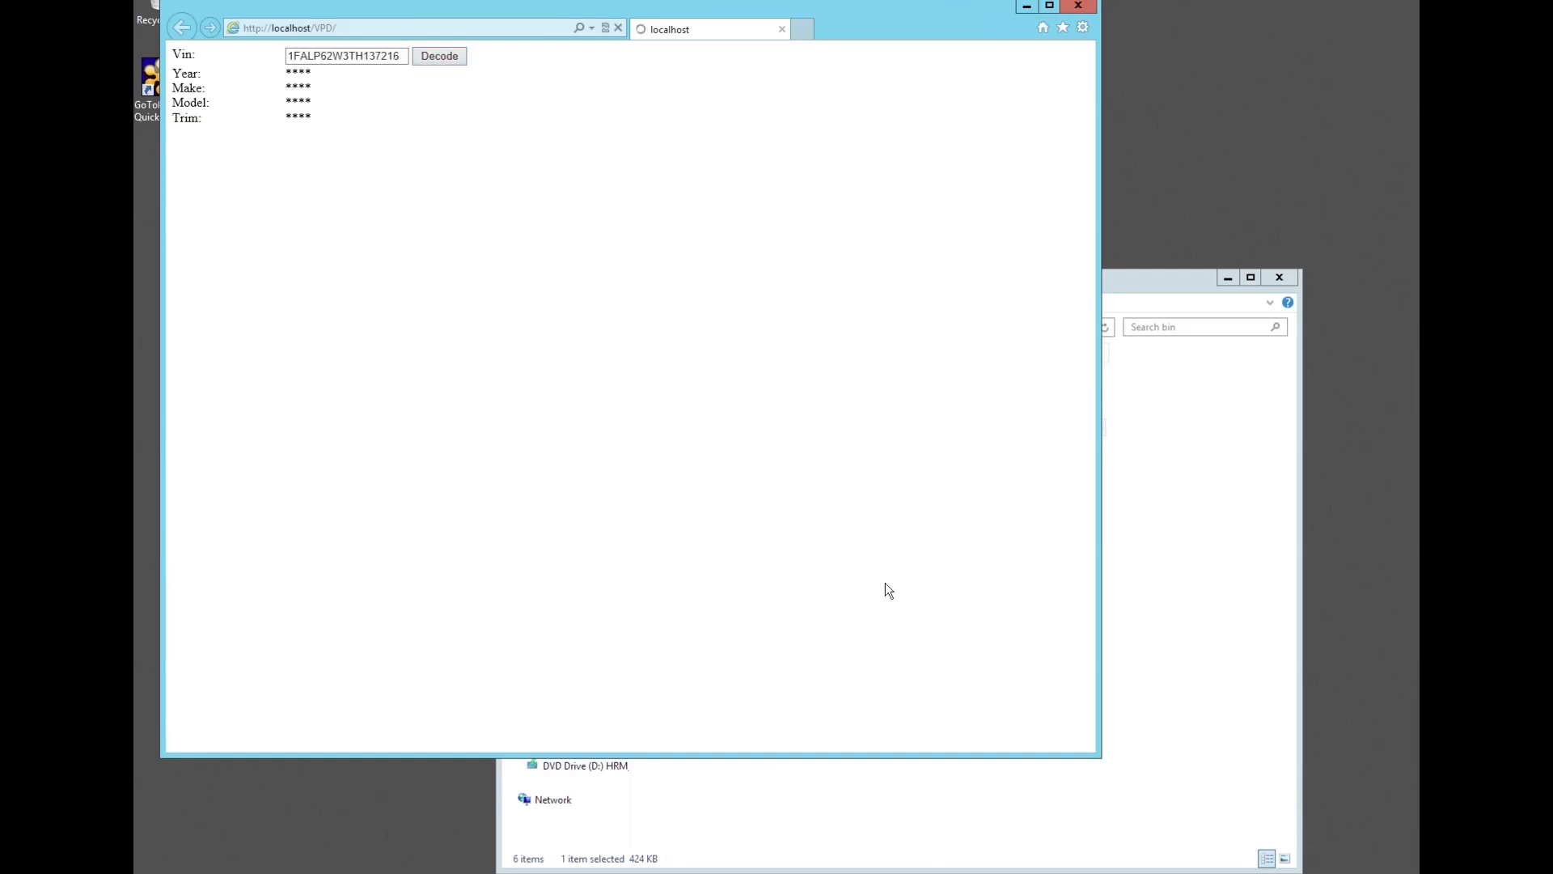
{"action": "left_click", "coordinate": [439, 55]}
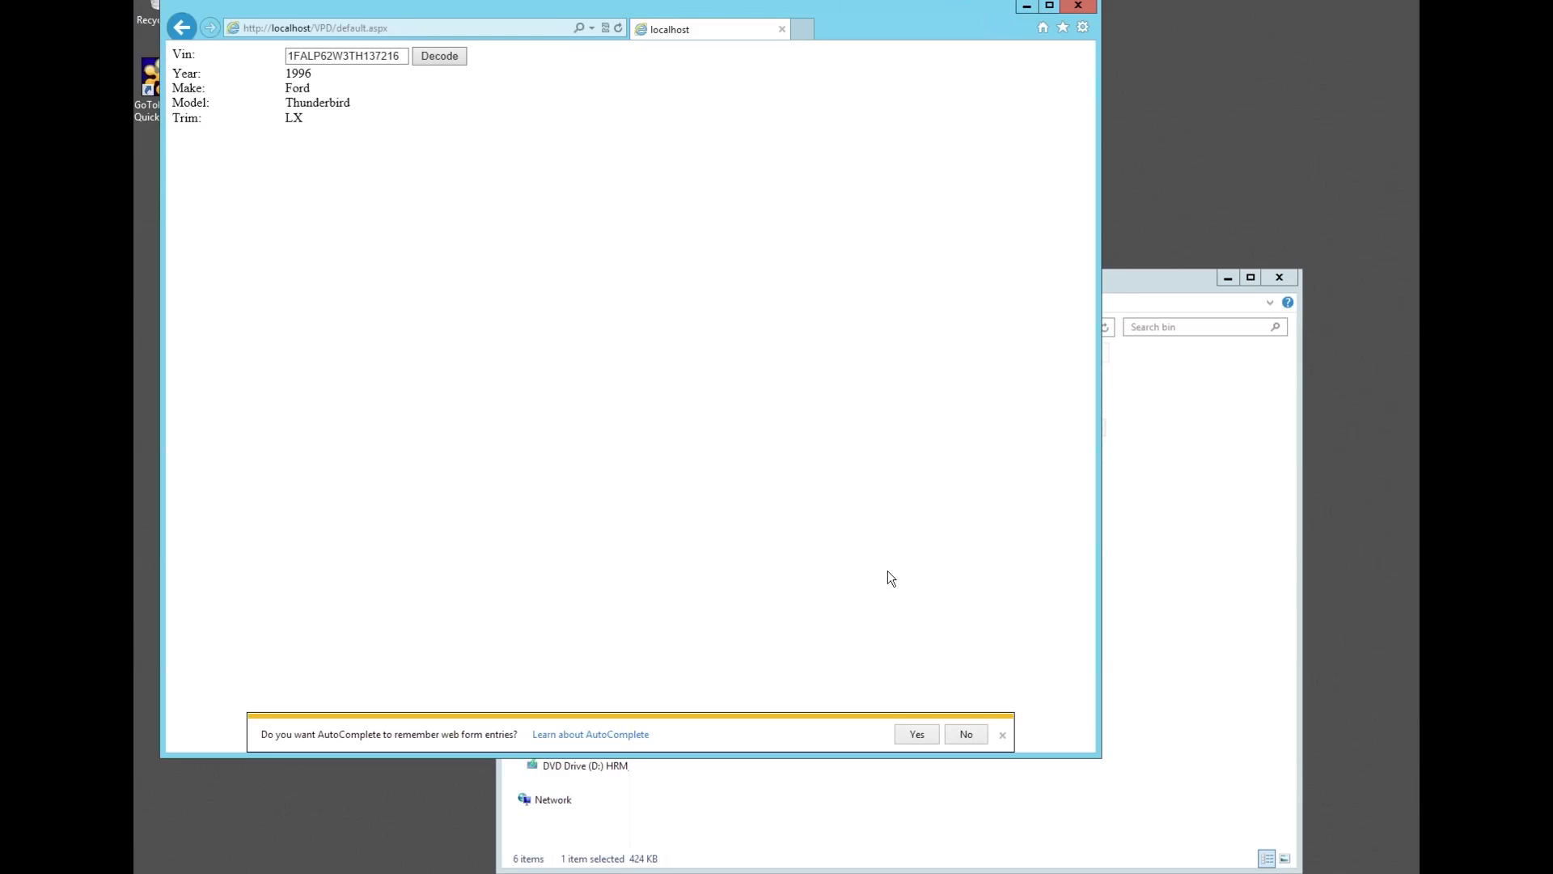
{"action": "mouse_move", "coordinate": [785, 398]}
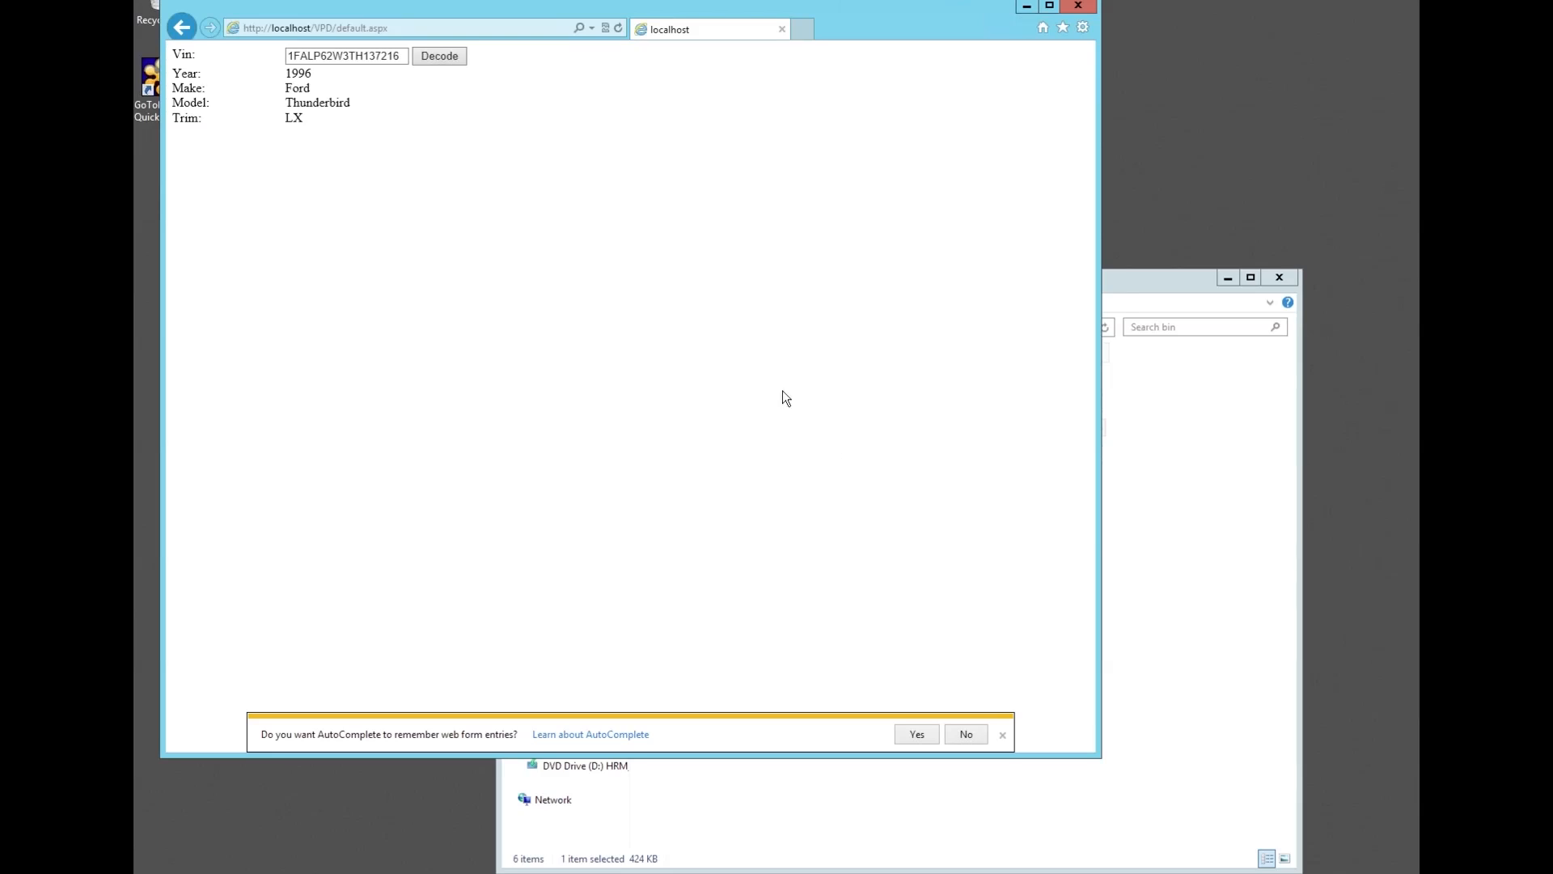